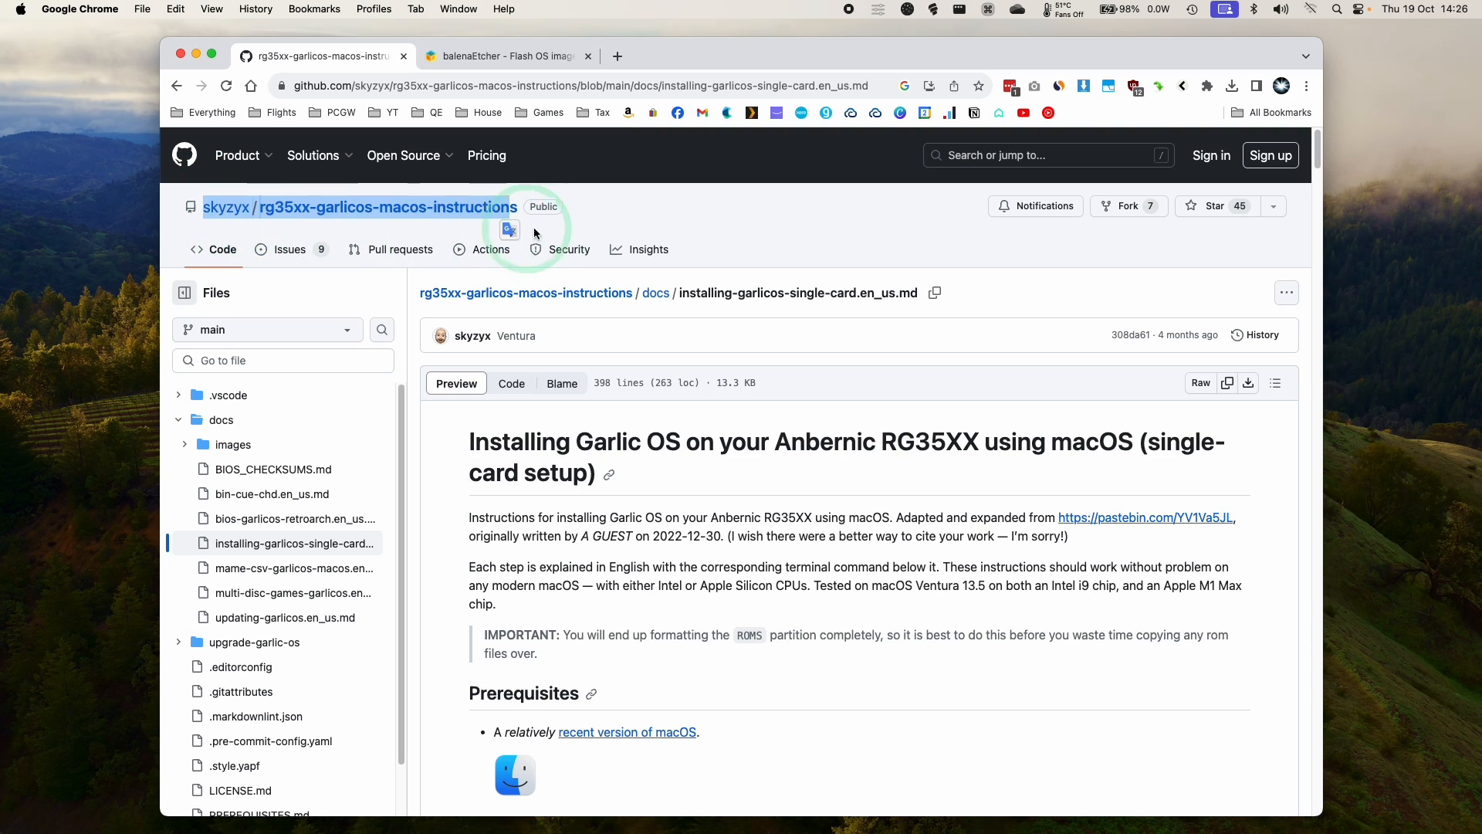
# Bring the guide's Prerequisites into view and allow the SD card accessory to connect
pyautogui.scroll(-3)
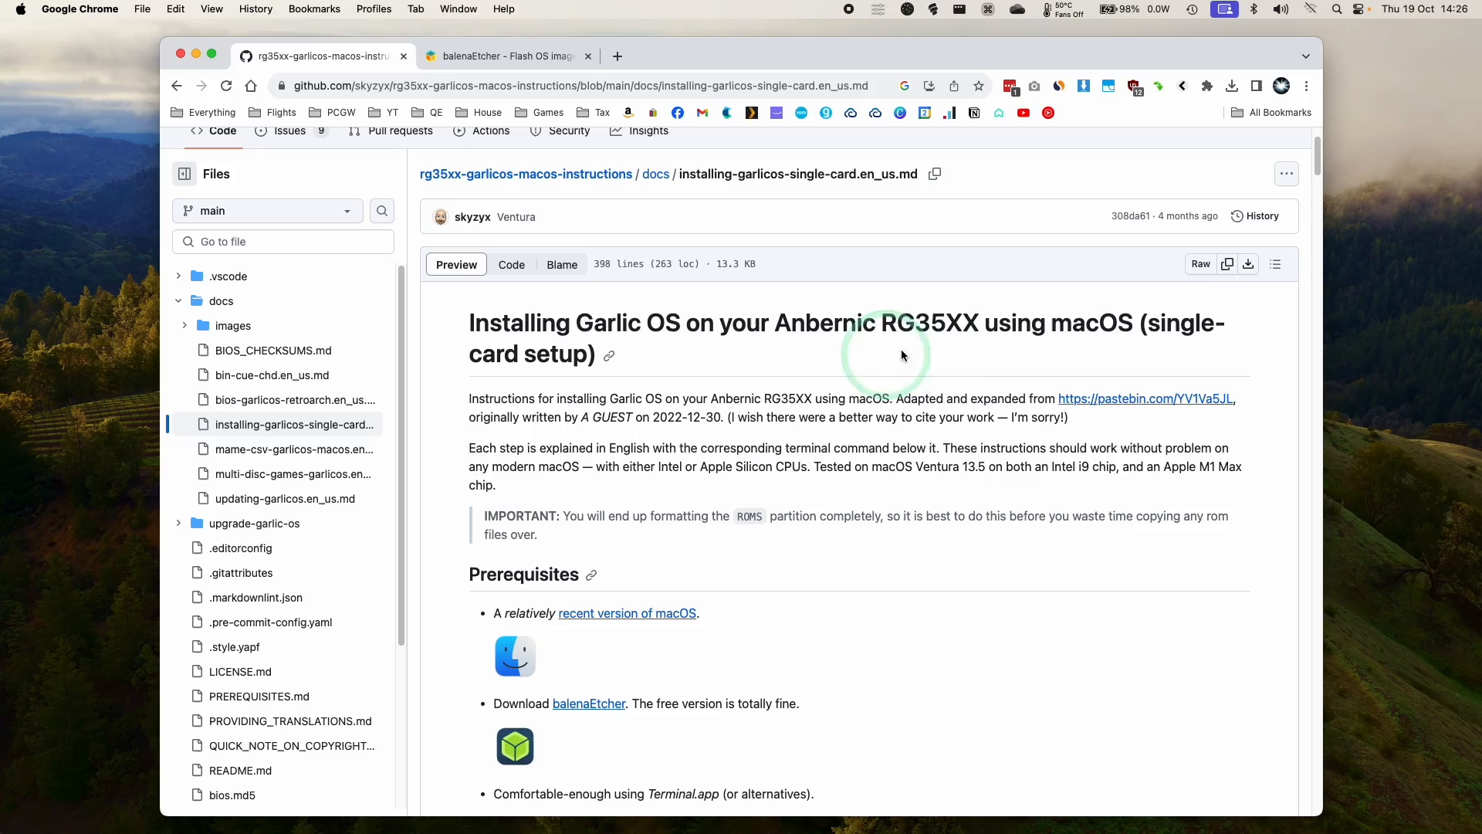
pyautogui.scroll(-3)
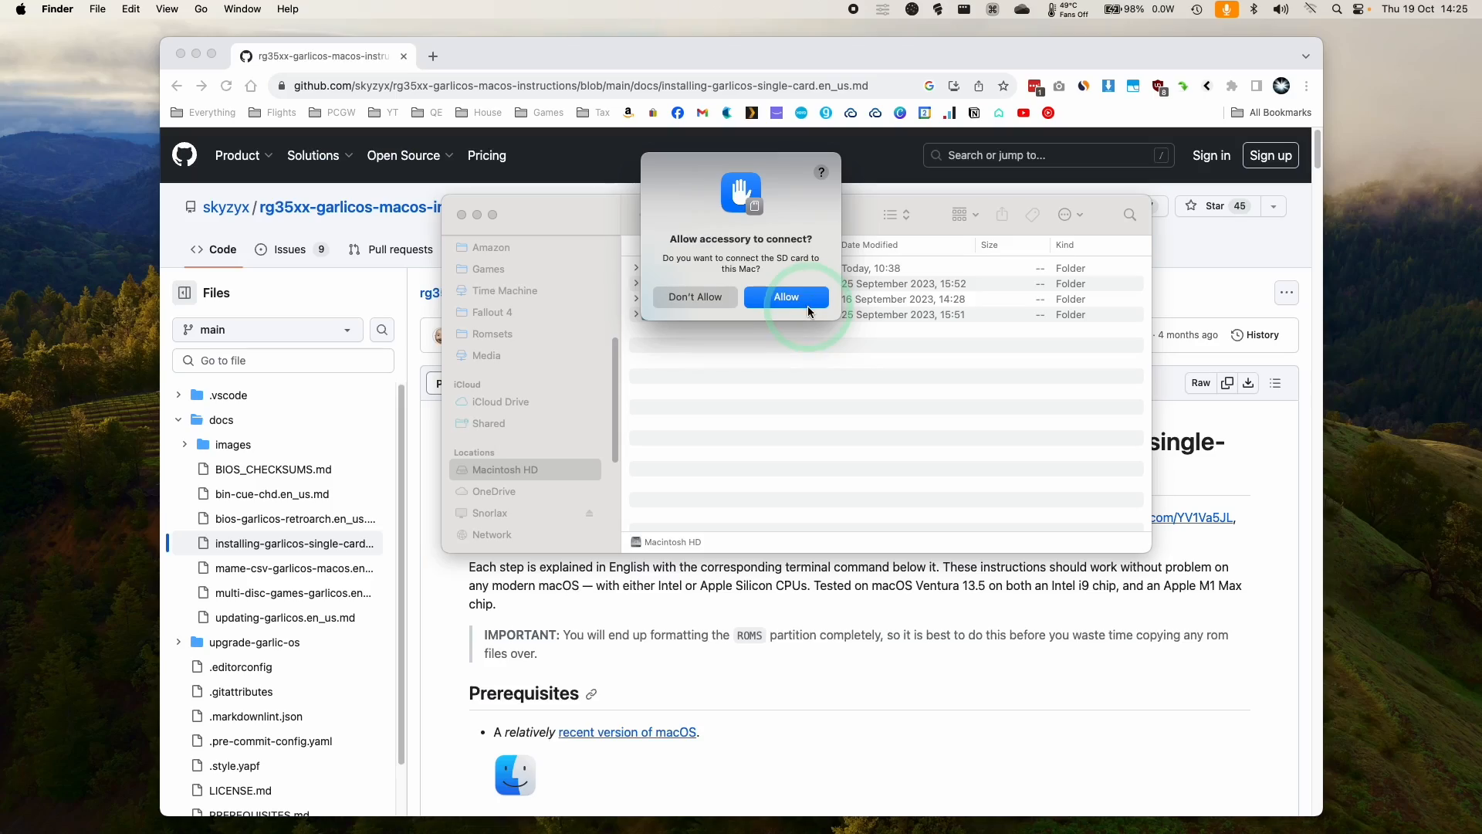
pyautogui.click(785, 296)
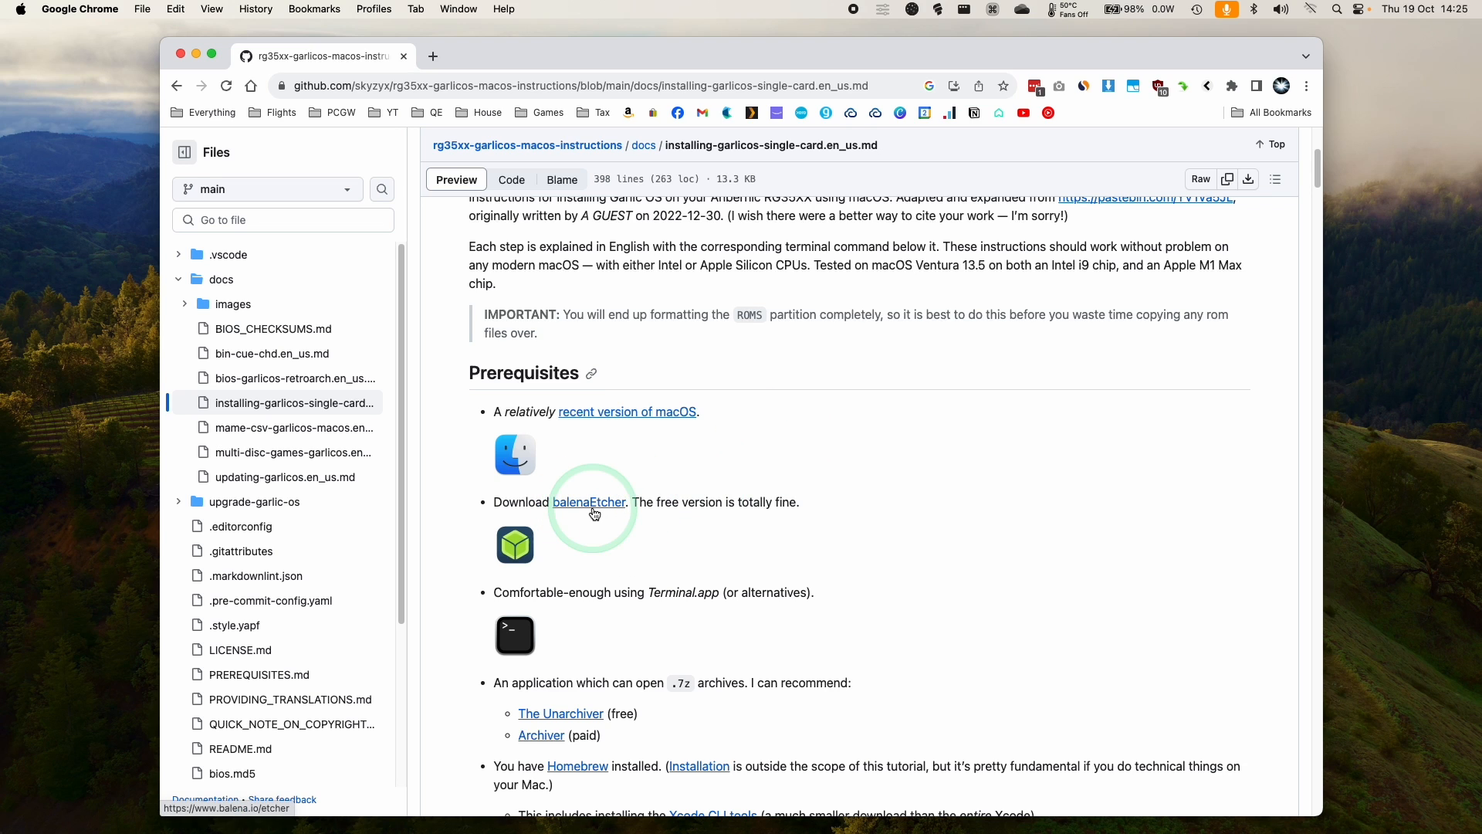
# Download balenaEtcher 1.18.11 for macOS, mount the .dmg and drag it into Applications
pyautogui.click(588, 501)
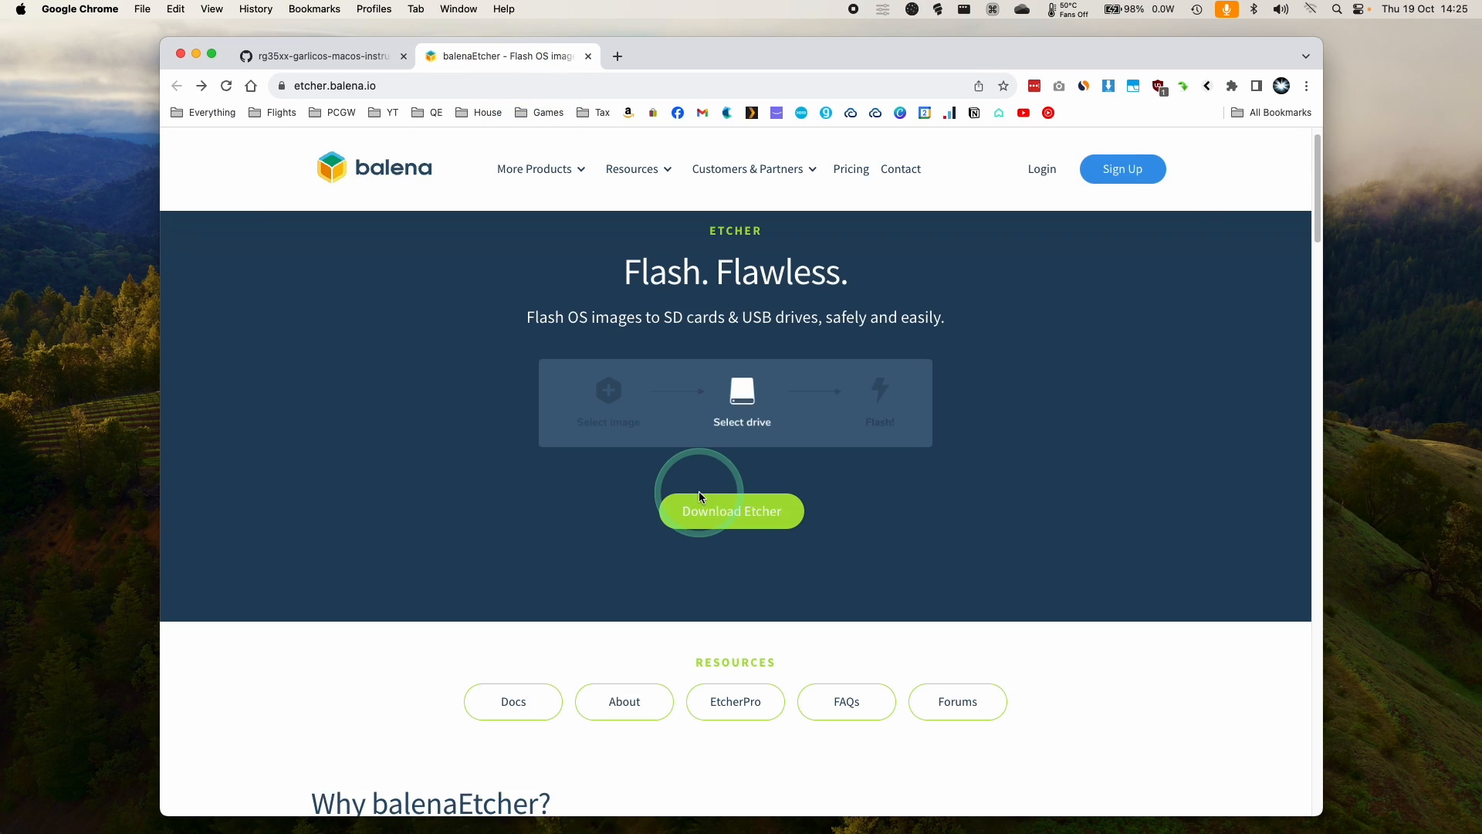
pyautogui.click(731, 511)
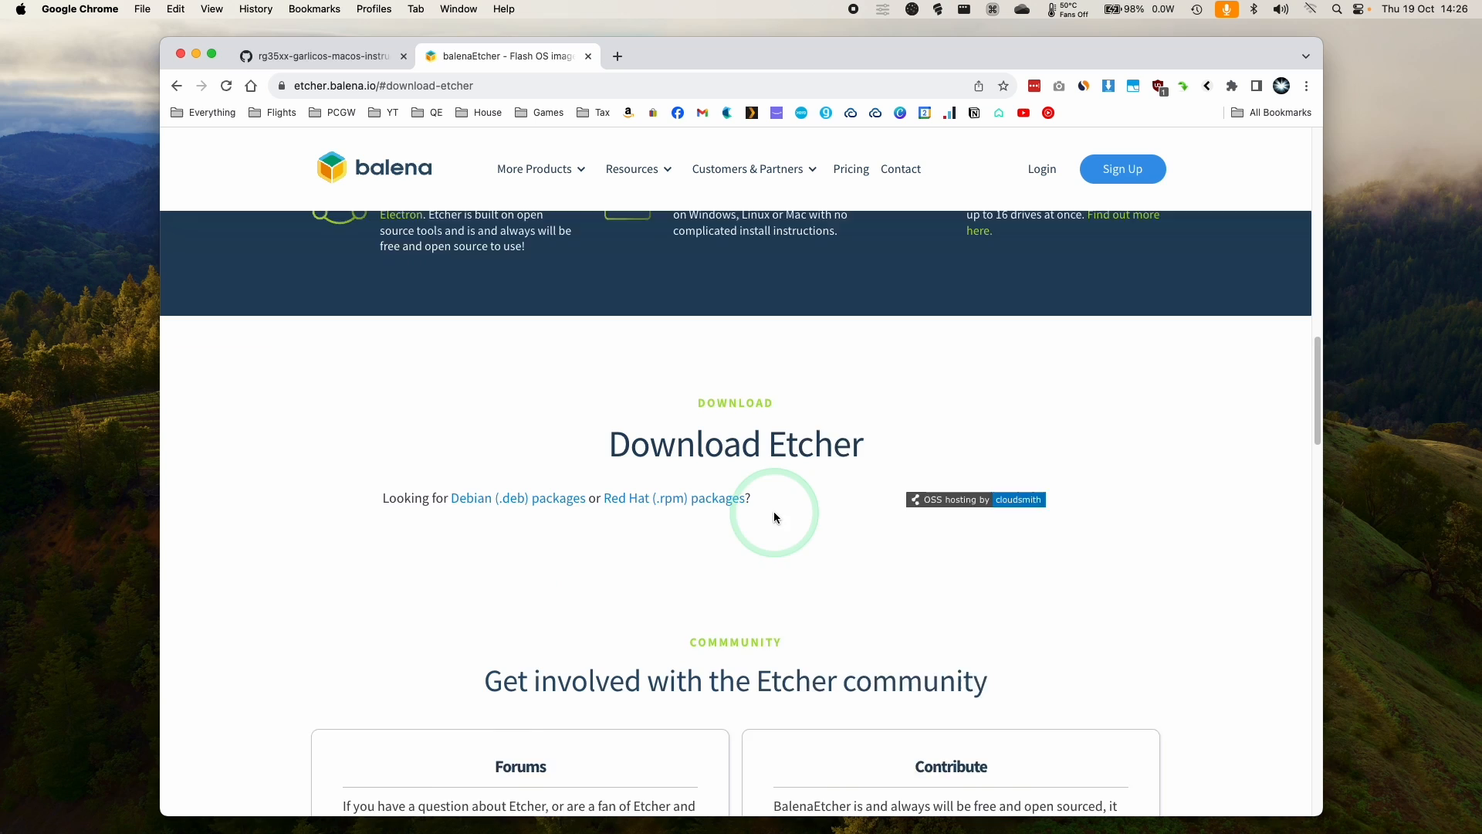
pyautogui.scroll(-3)
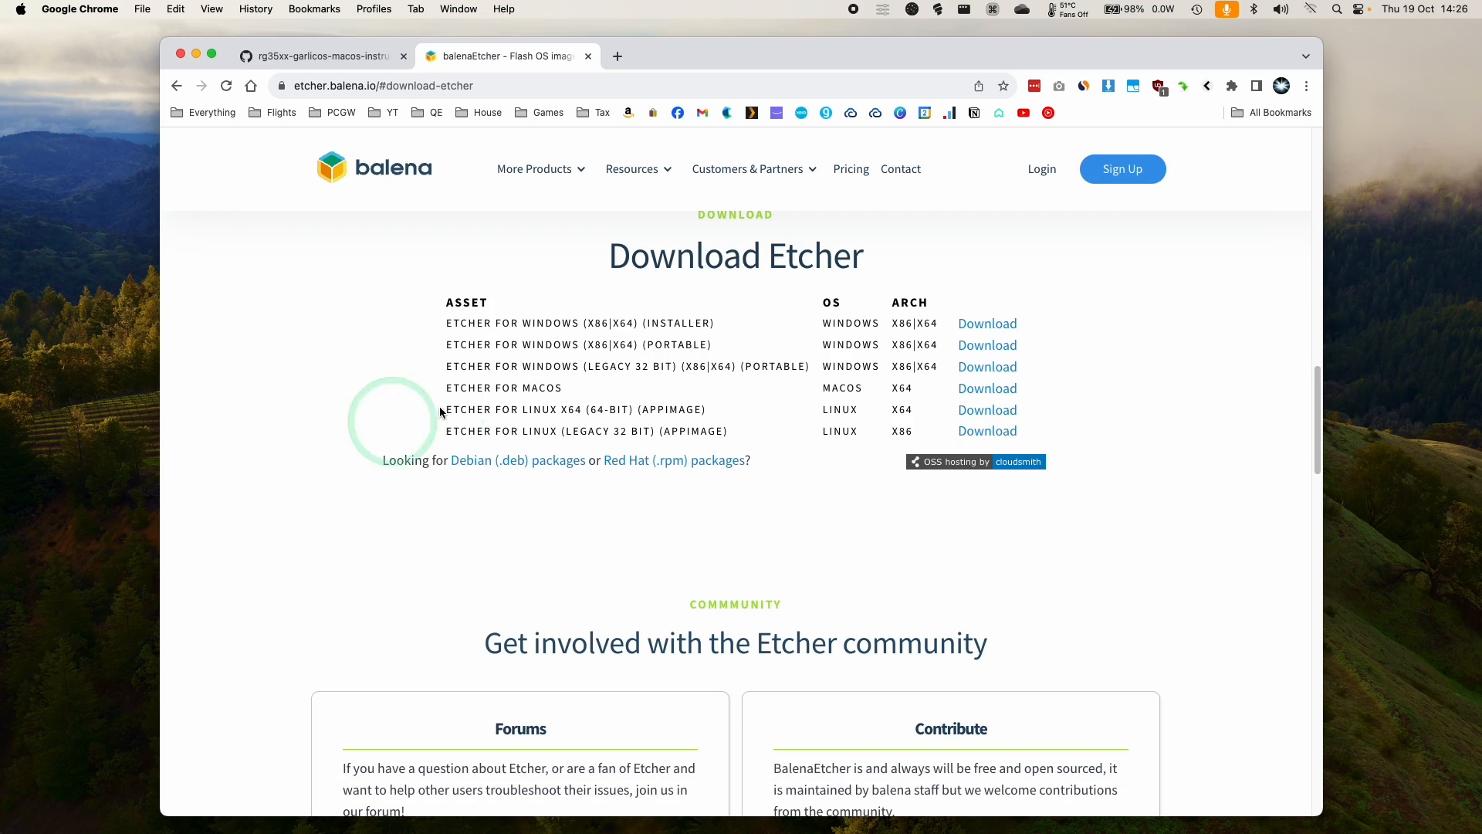
pyautogui.click(1232, 85)
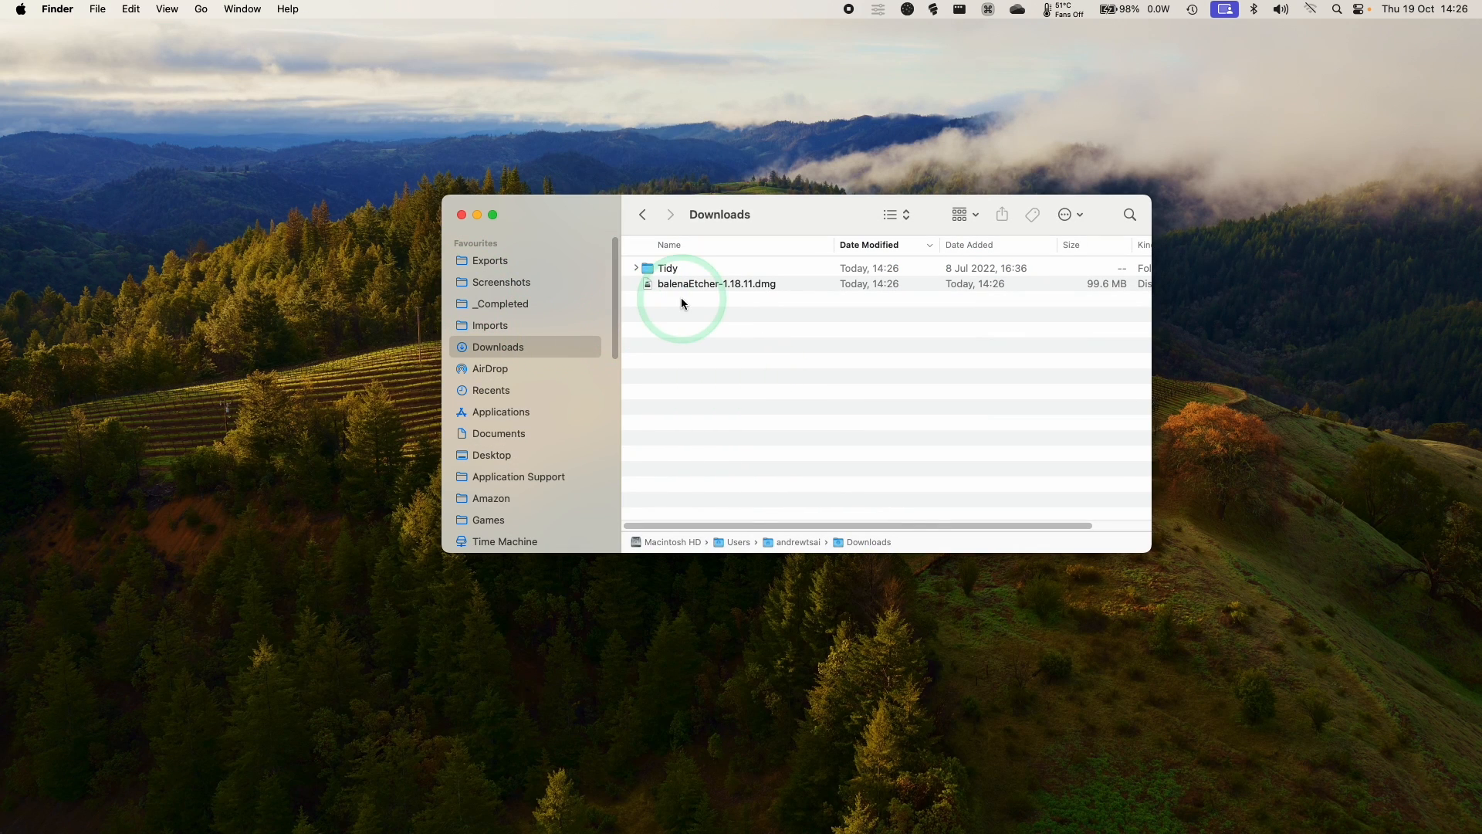
pyautogui.doubleClick(714, 284)
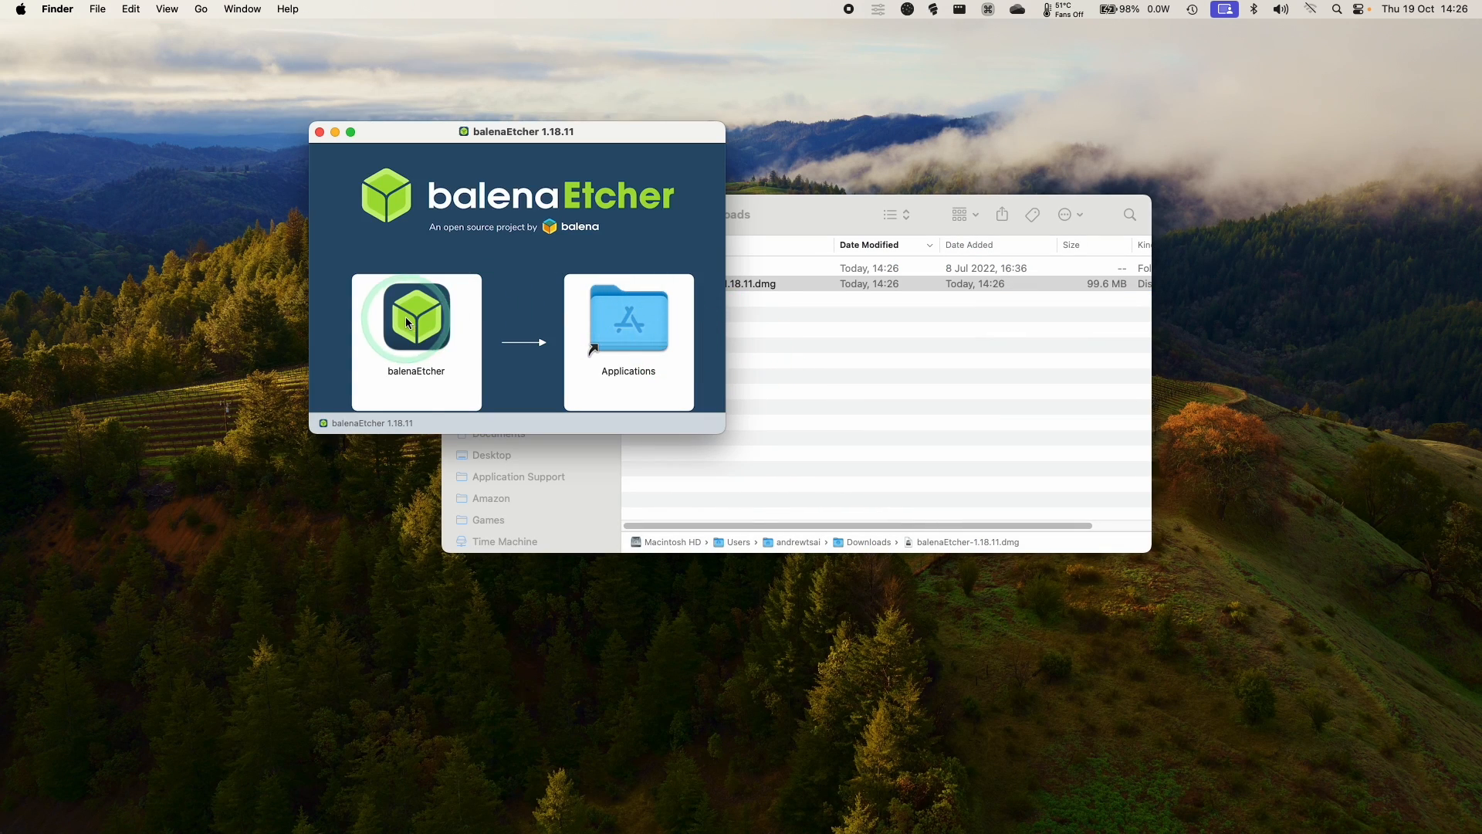
pyautogui.moveTo(415, 317); pyautogui.dragTo(628, 317)
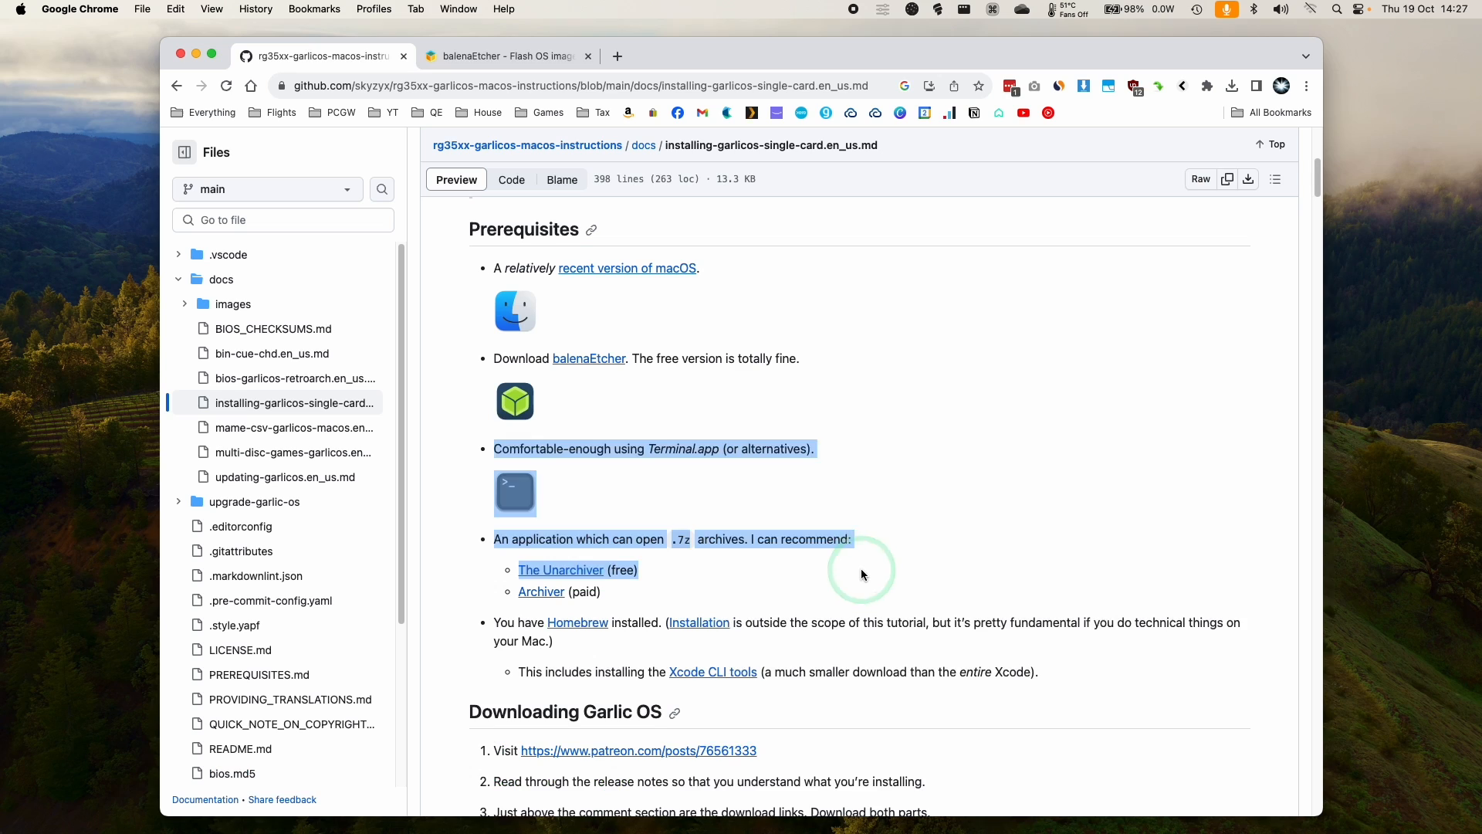
# Check The Unarchiver's App Store page shows it installed, then close the App Store
pyautogui.scroll(-3)
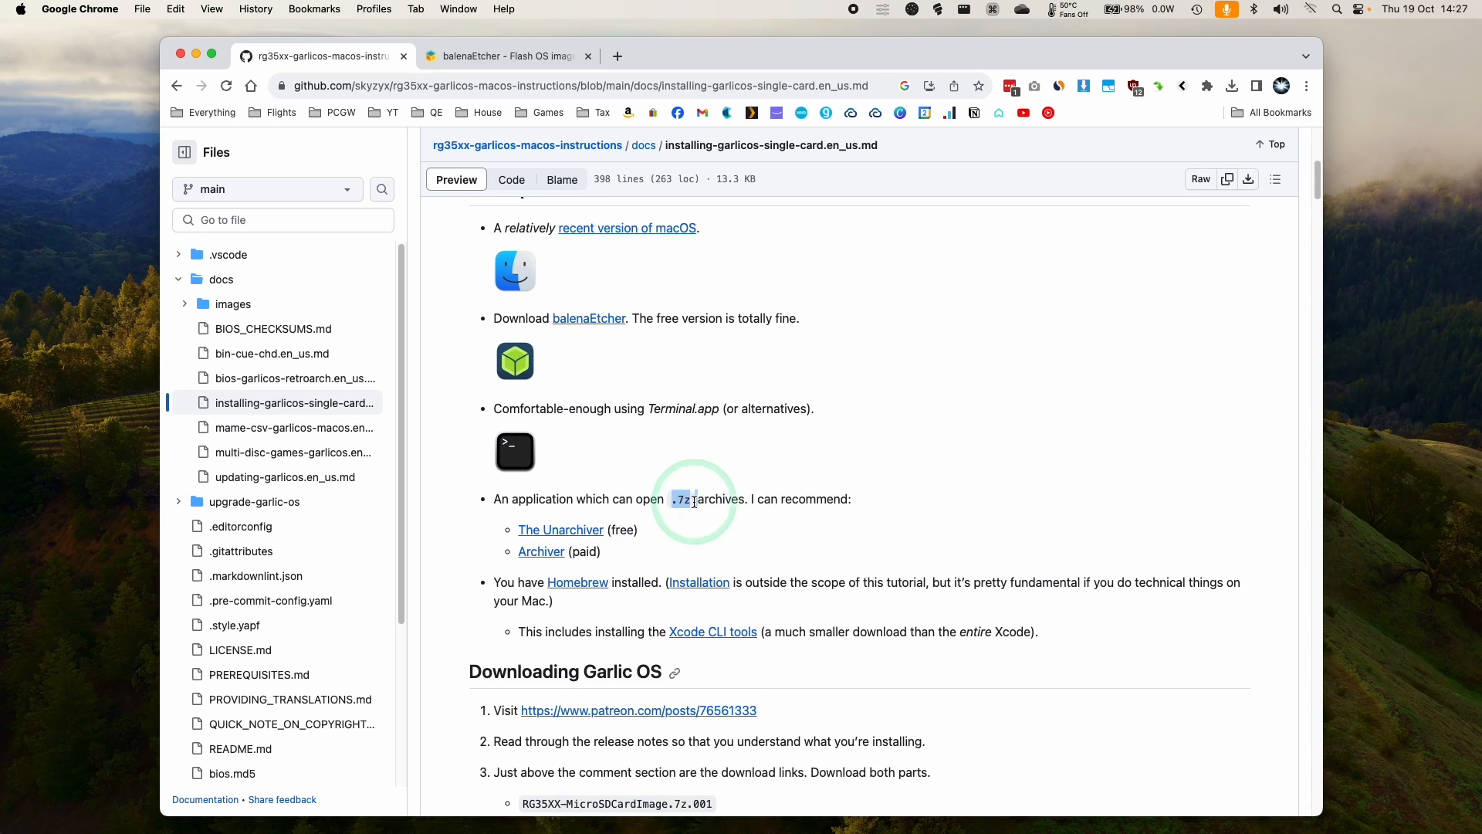
pyautogui.moveTo(559, 530)
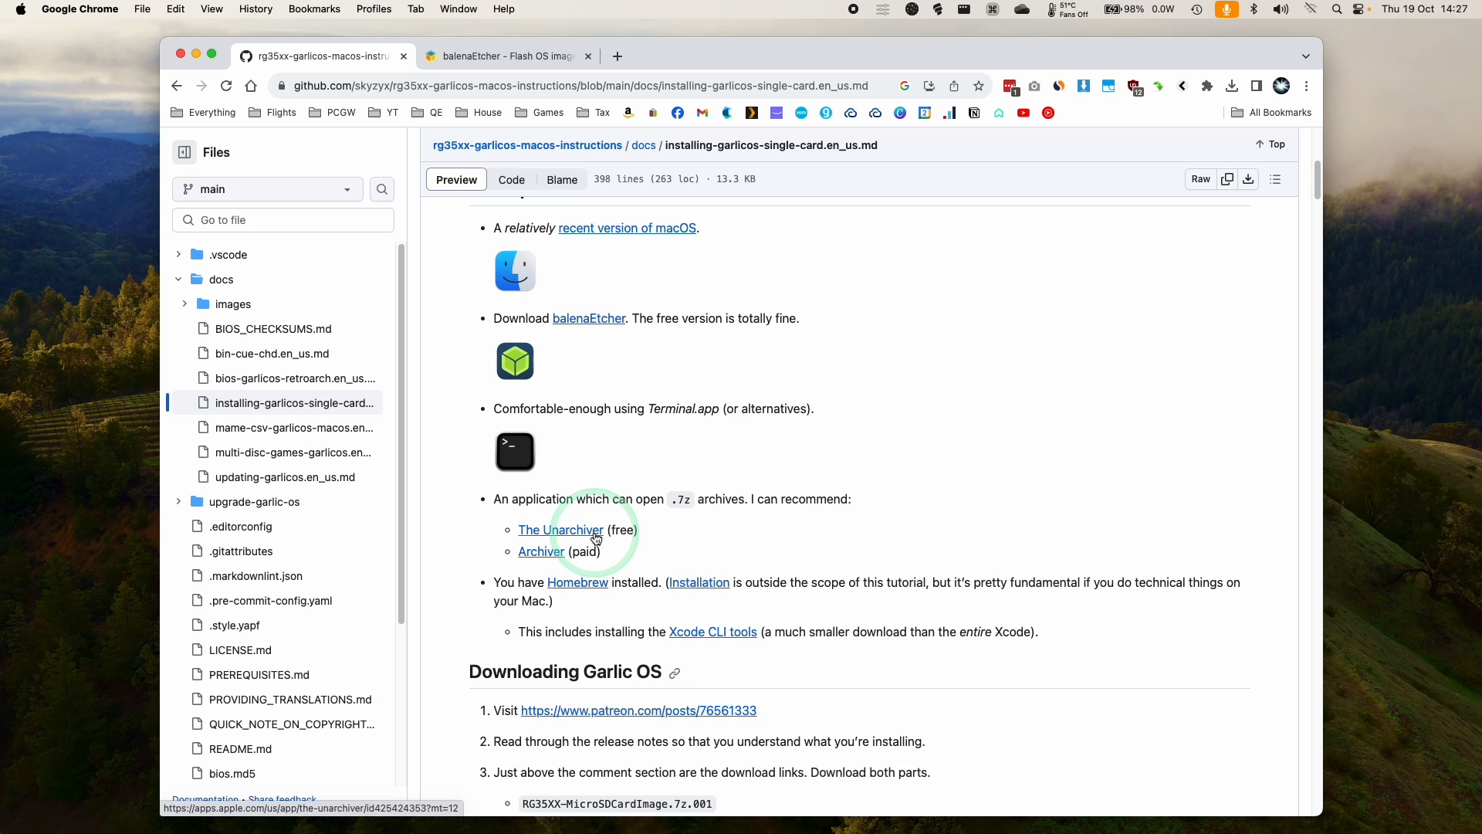
pyautogui.click(559, 529)
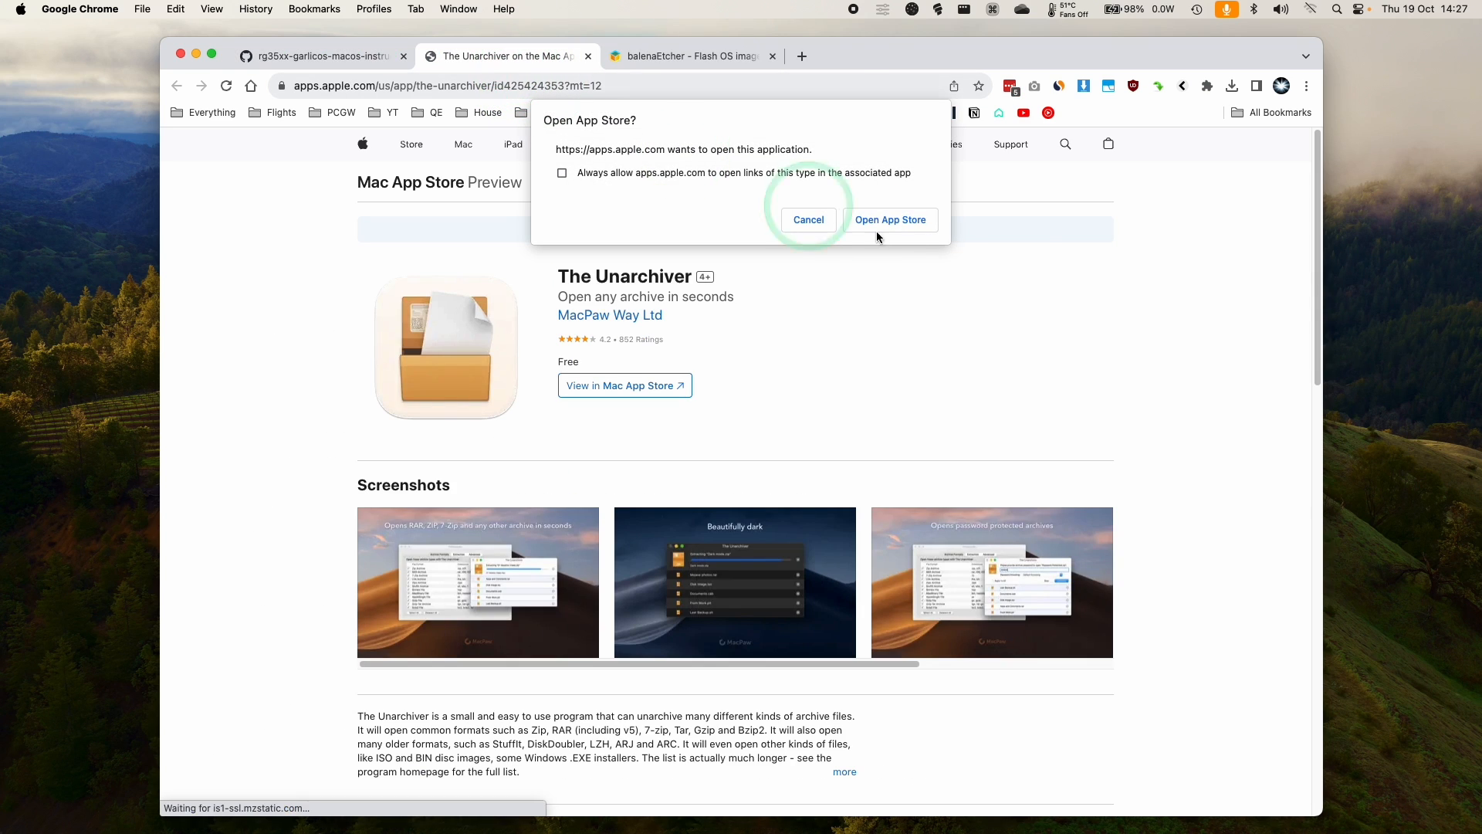
pyautogui.click(889, 219)
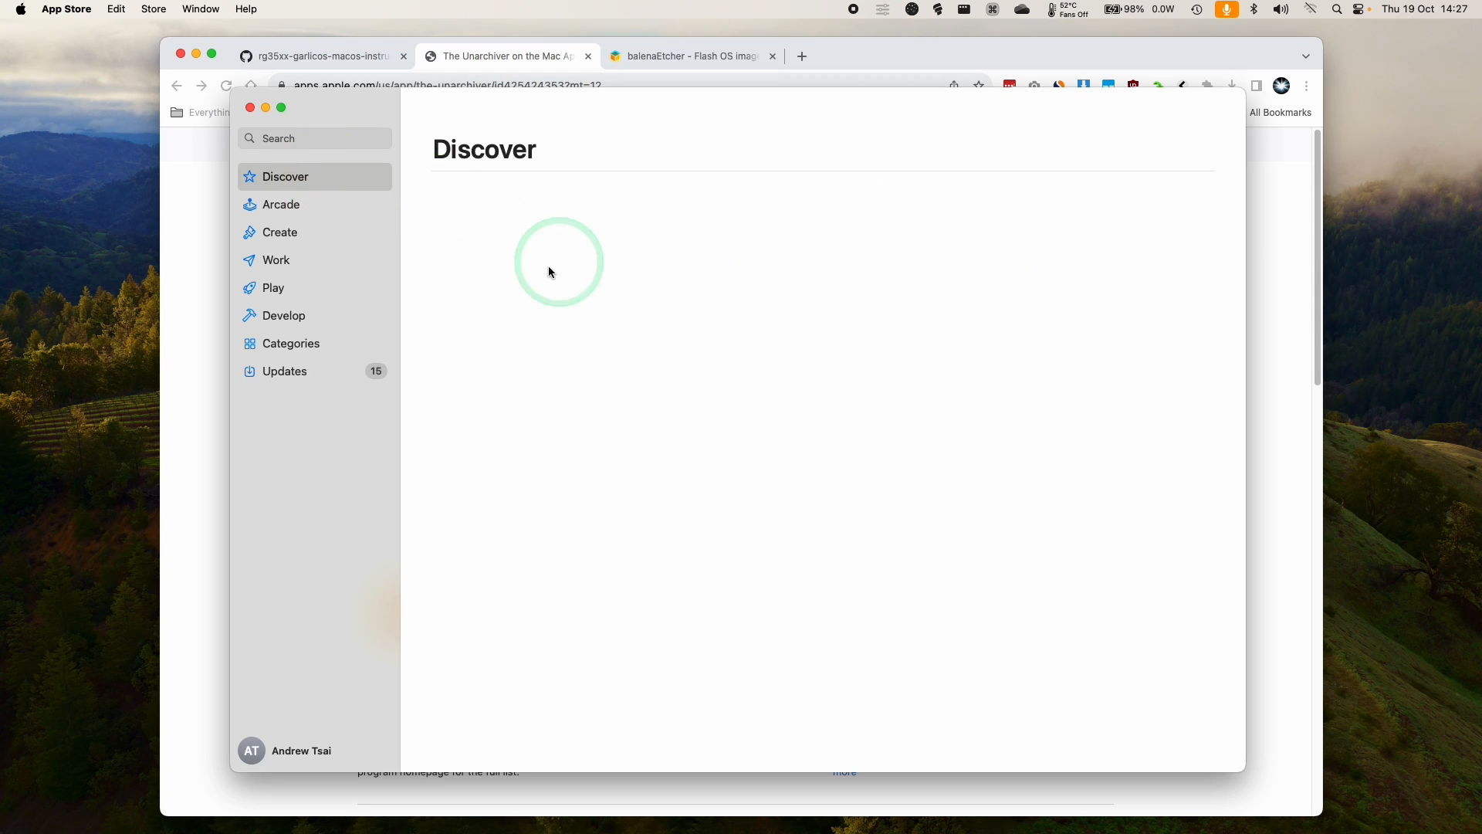
pyautogui.click(558, 262)
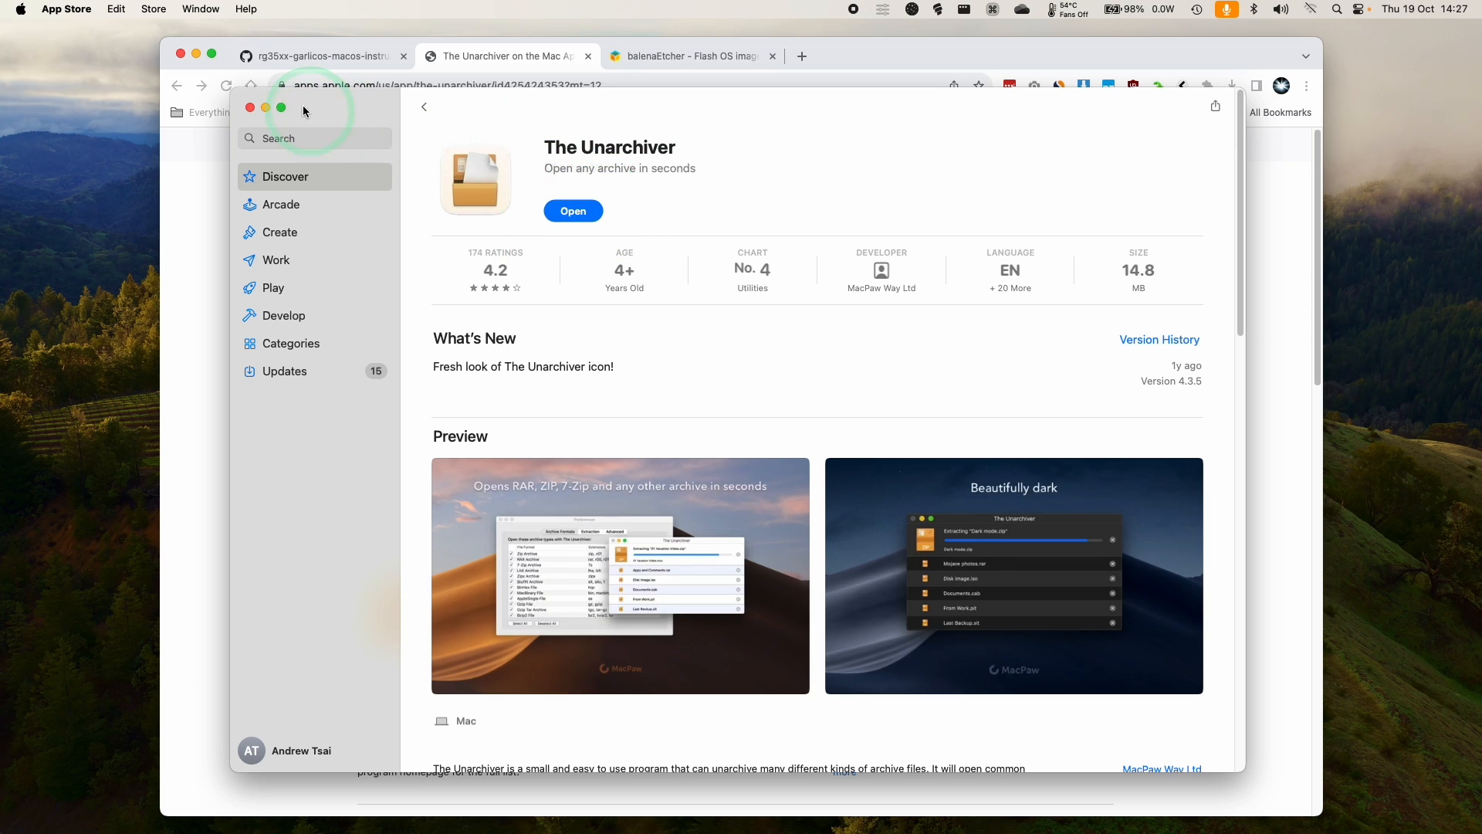
pyautogui.click(321, 56)
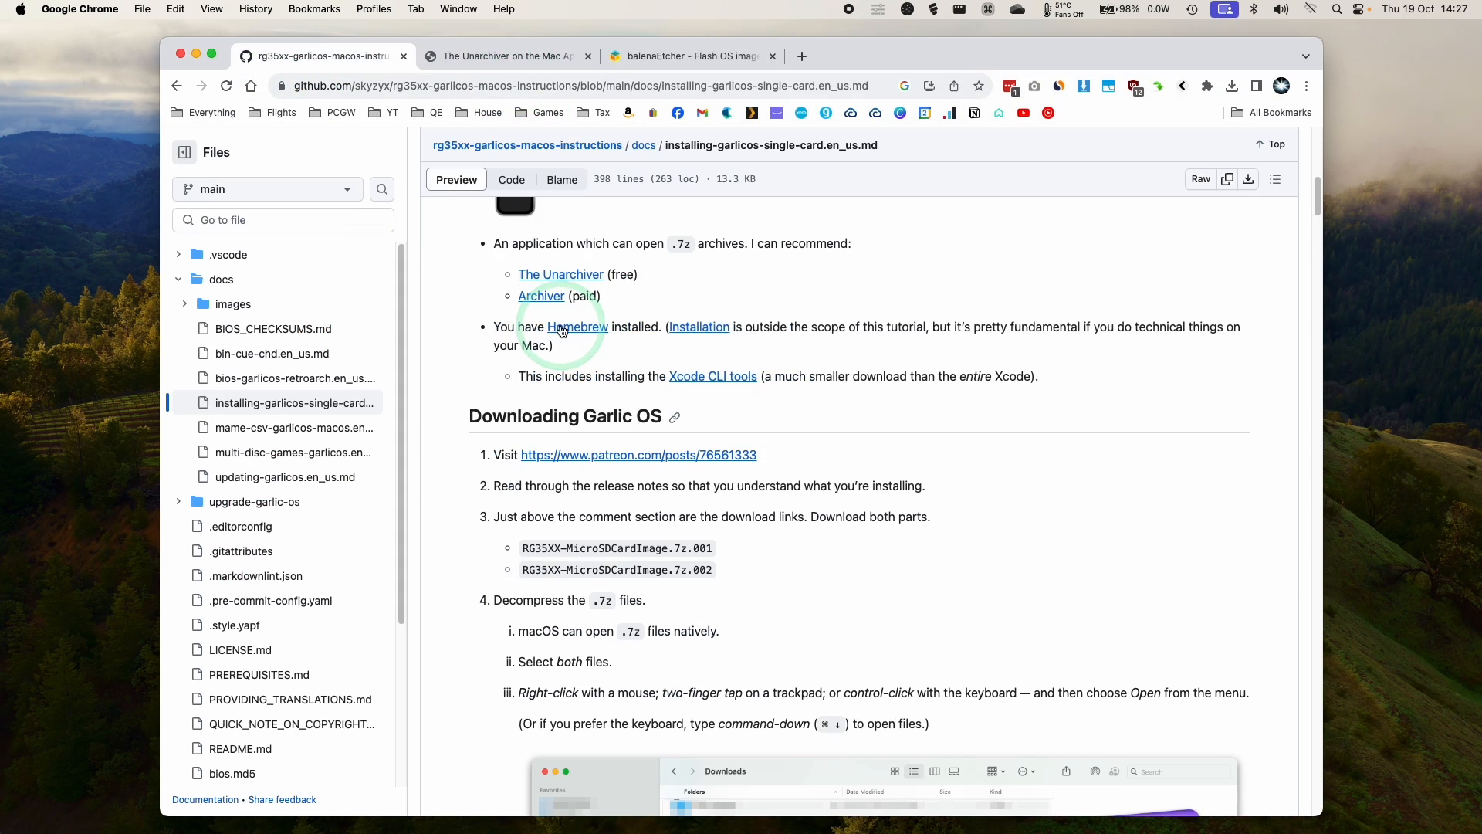
# Paste the Homebrew install command from brew.sh into a Terminal shell
pyautogui.click(565, 325)
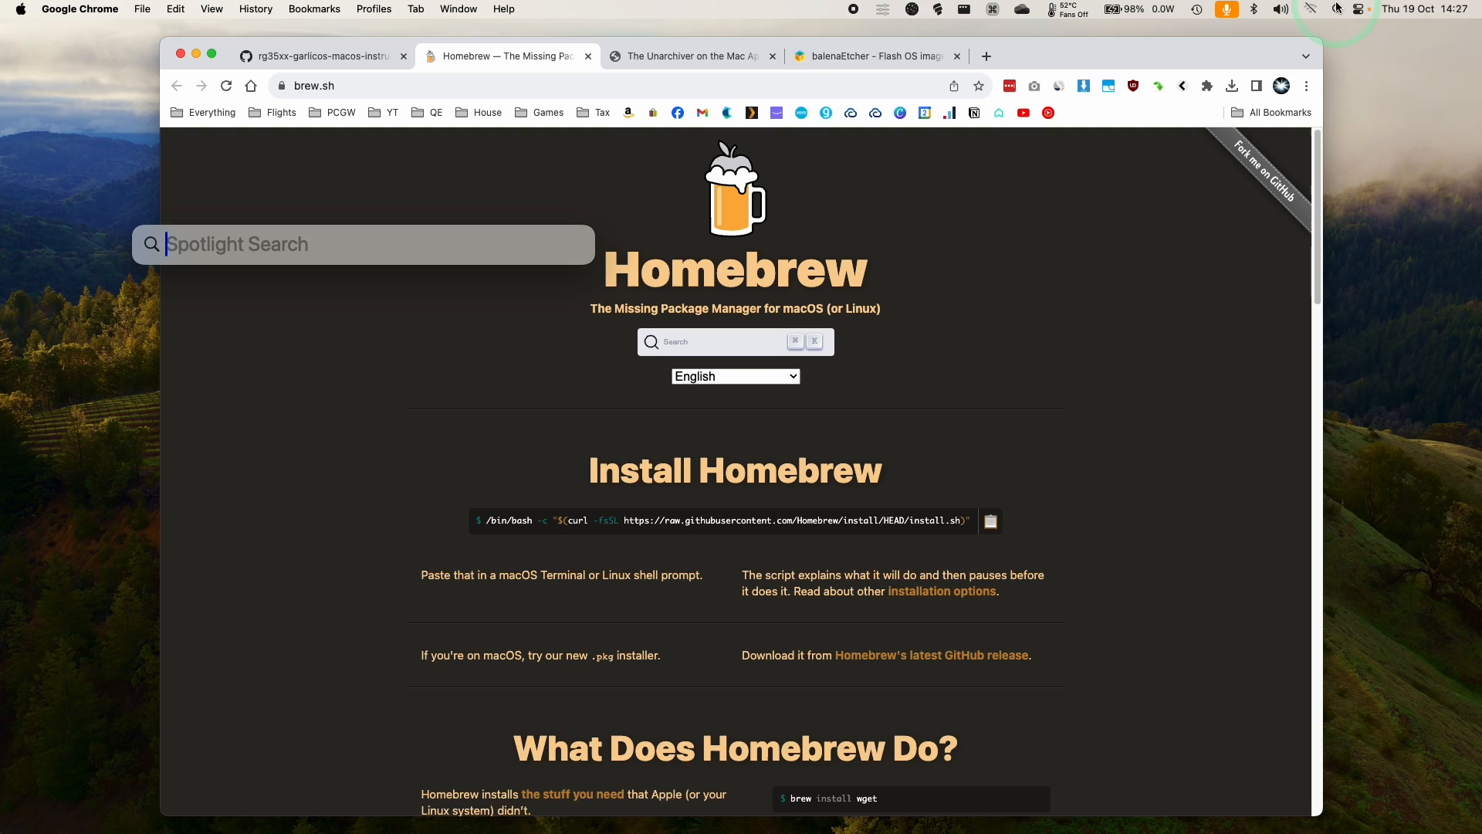
pyautogui.rightClick(898, 507)
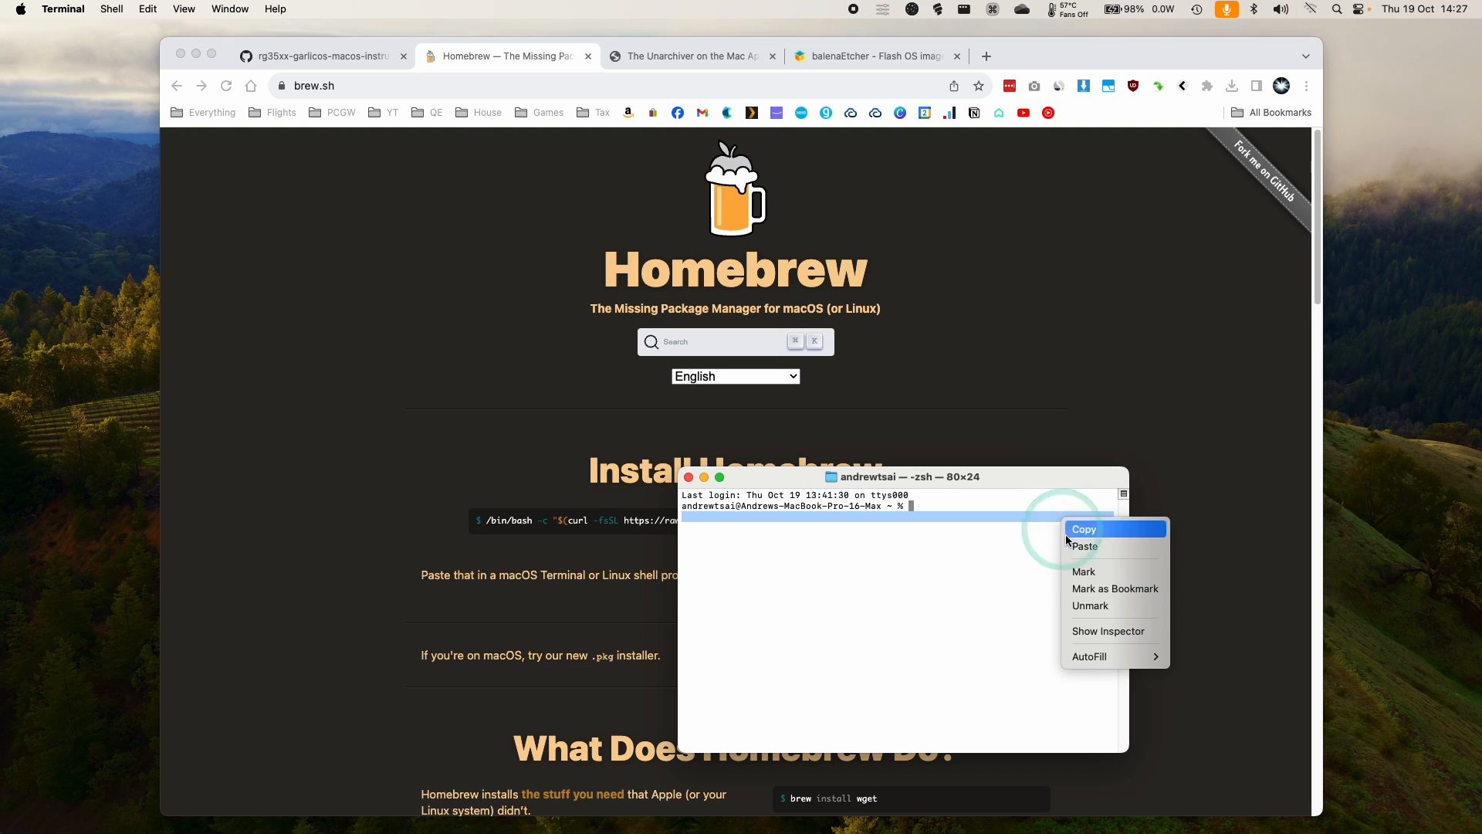
pyautogui.click(1084, 546)
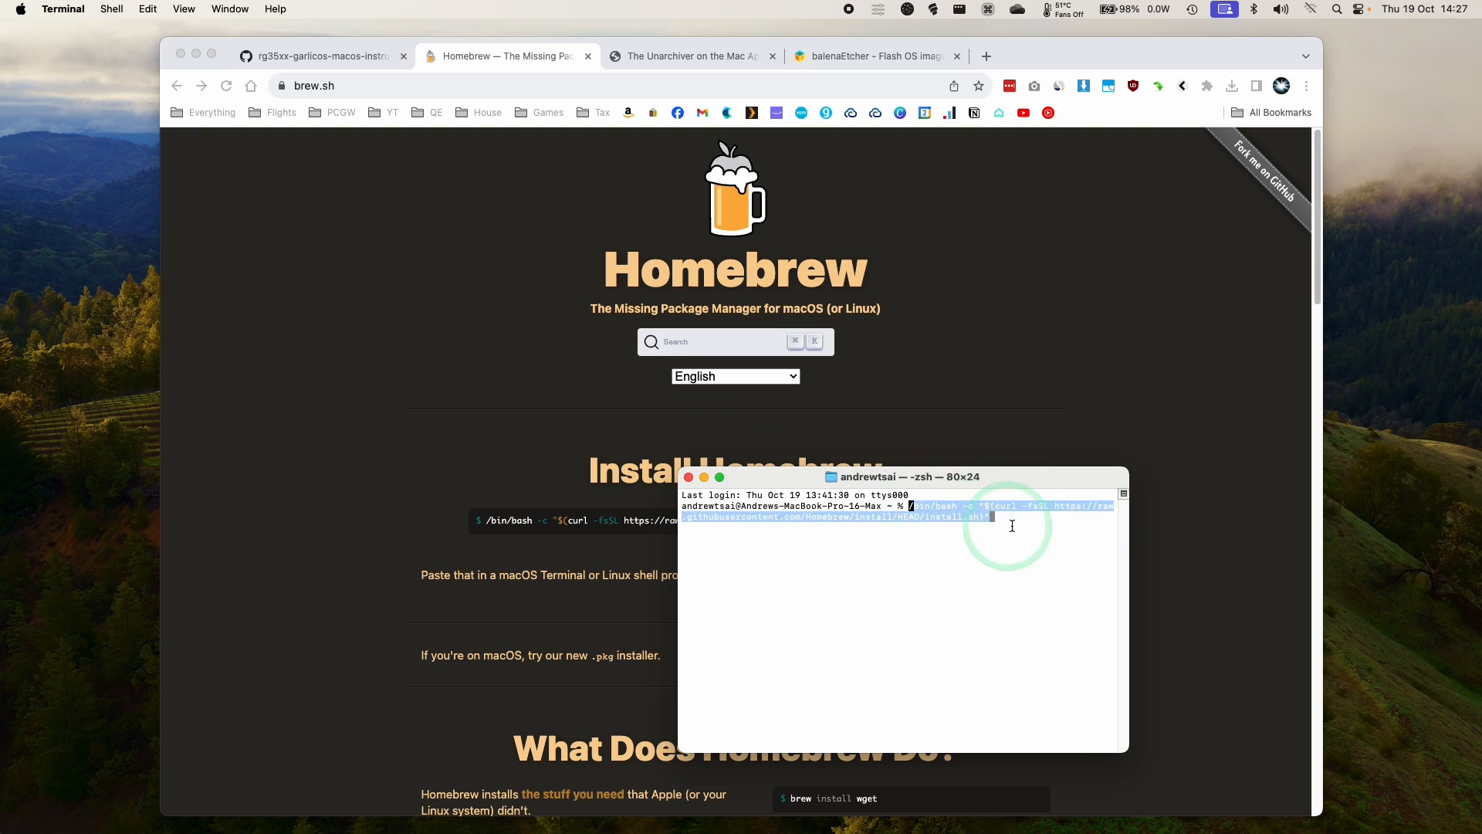
pyautogui.click(321, 55)
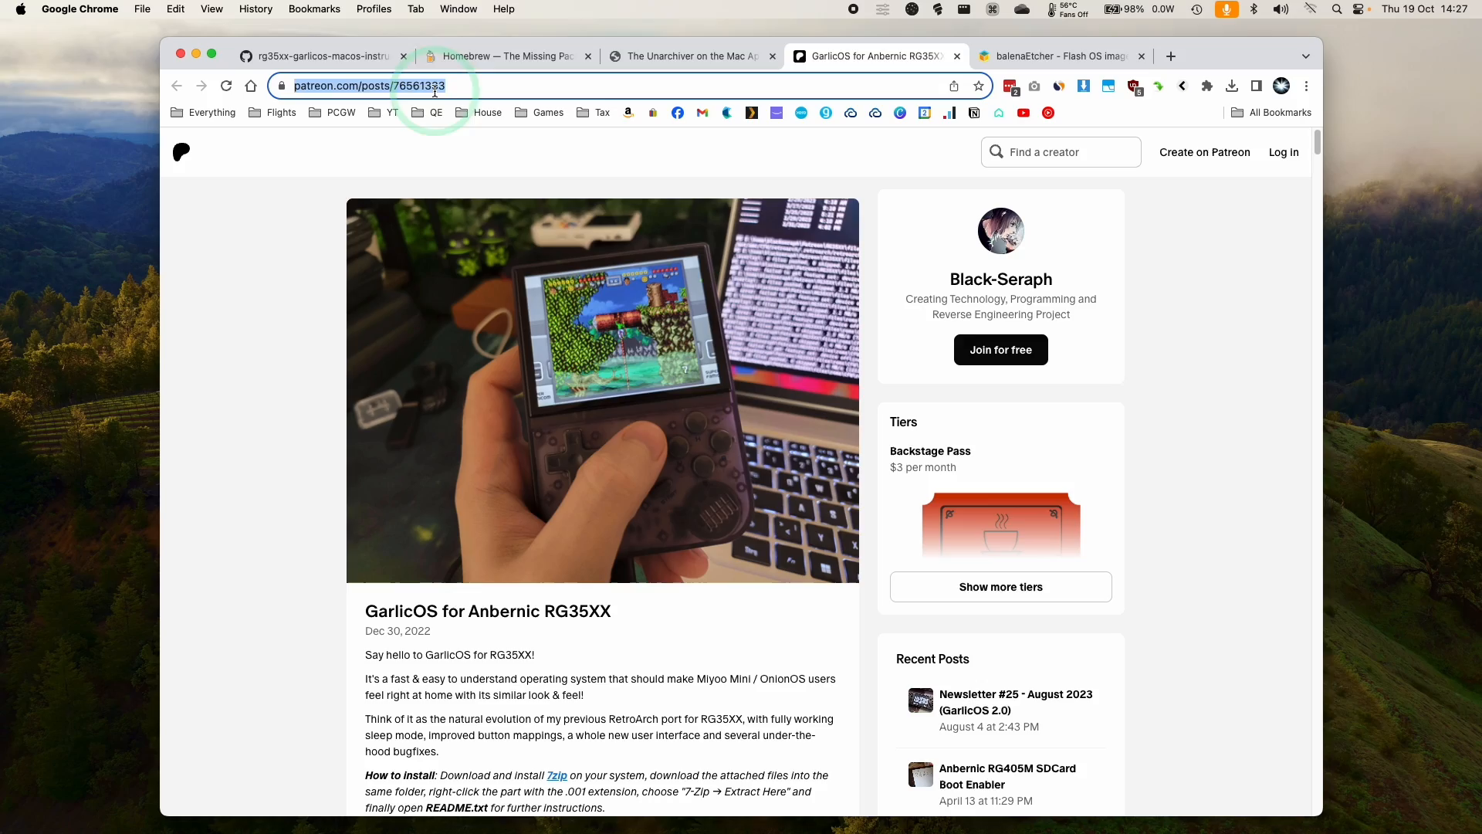
# Download the RG35XX-MicroSDCardImage.7z split parts from the Patreon post into Downloads
pyautogui.scroll(-3)
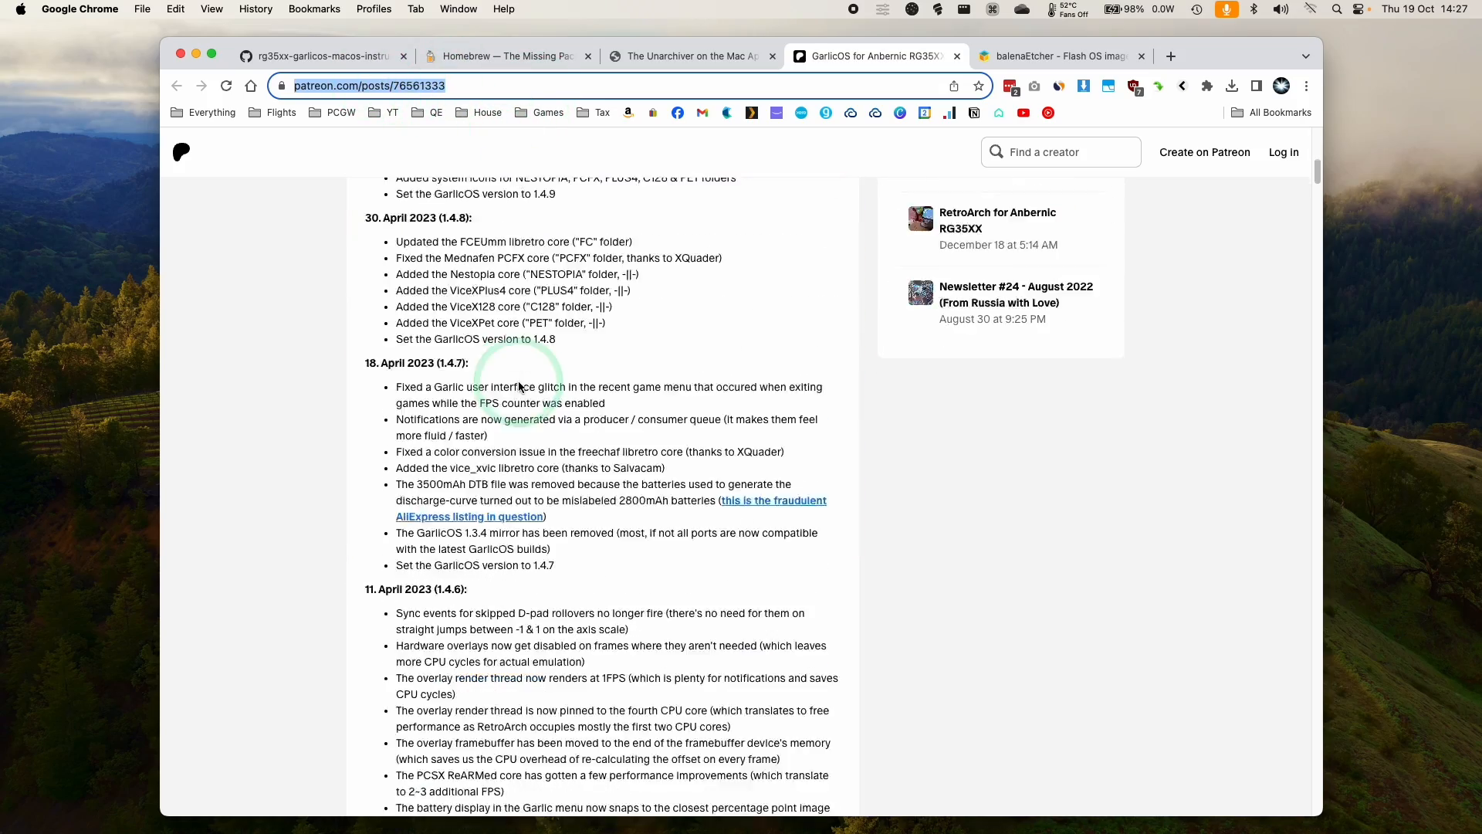
pyautogui.scroll(-3)
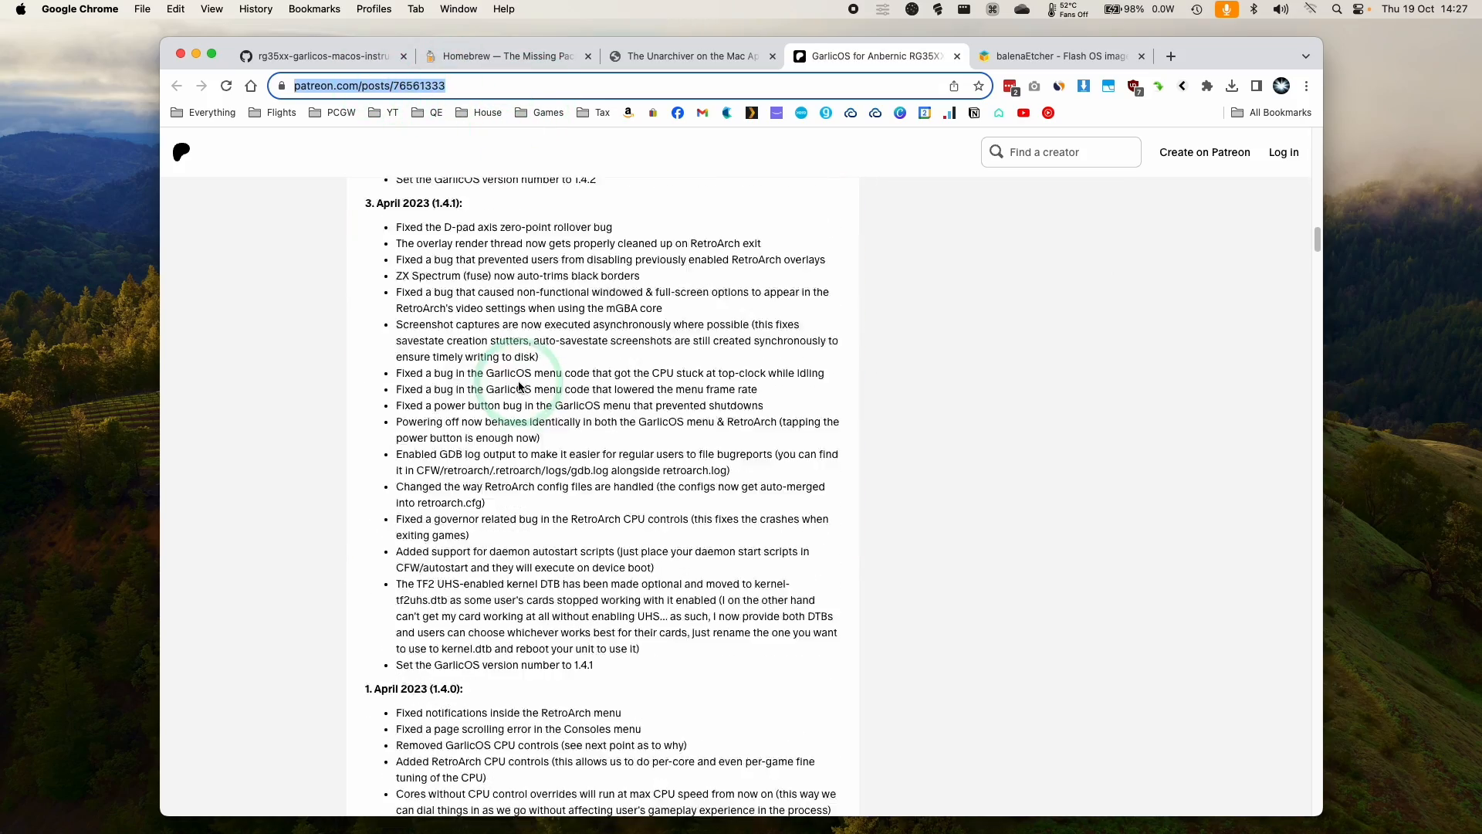
pyautogui.scroll(-3)
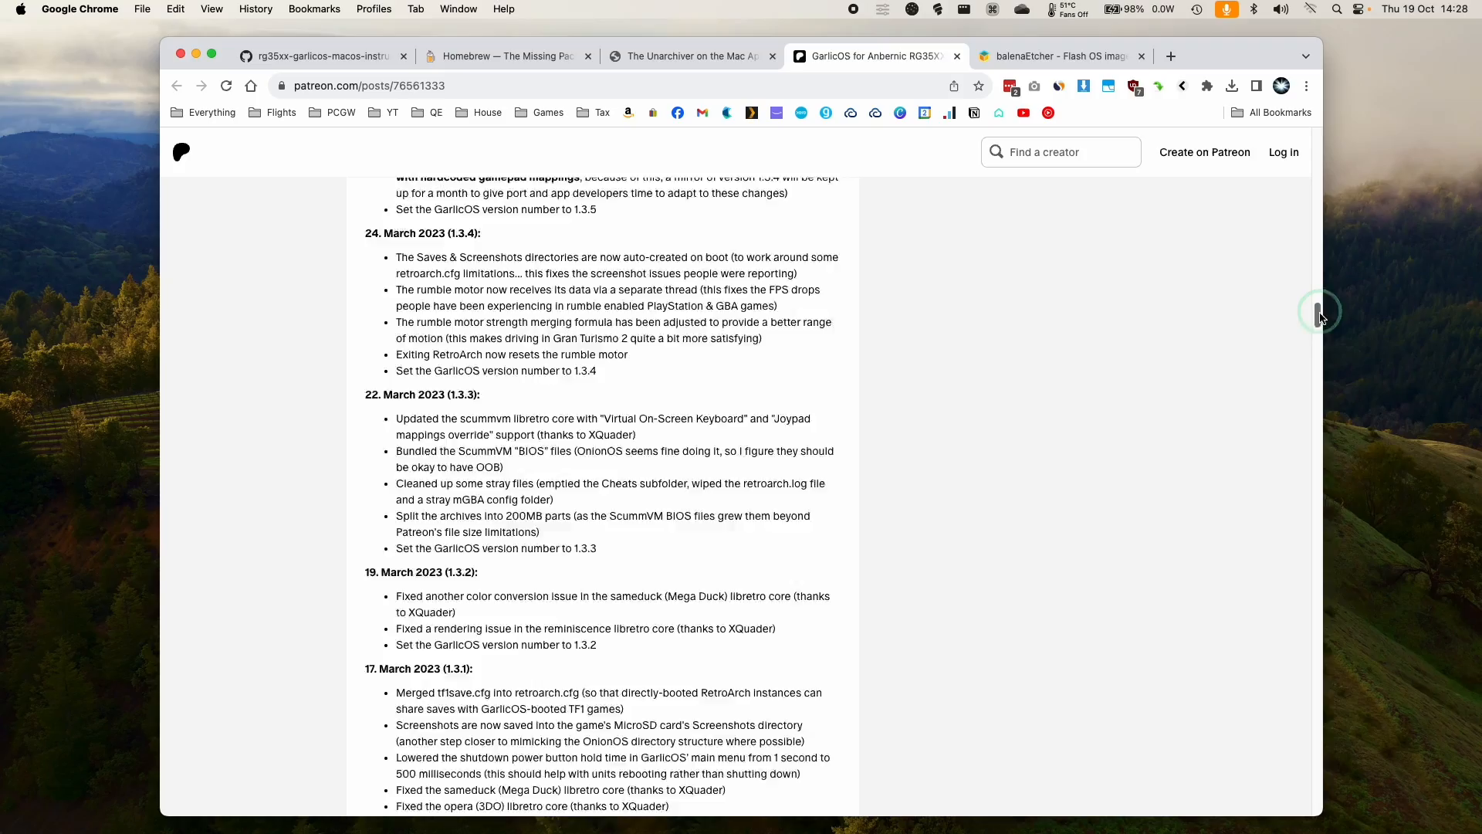
pyautogui.scroll(-3)
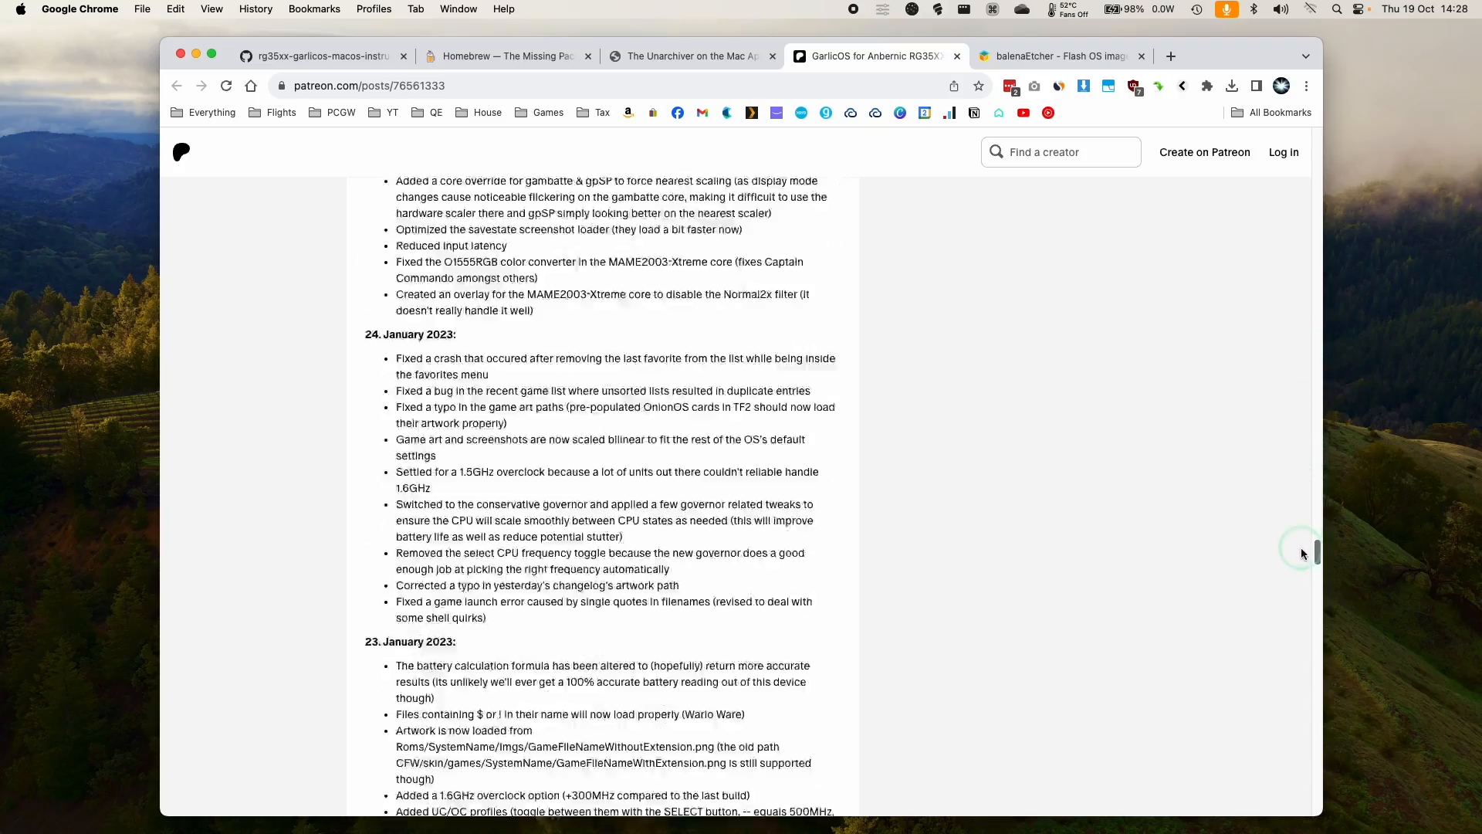
pyautogui.scroll(-3)
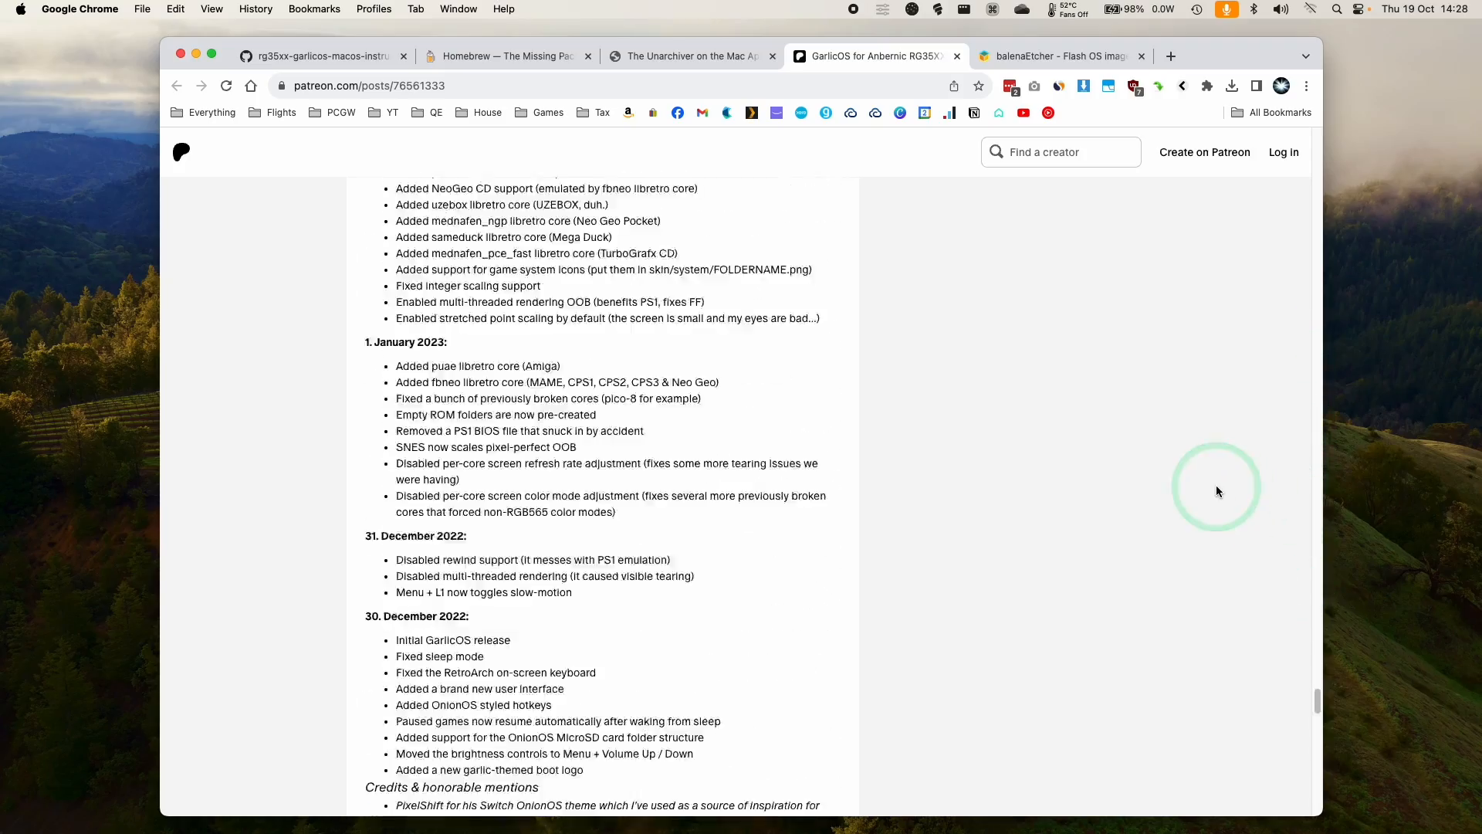
pyautogui.scroll(-3)
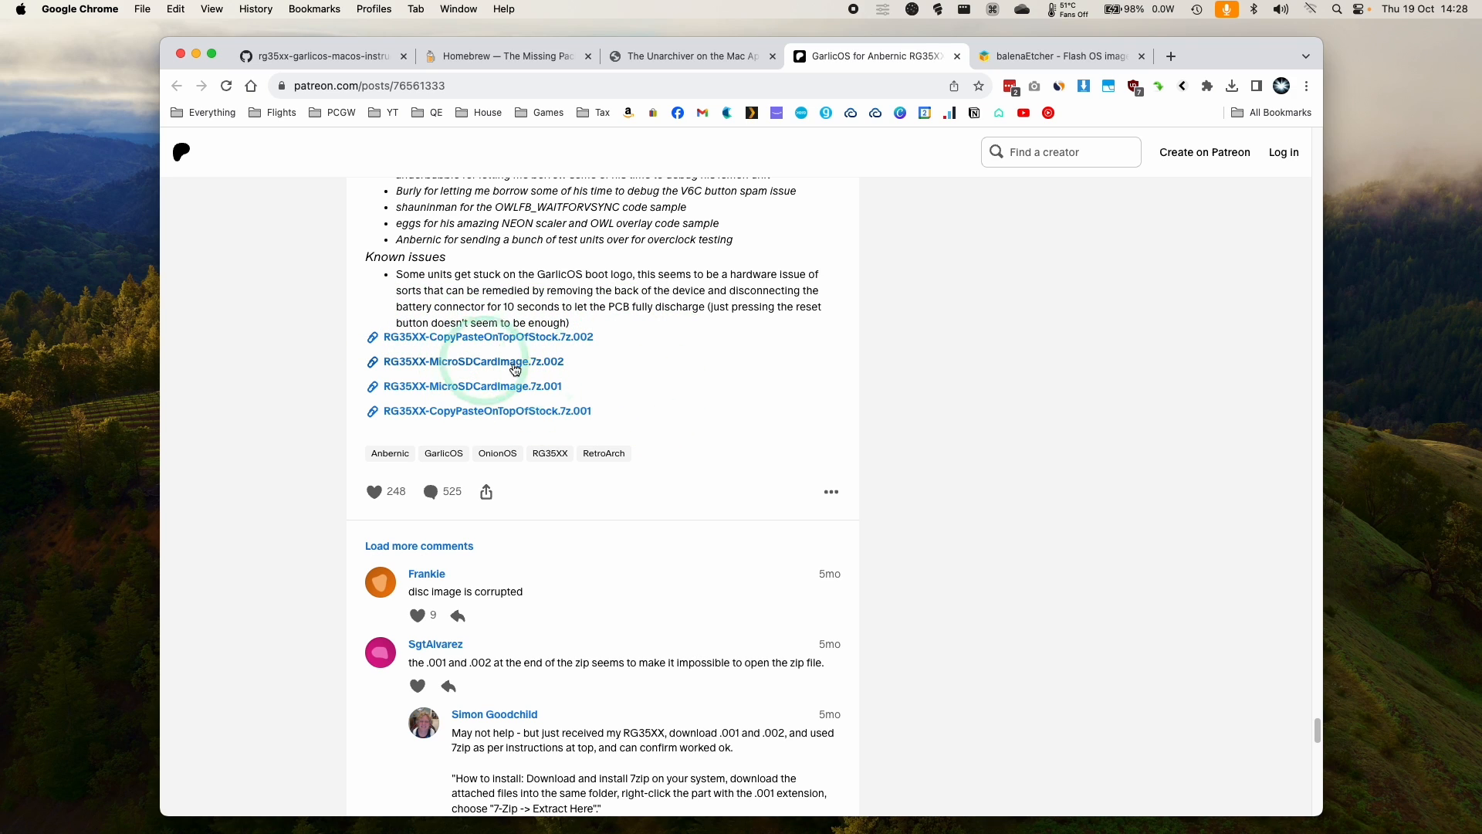
pyautogui.moveTo(443, 390)
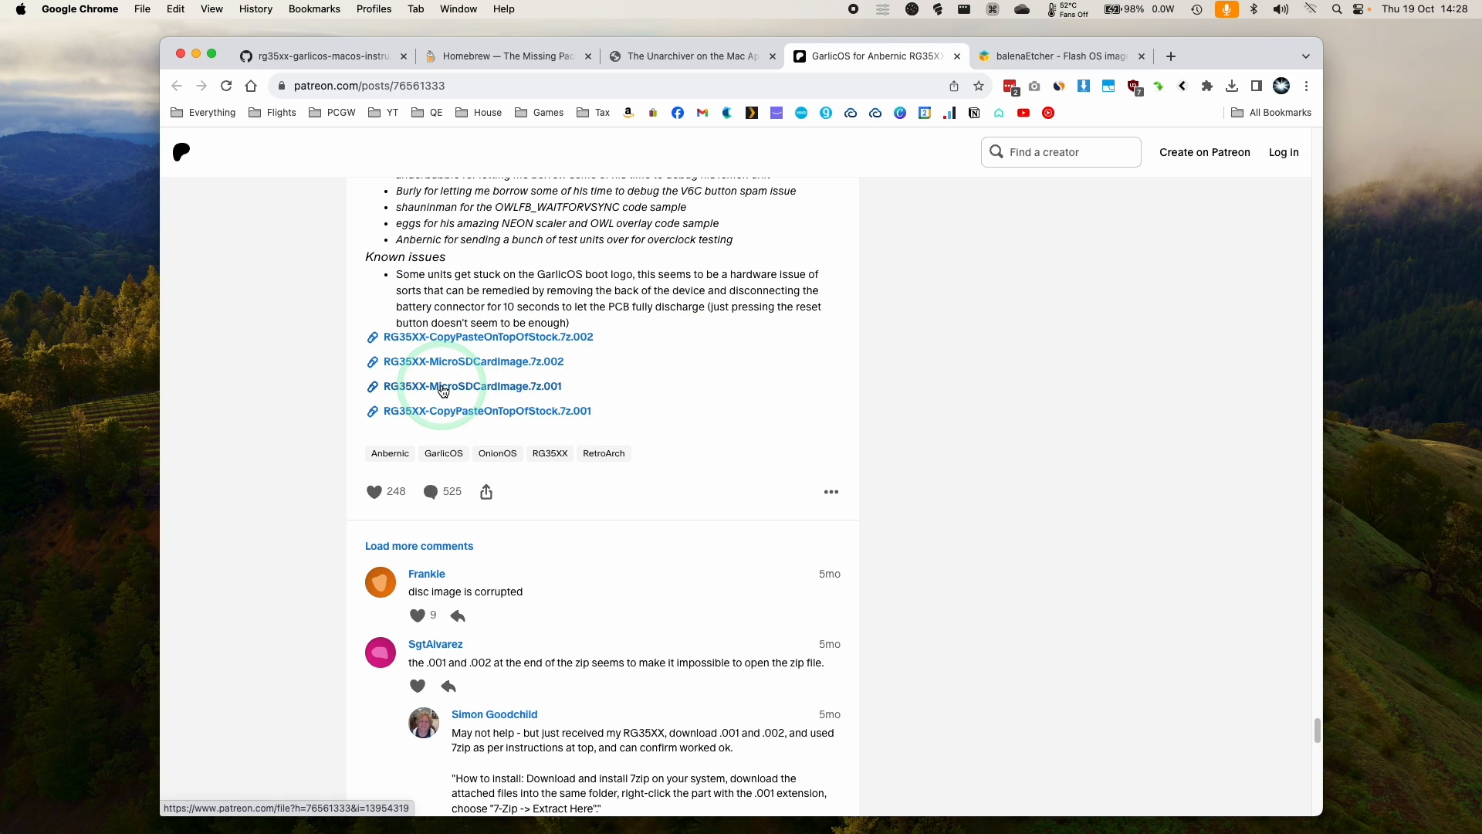
pyautogui.click(471, 386)
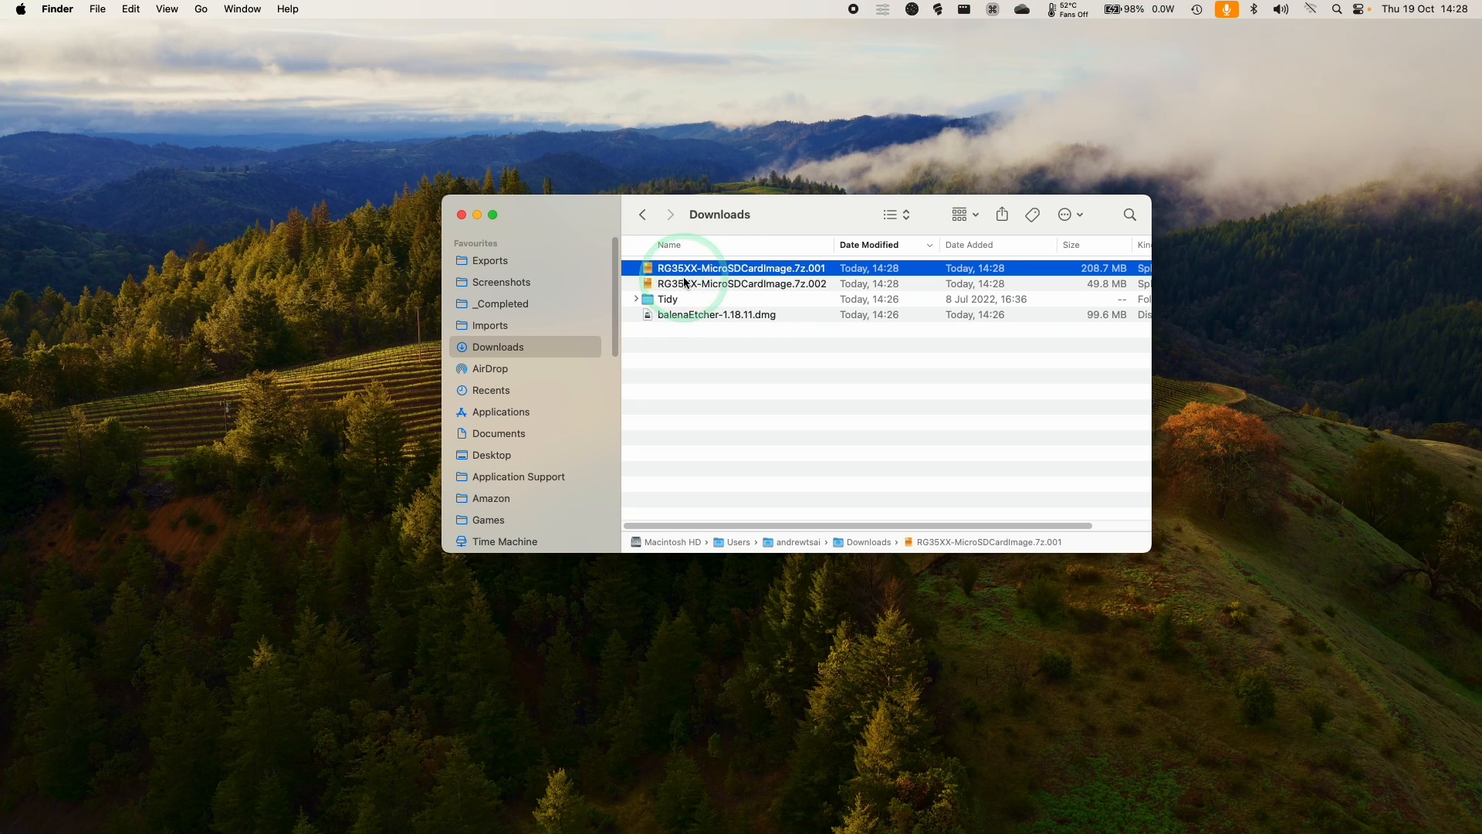
# Extract both .7z parts with The Unarchiver into a folder with garlic.img, then go to Applications
pyautogui.rightClick(742, 282)
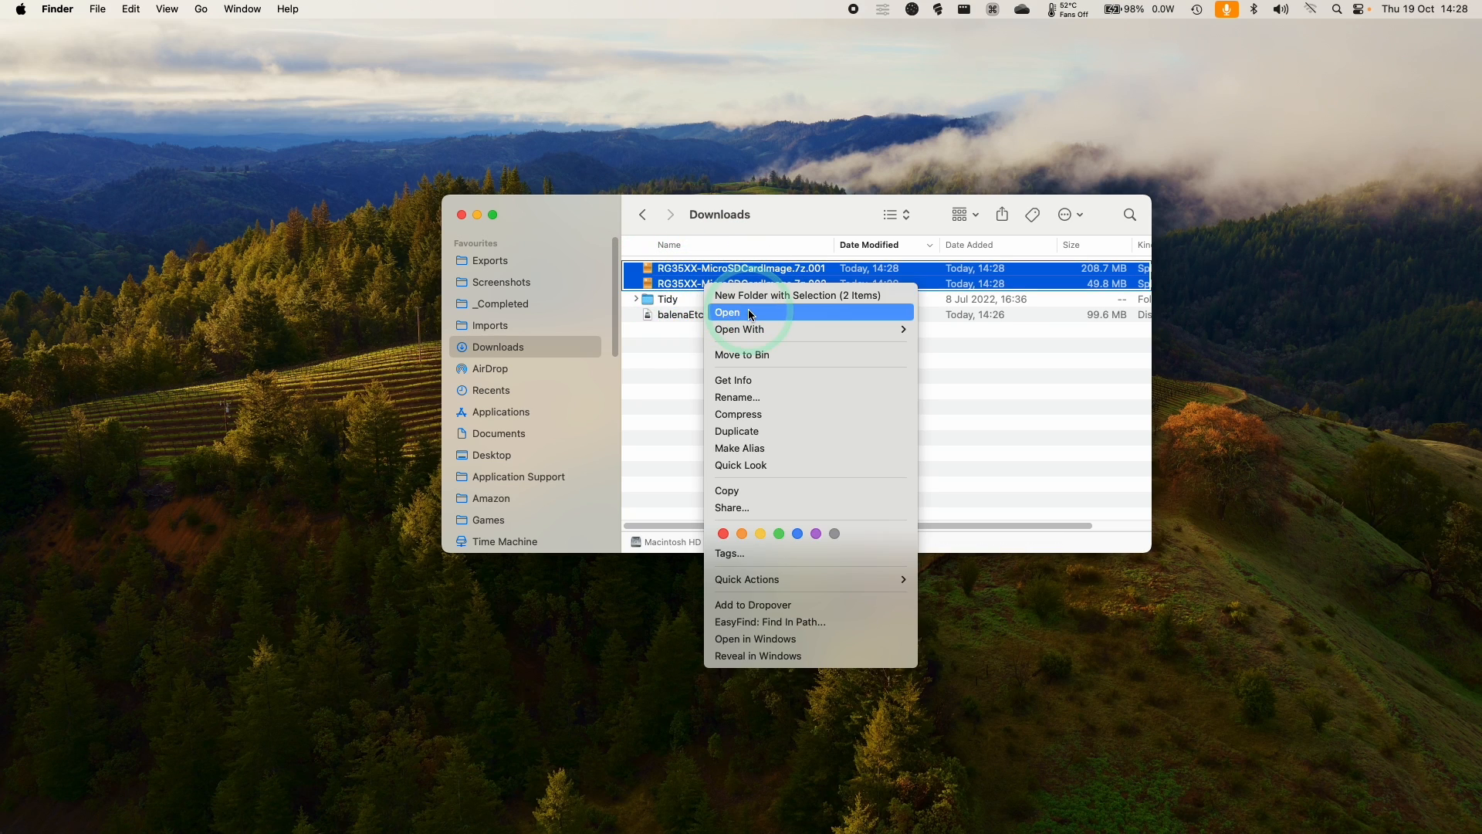
pyautogui.moveTo(739, 328)
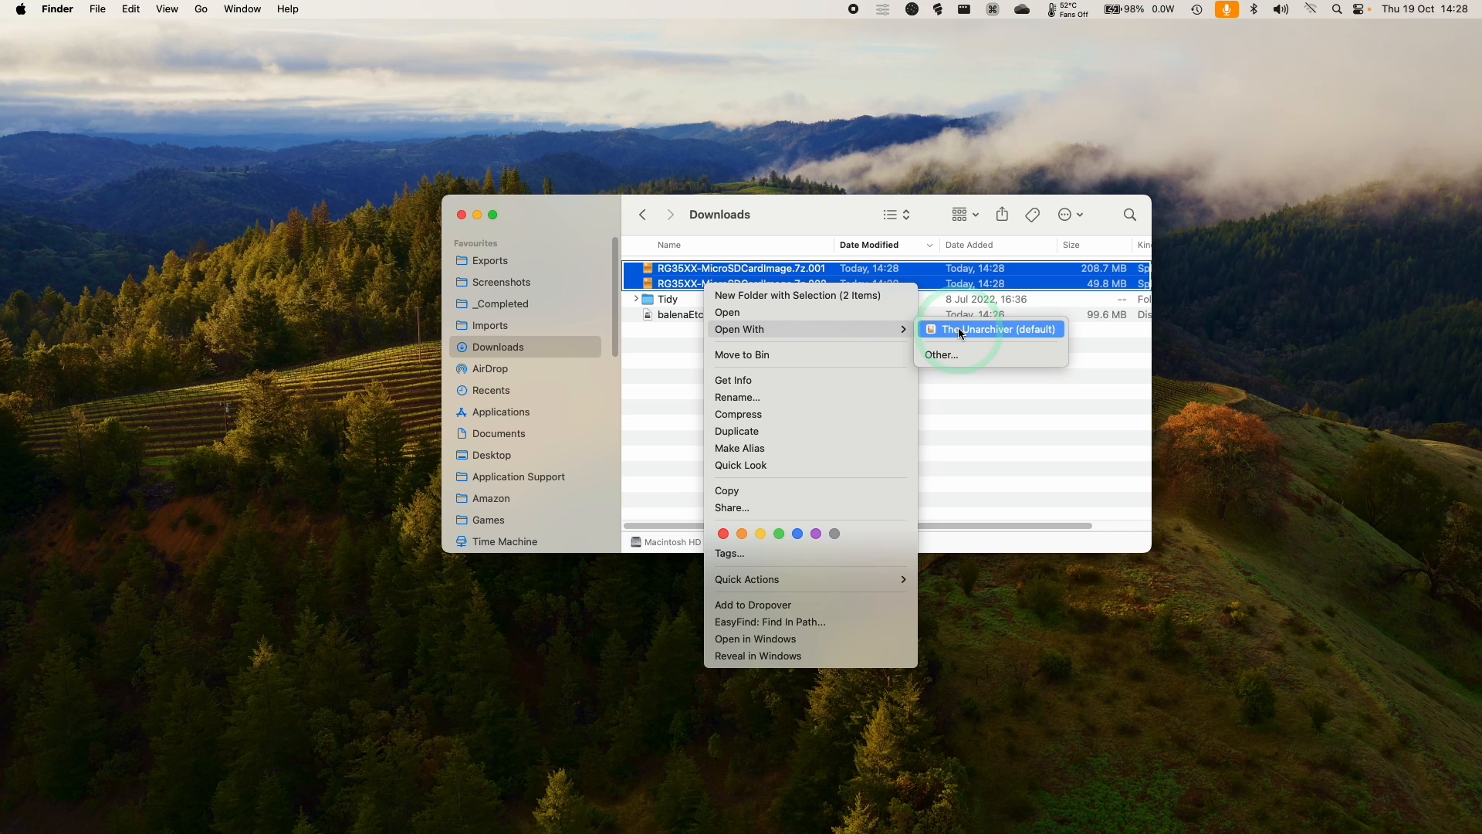
pyautogui.click(993, 329)
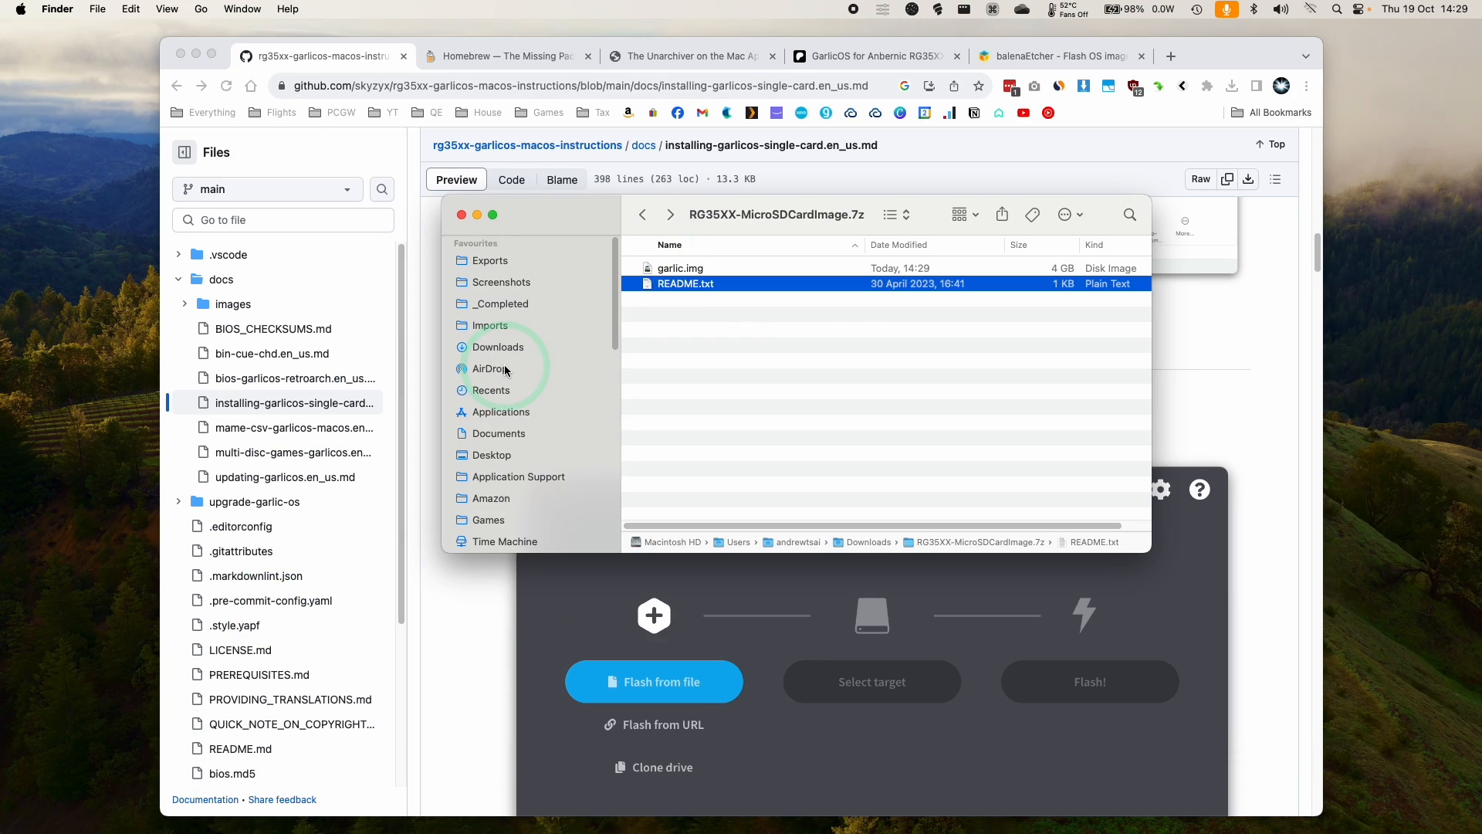
pyautogui.click(501, 411)
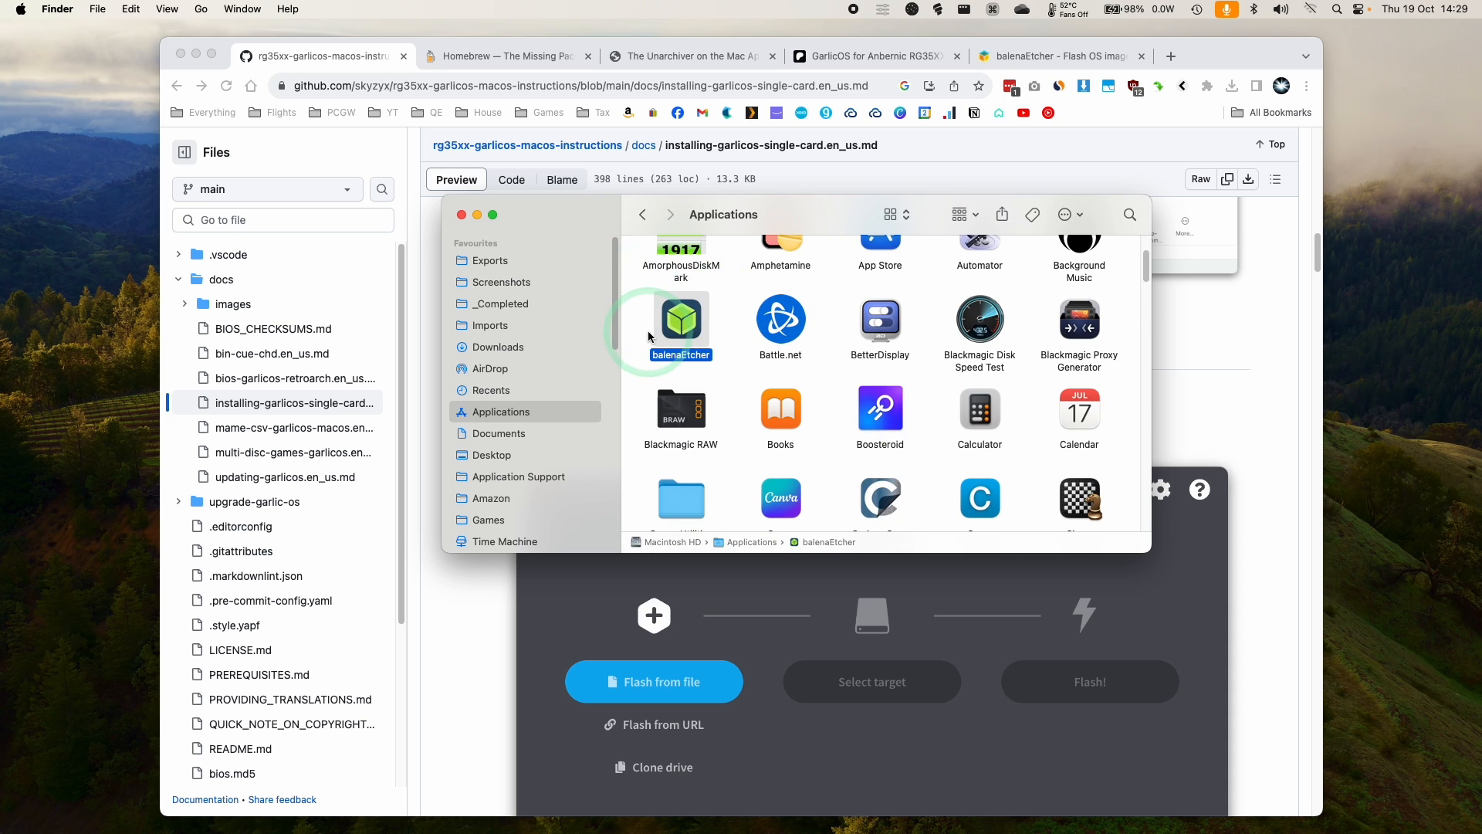
pyautogui.moveTo(434, 187)
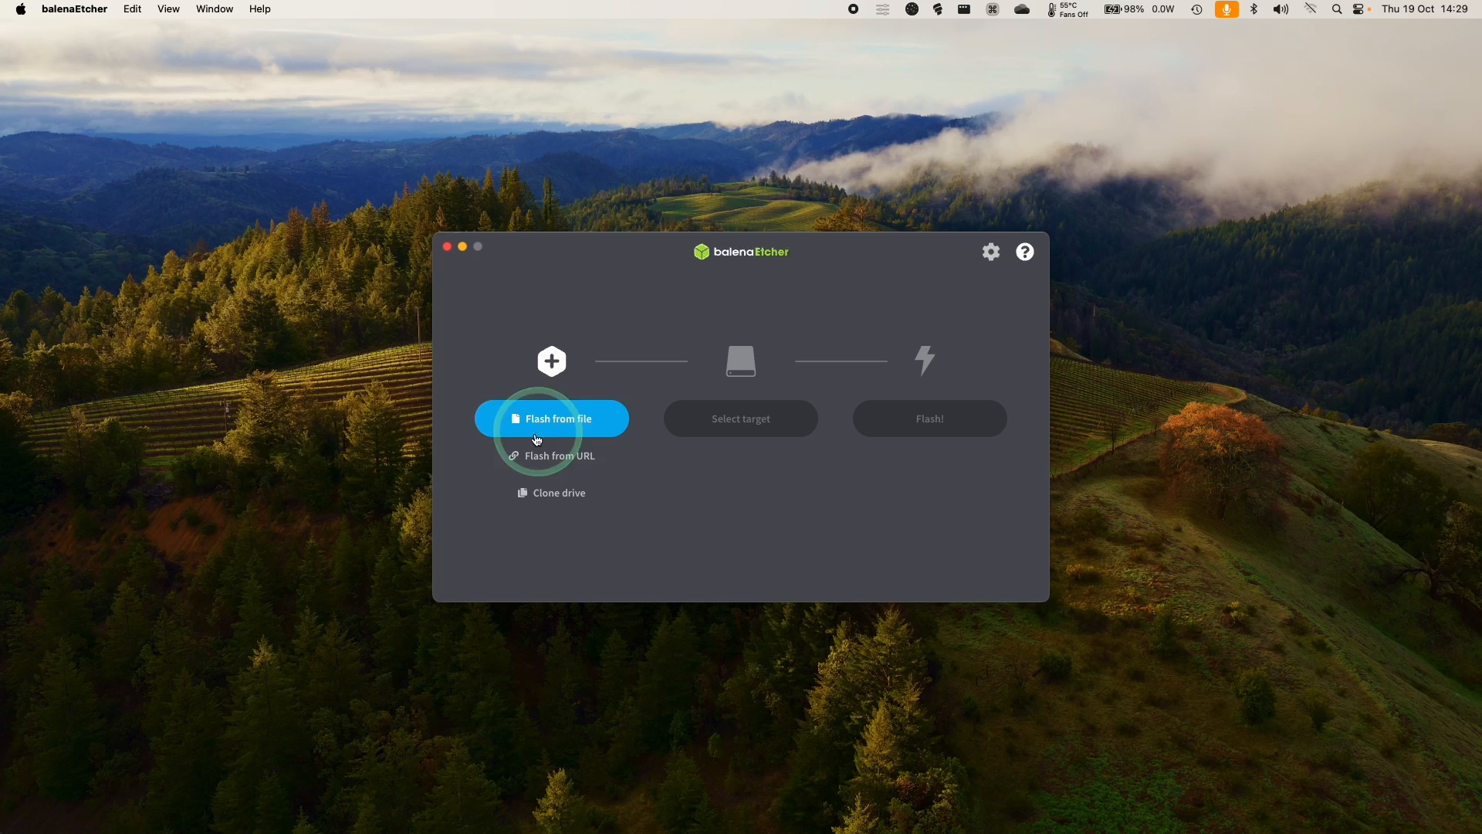
# Flash garlic.img onto the 128 GB Apple SDXC Reader Media card, authorising with the password
pyautogui.click(551, 419)
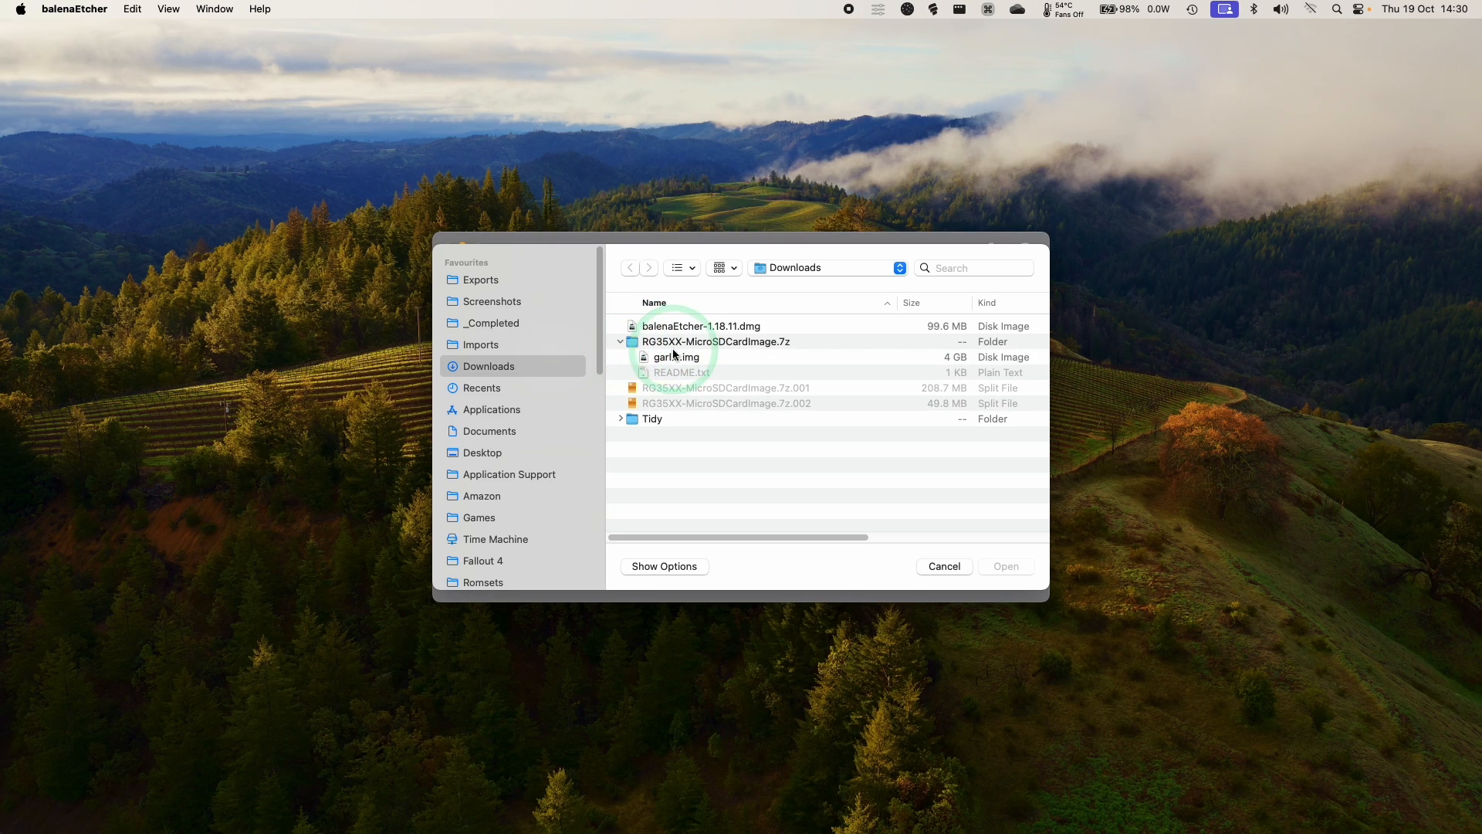
pyautogui.click(676, 356)
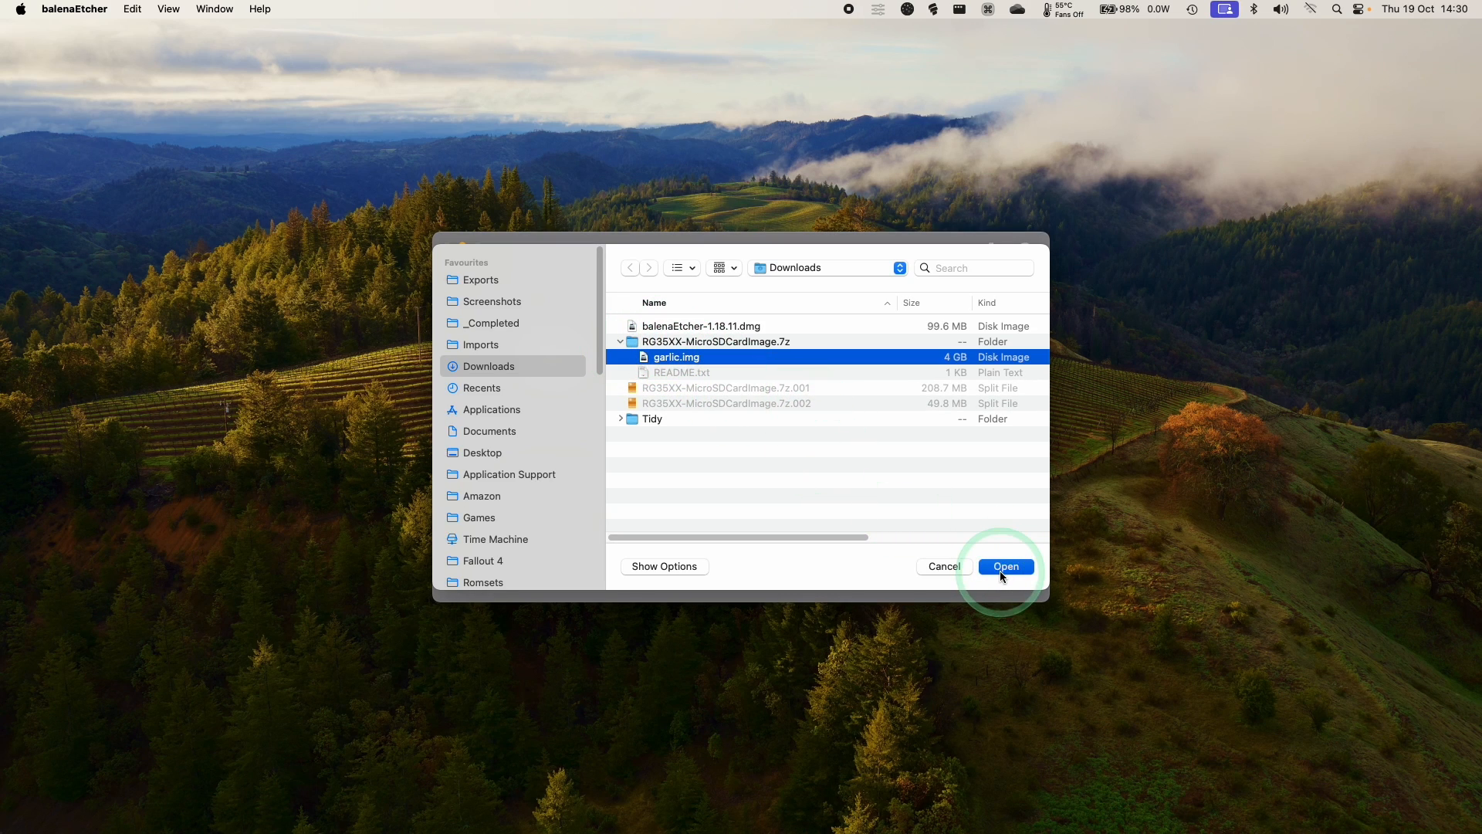
pyautogui.click(1005, 565)
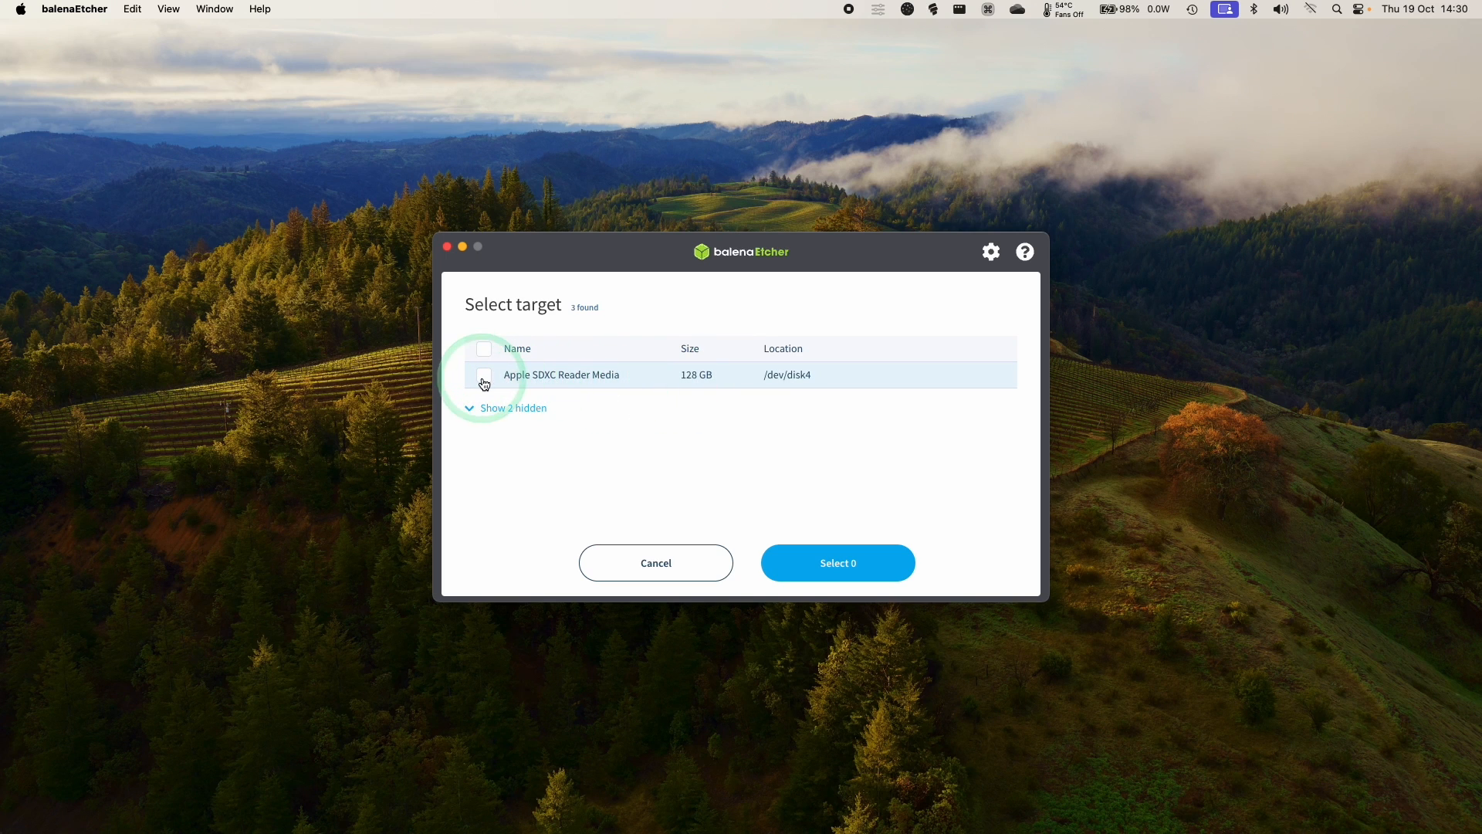
pyautogui.click(483, 374)
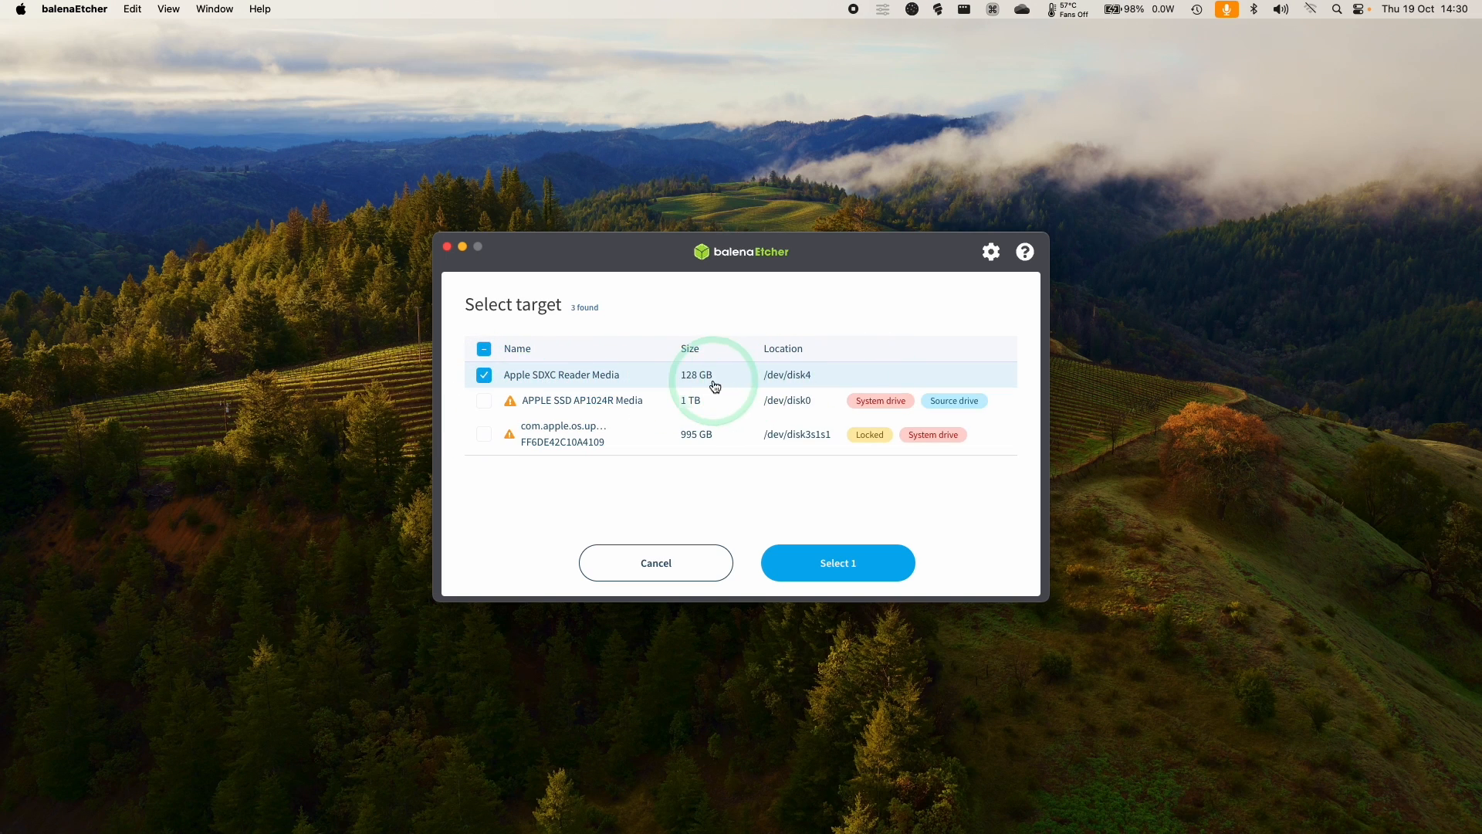
pyautogui.moveTo(675, 396)
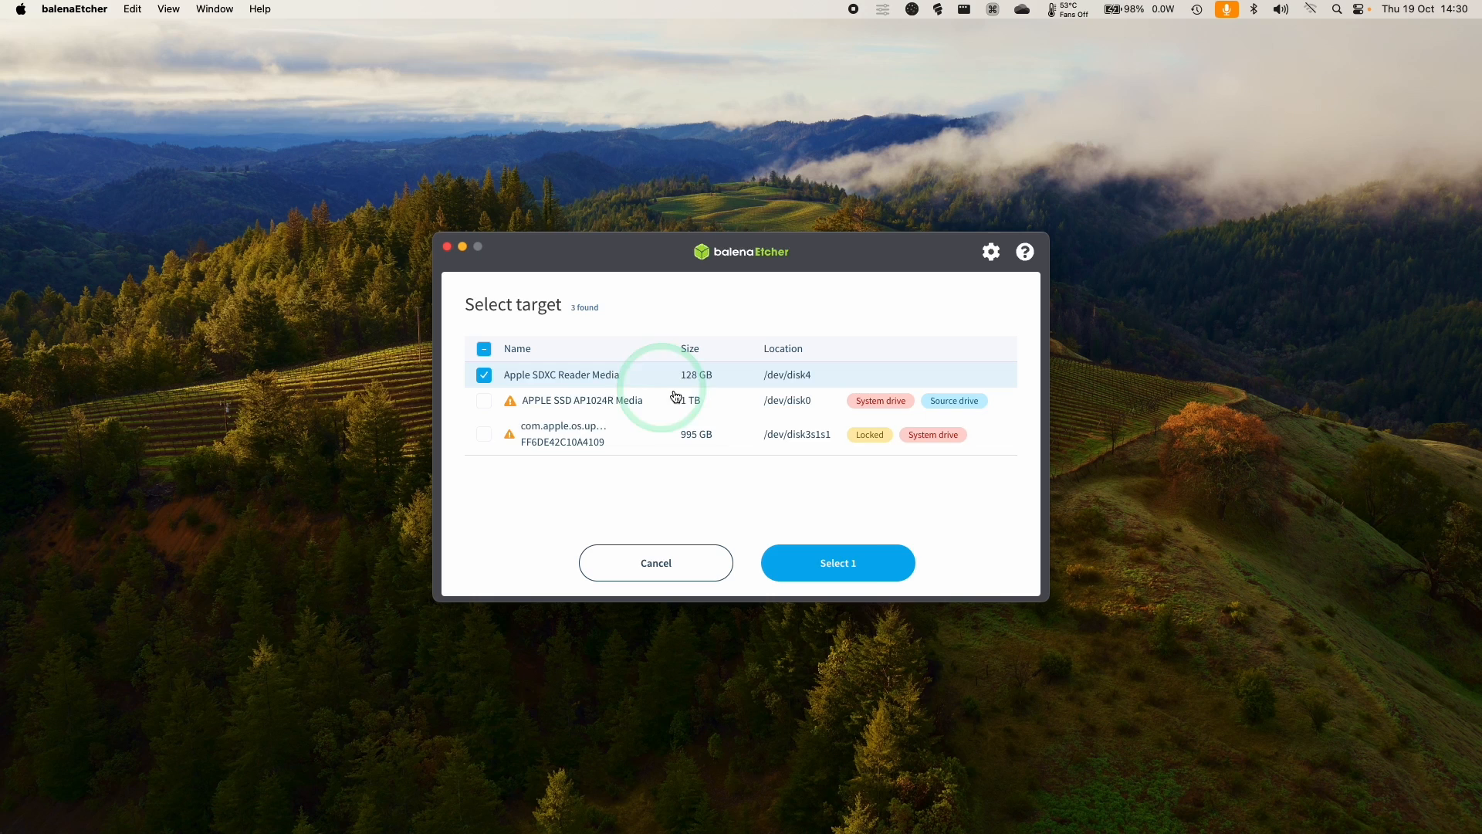
pyautogui.click(837, 562)
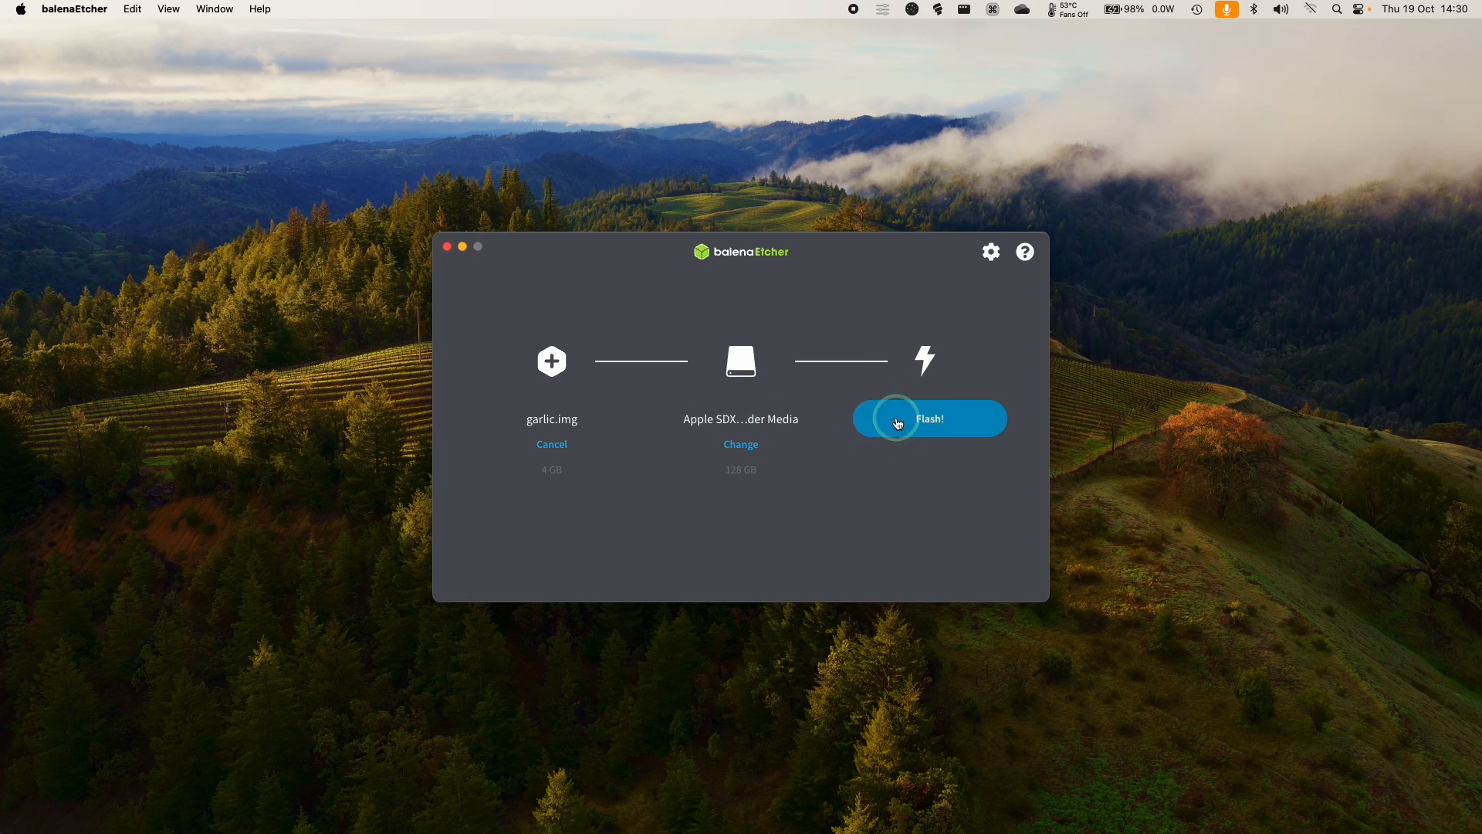
pyautogui.click(928, 418)
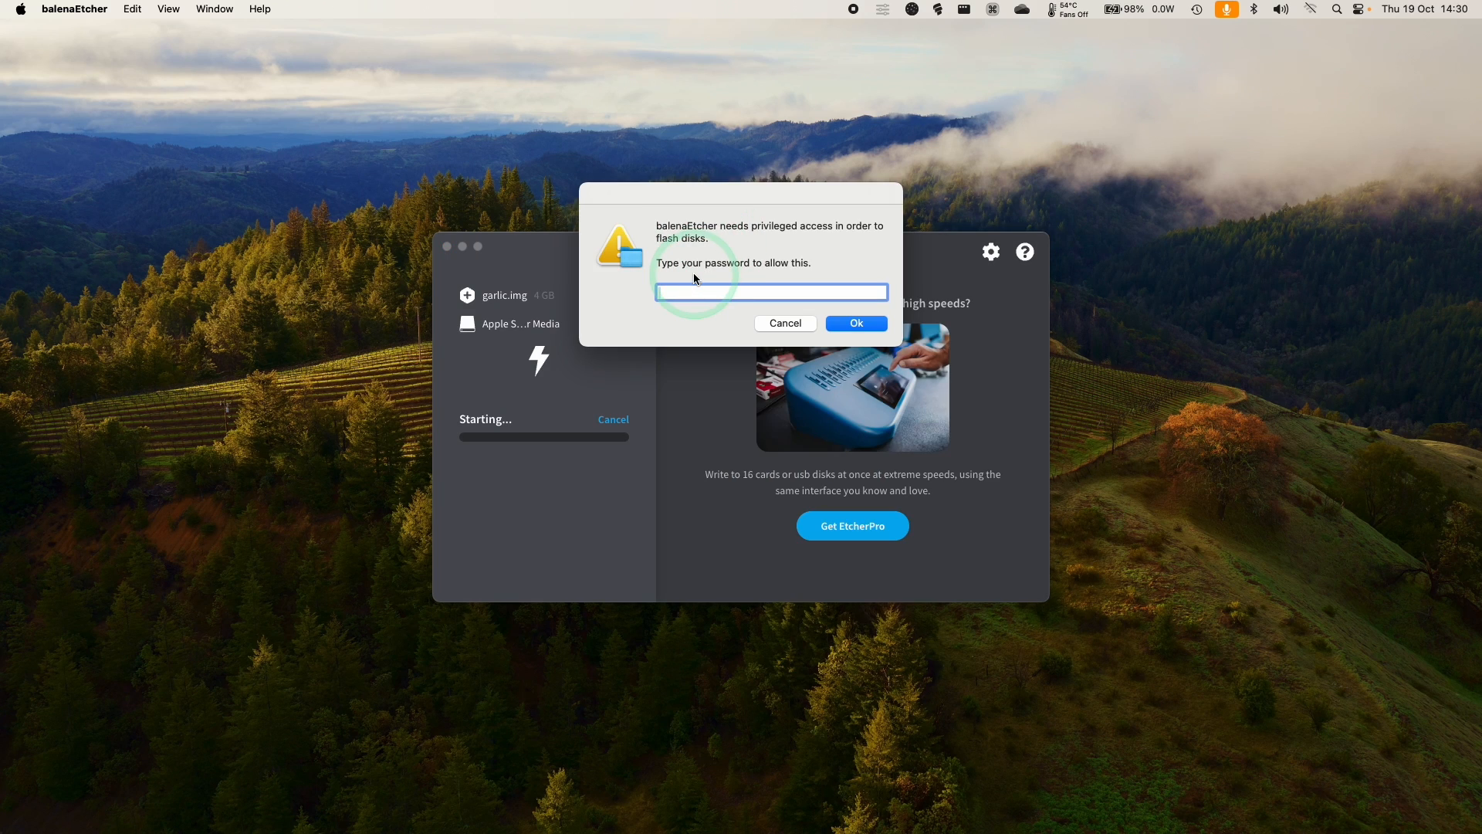
pyautogui.click(854, 323)
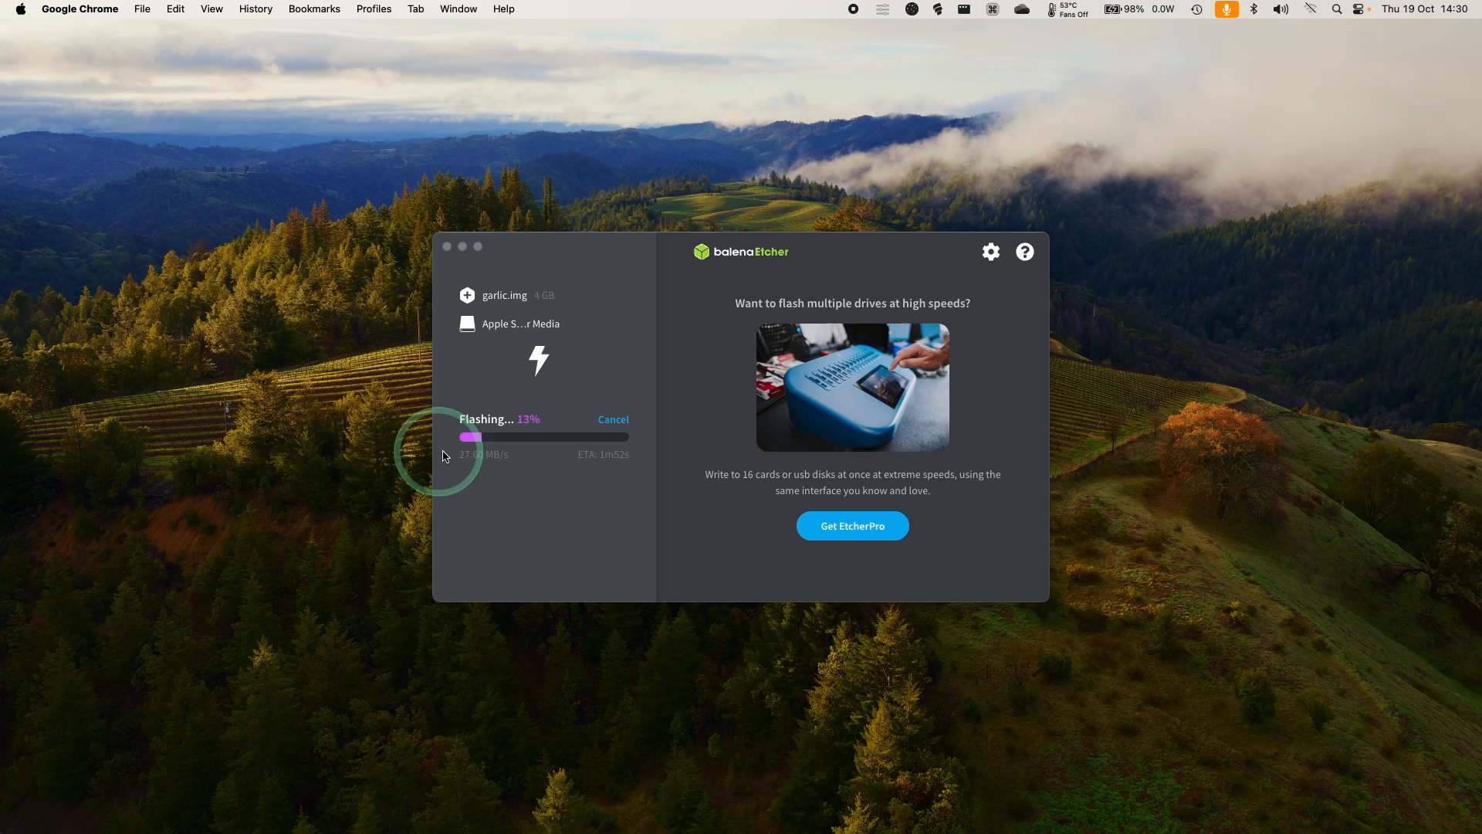
pyautogui.moveTo(658, 473)
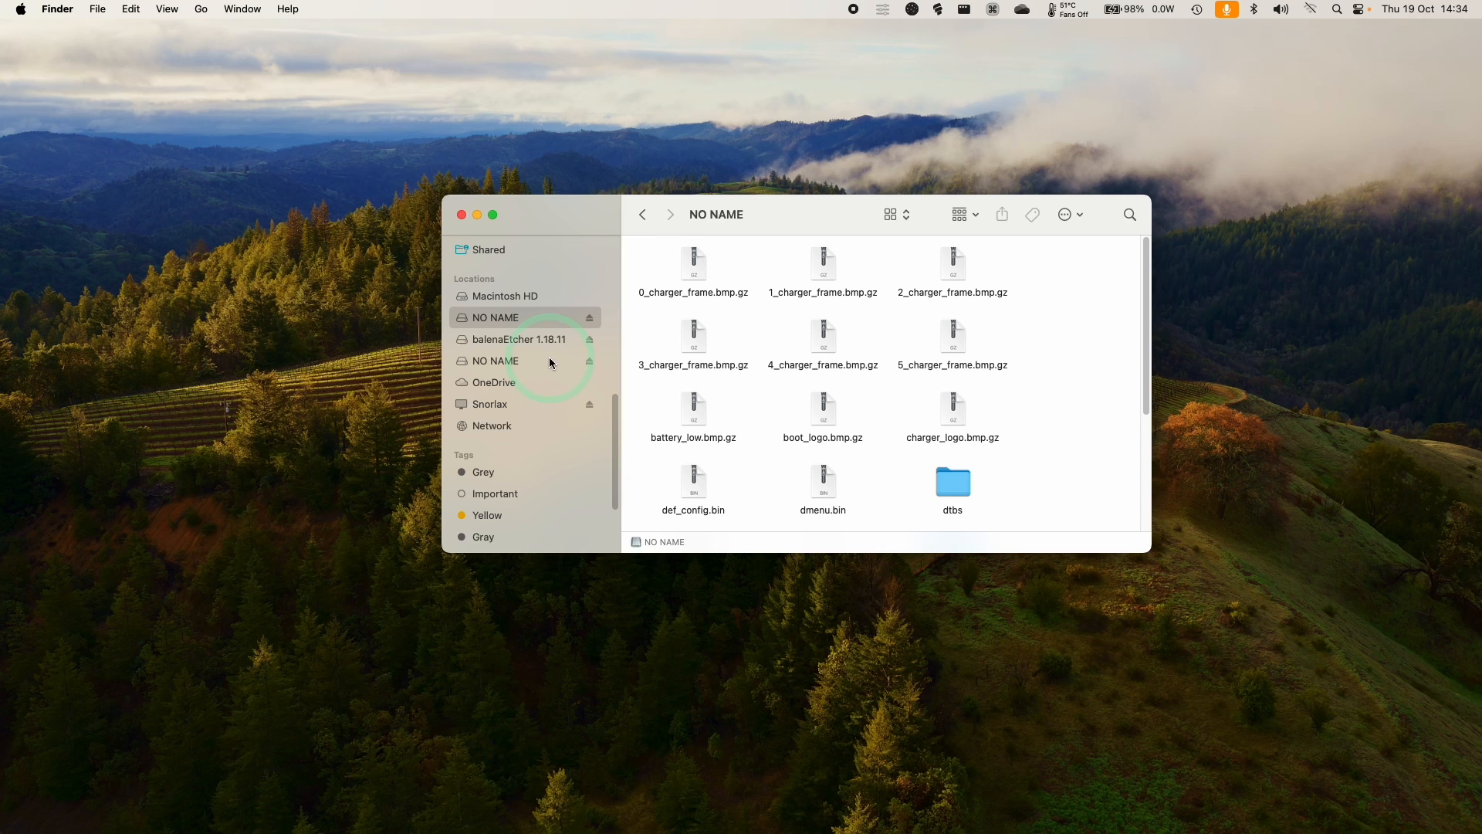
# Show the second NO NAME volume as a list with its BIOS, CFW and Roms folders
pyautogui.click(890, 213)
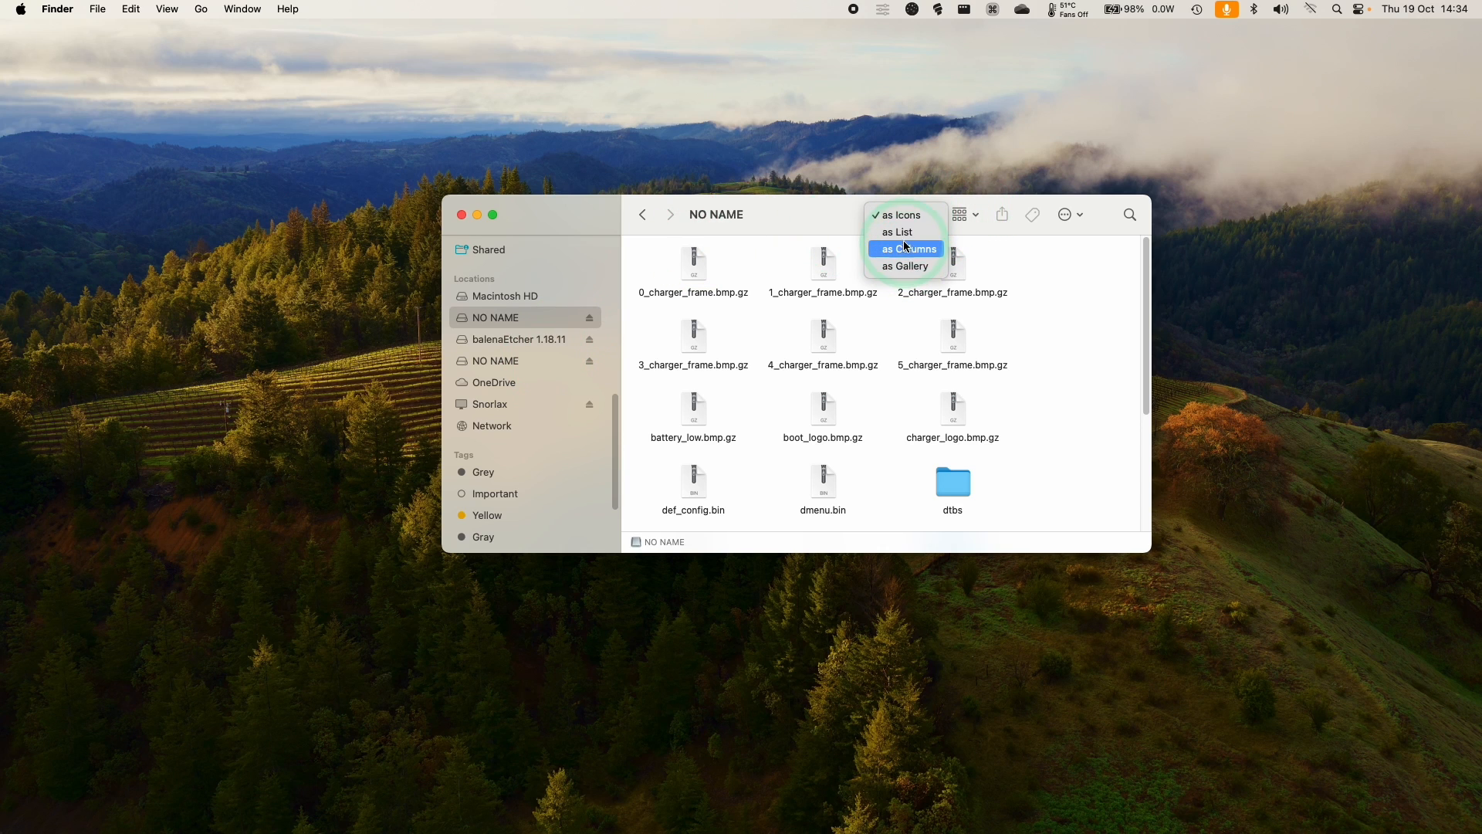
pyautogui.click(895, 231)
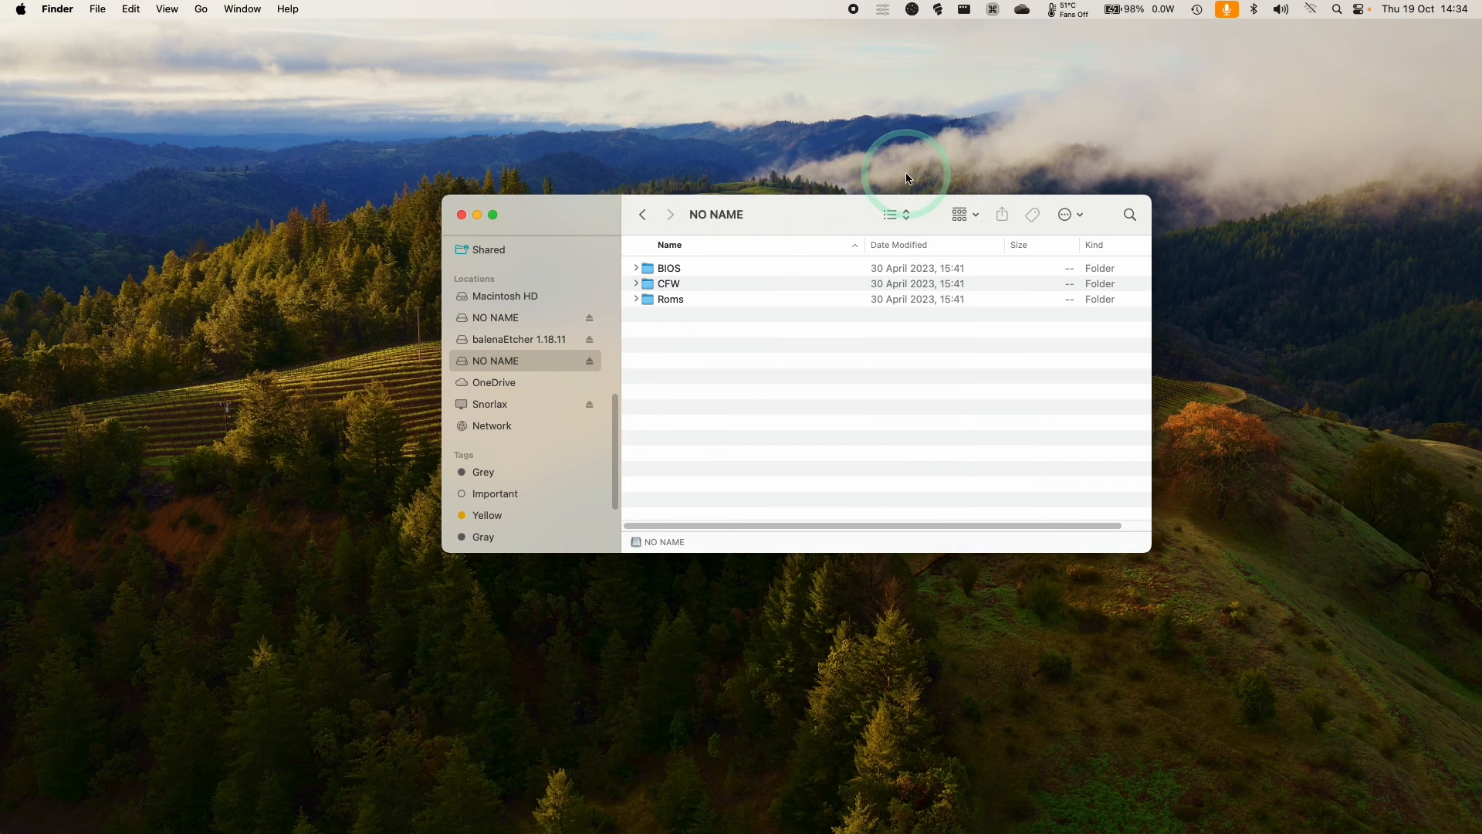
pyautogui.click(634, 267)
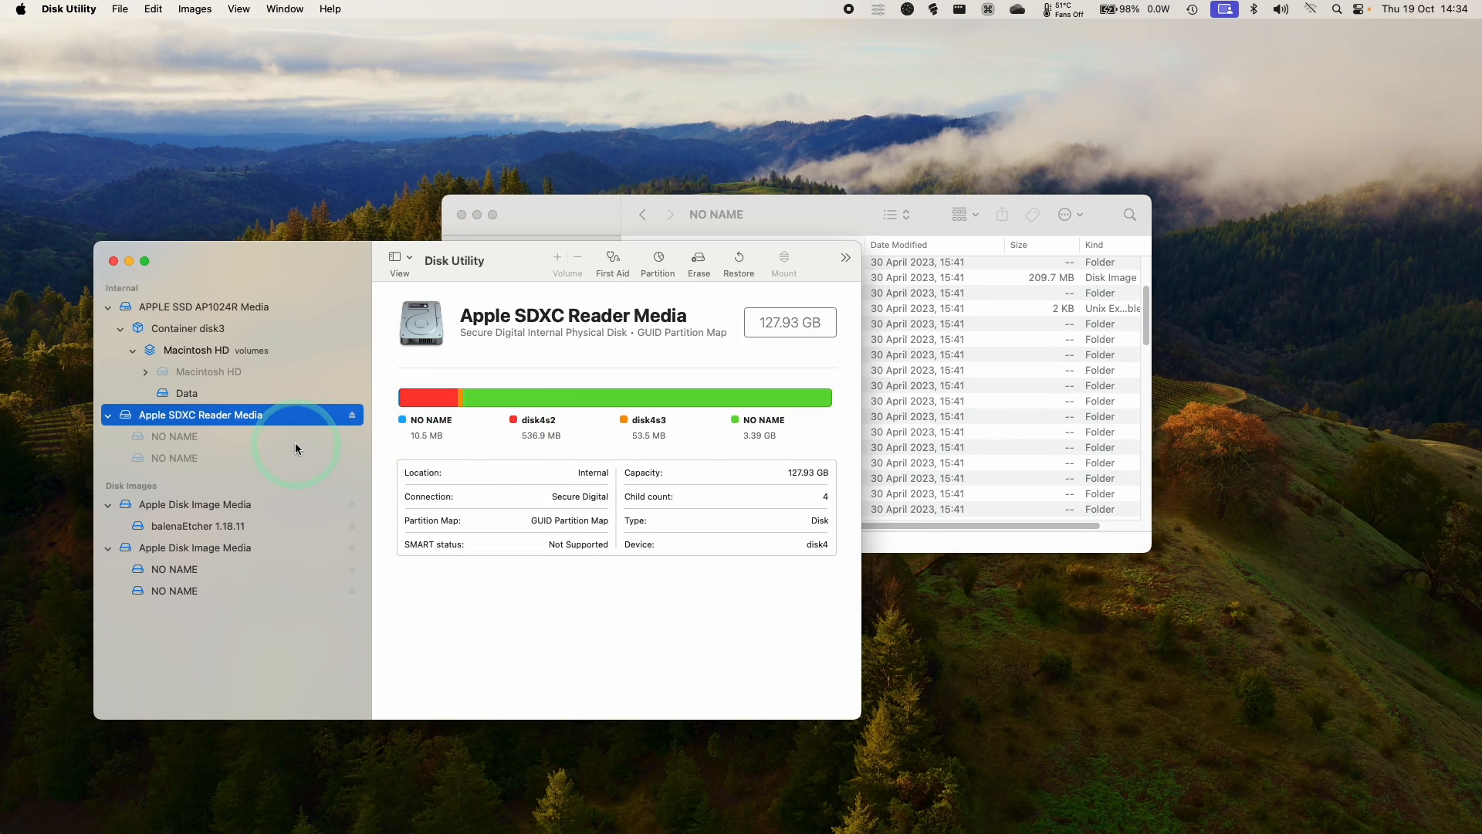
# Inspect the card's 3.39 GB and 10.5 MB NO NAME partitions in Disk Utility
pyautogui.click(174, 457)
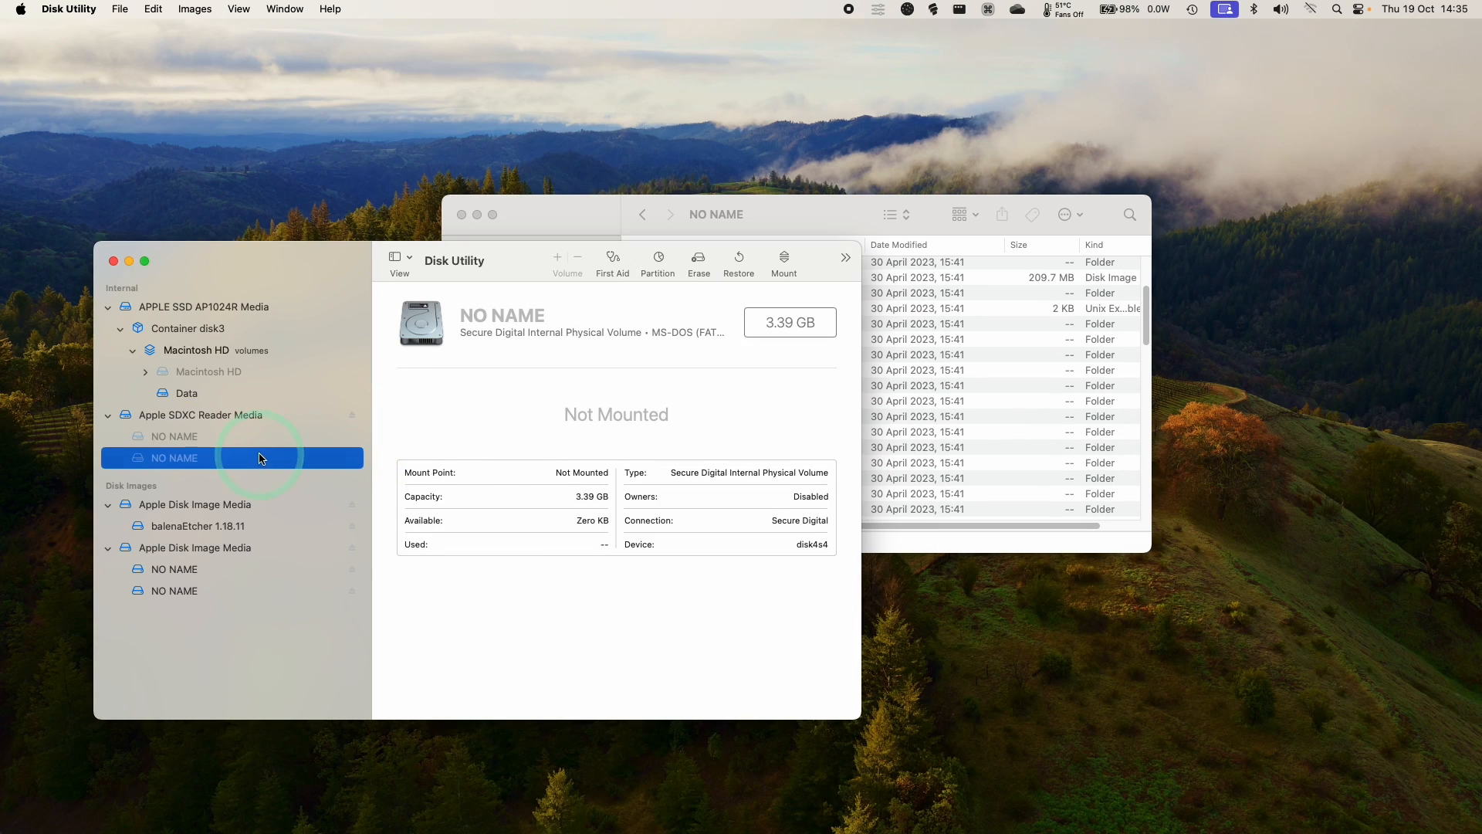
pyautogui.click(175, 435)
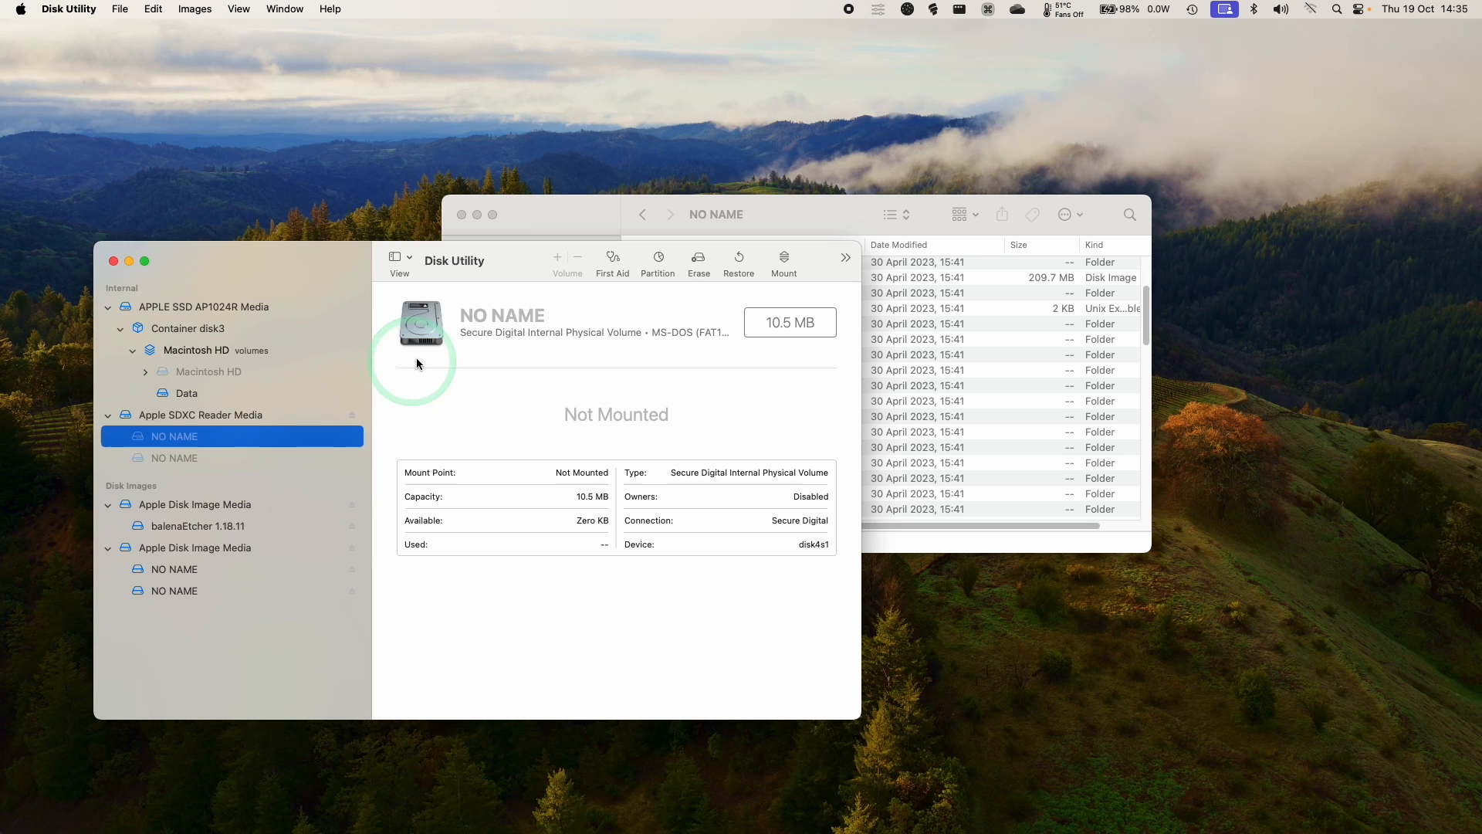
pyautogui.click(174, 435)
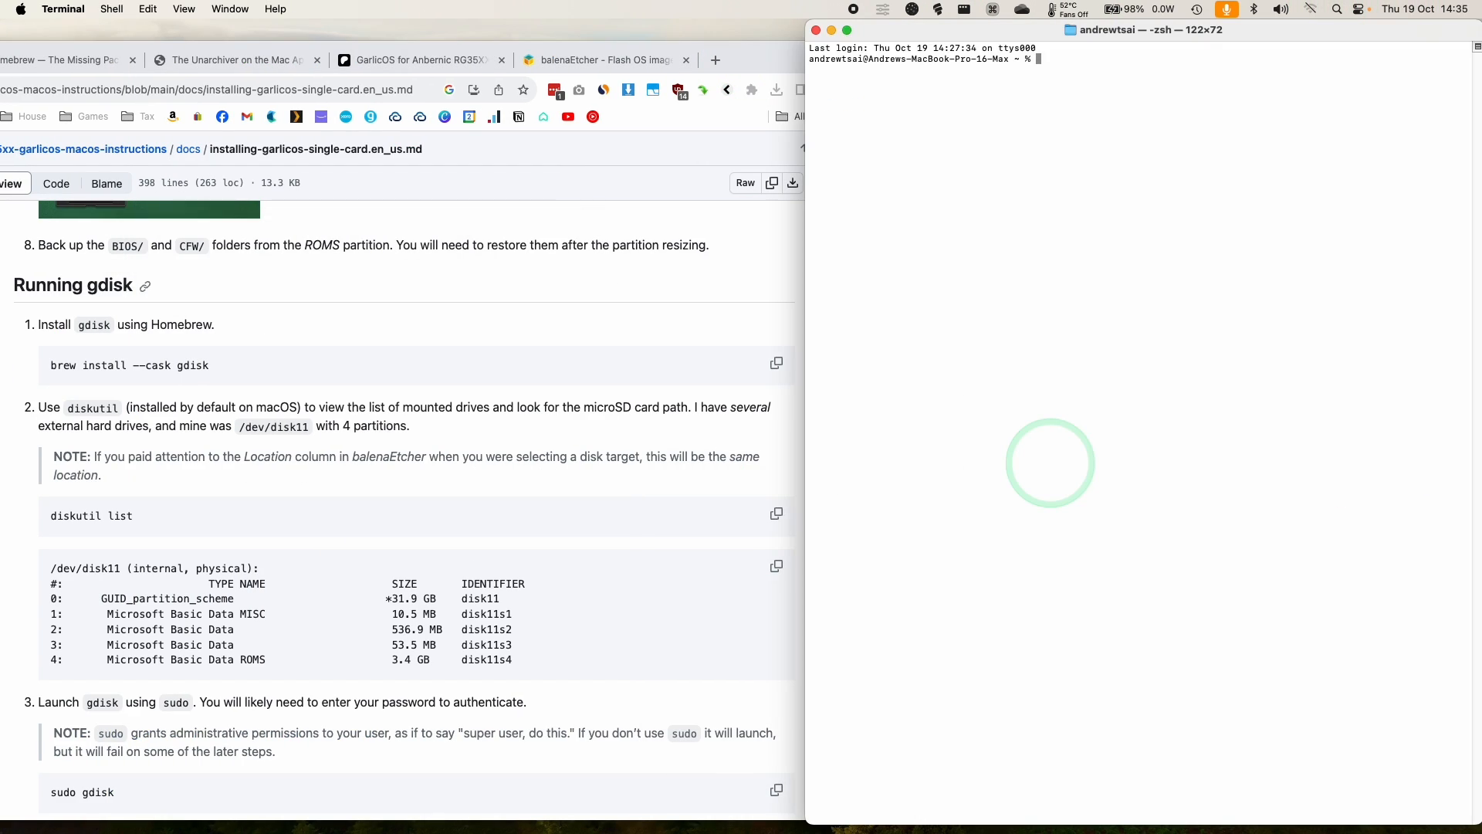
# Install gdisk via brew install --cask gdisk, launch sudo gdisk, then run diskutil list
pyautogui.write('brew install')
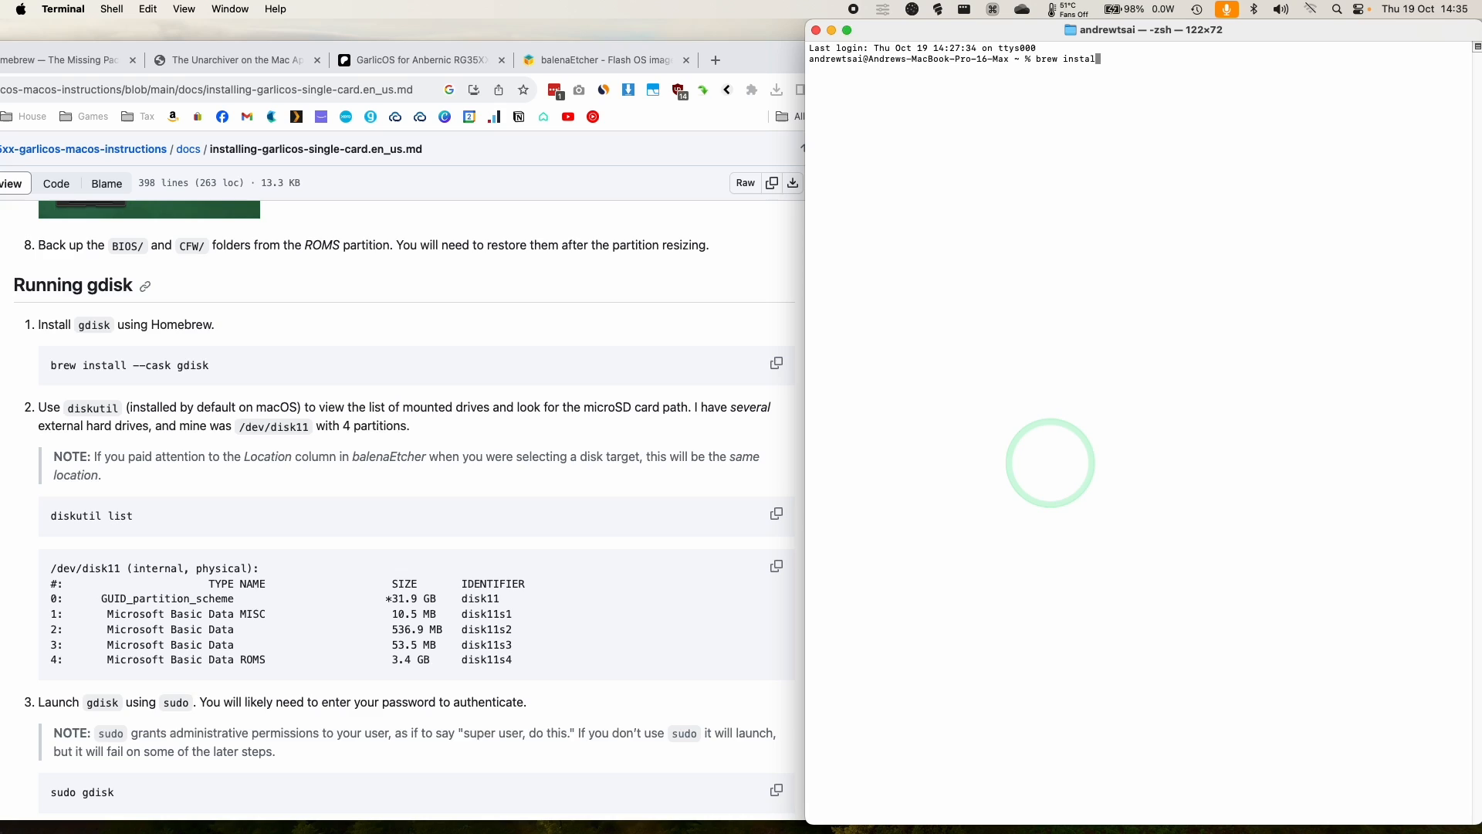
pyautogui.write('--cask gdisk')
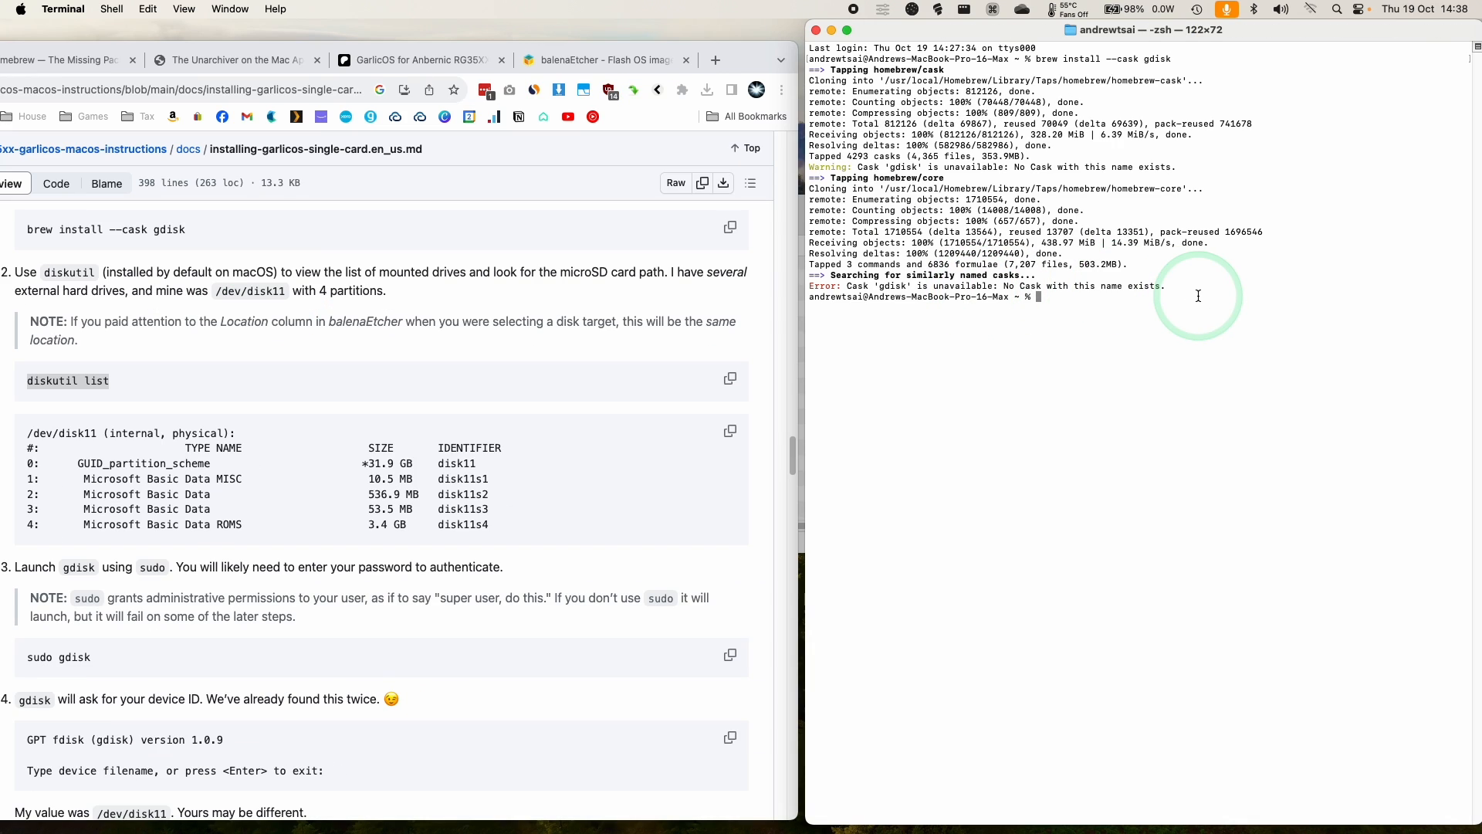
pyautogui.write('sudo gdisk')
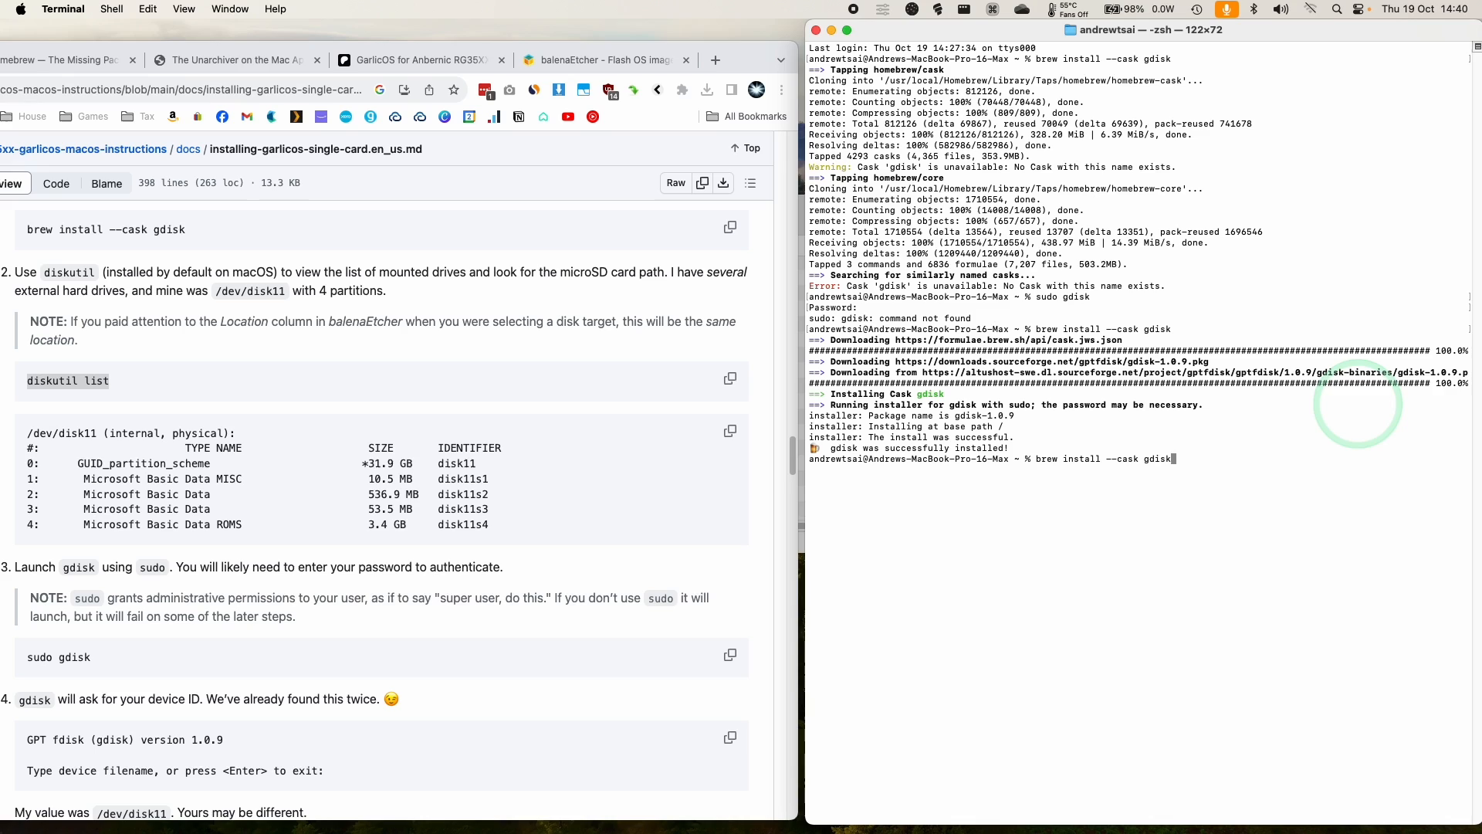
pyautogui.press('Return')
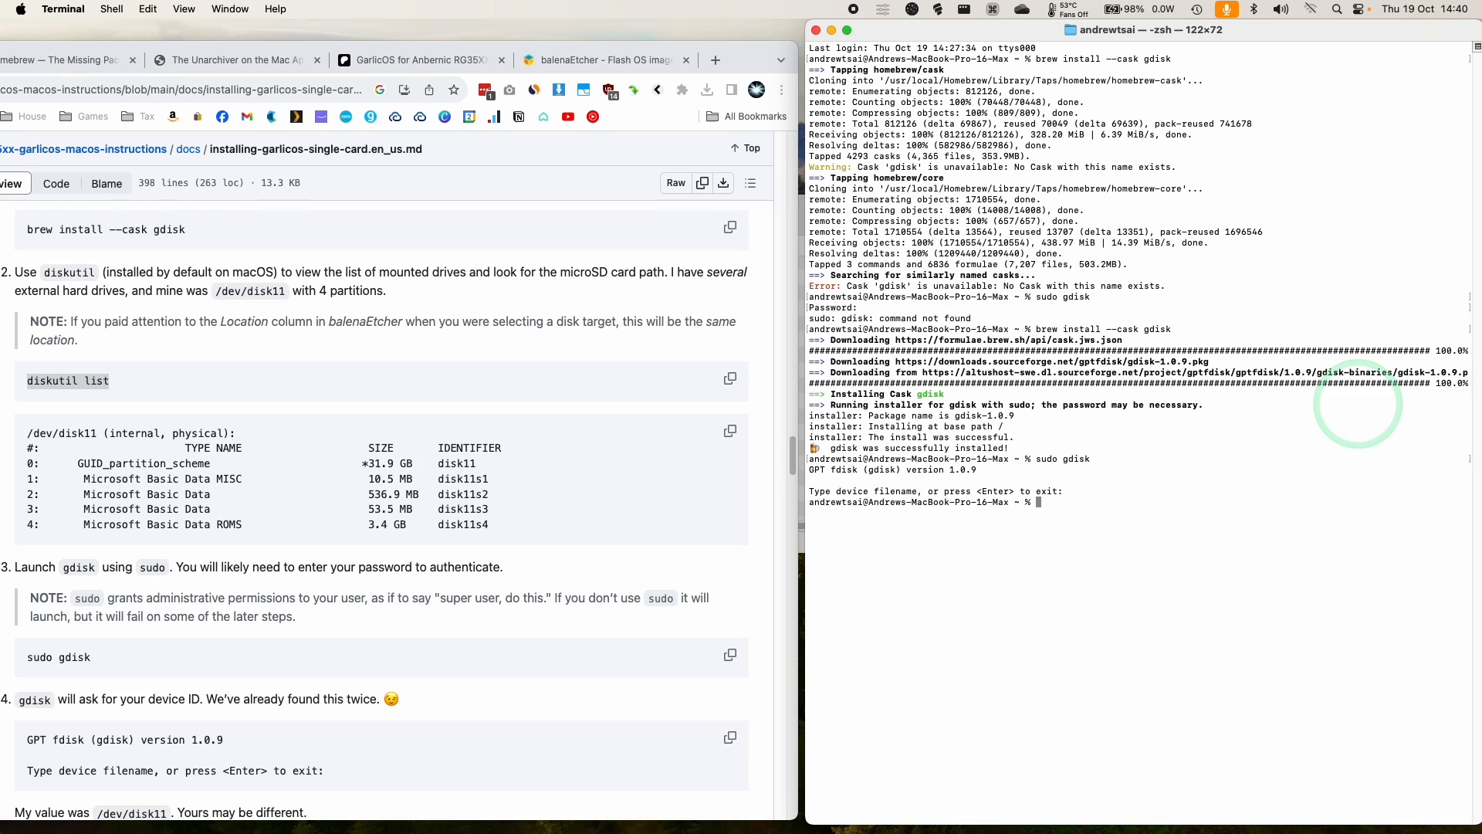
pyautogui.write('diskutil list')
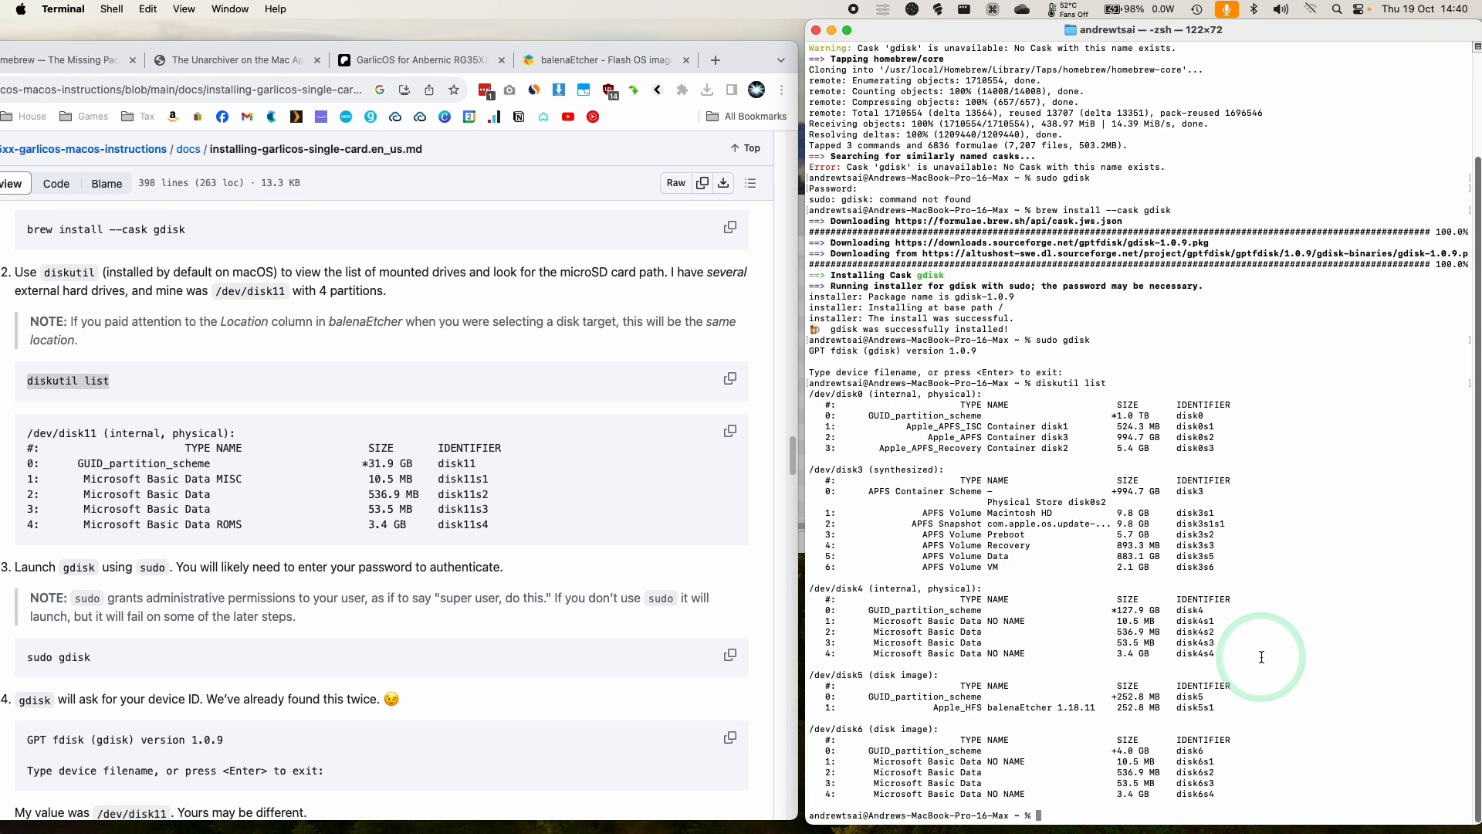
# Run sudo gdisk on /dev/disk4 and print its partition table showing MISC, SYSTEM, CONFIG and ROMS
pyautogui.moveTo(874, 620); pyautogui.dragTo(1215, 653)
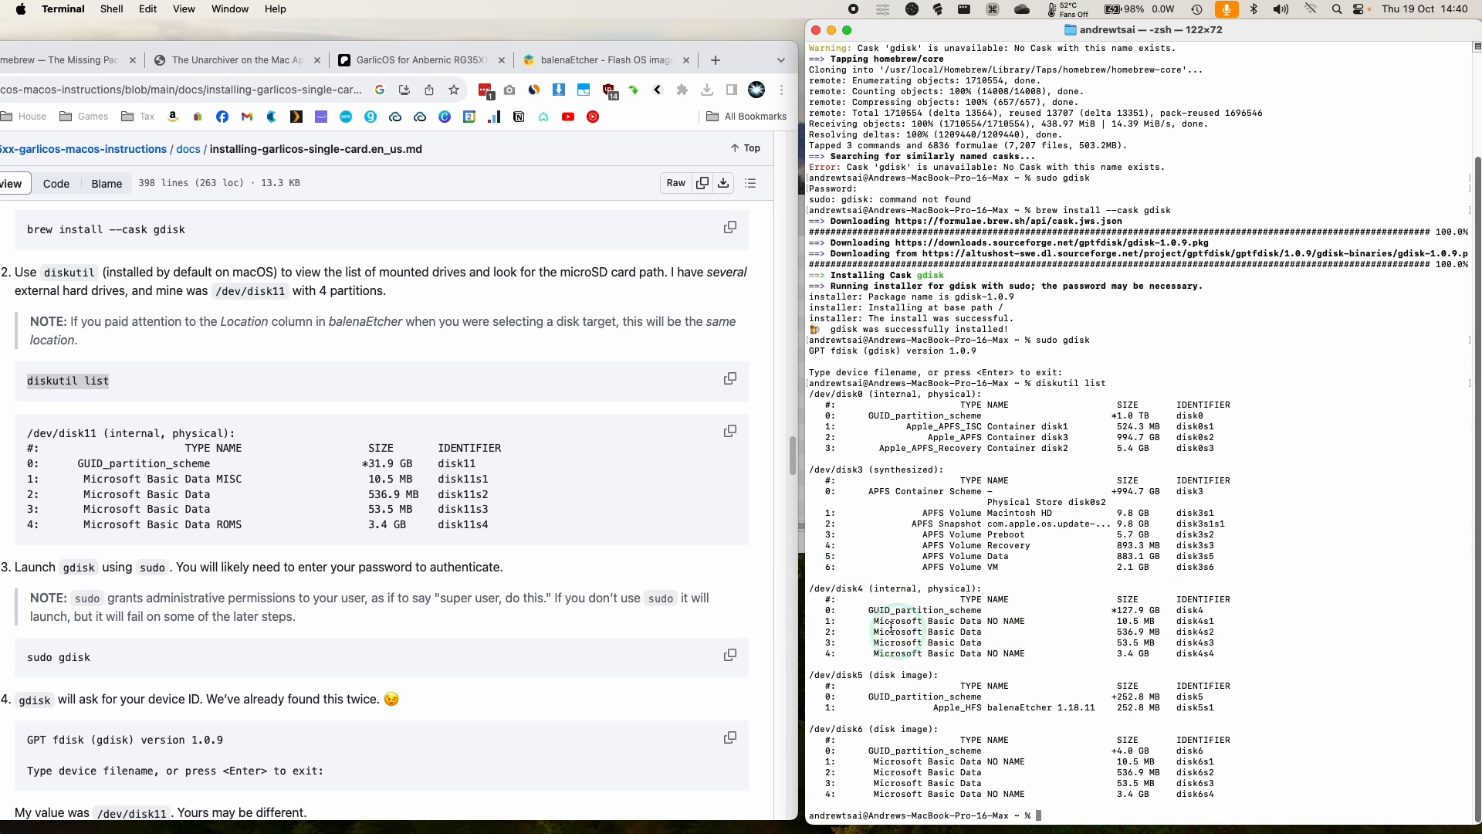
pyautogui.scroll(-3)
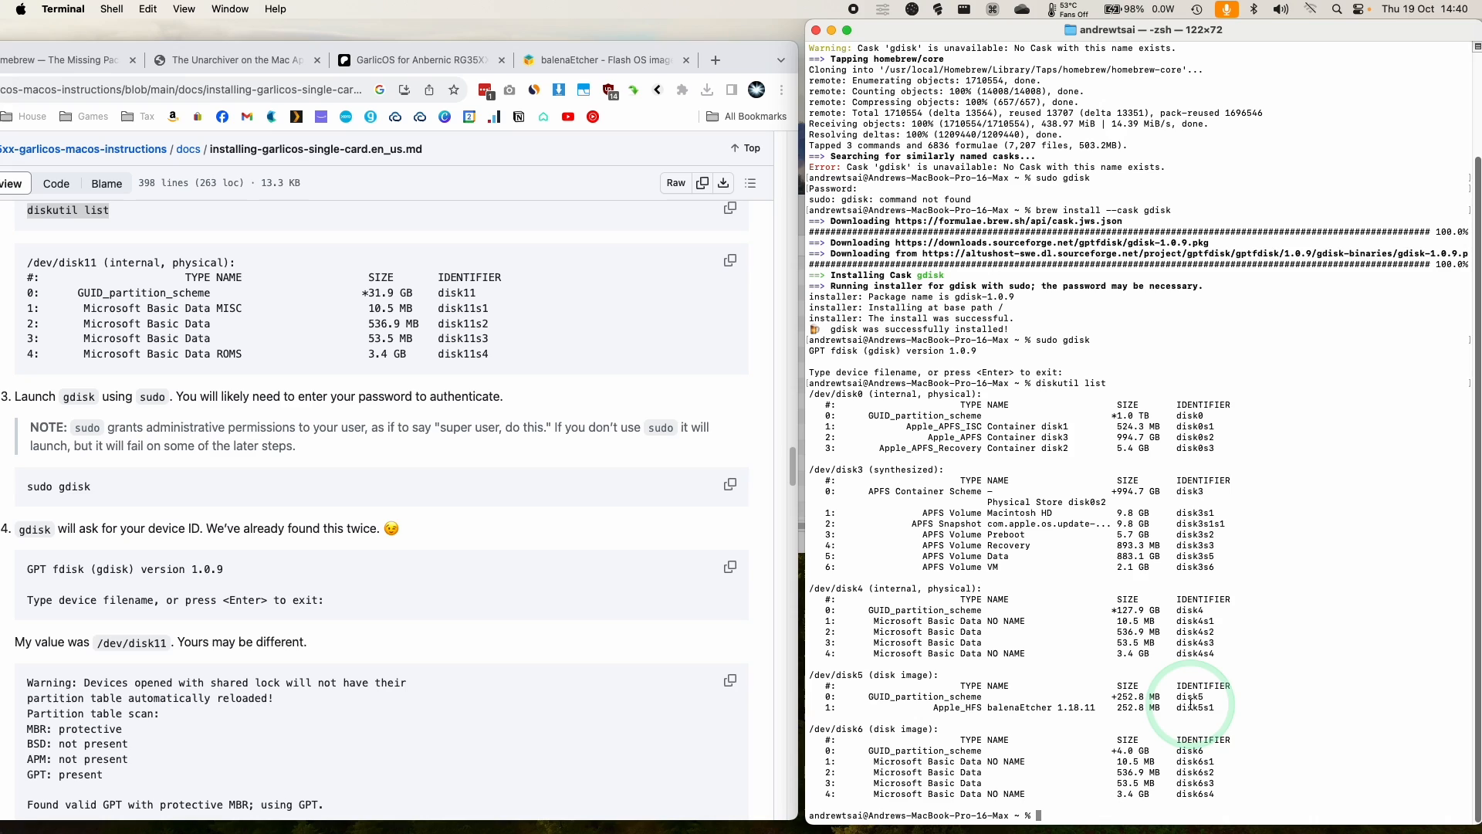
pyautogui.write('sudo gdisk')
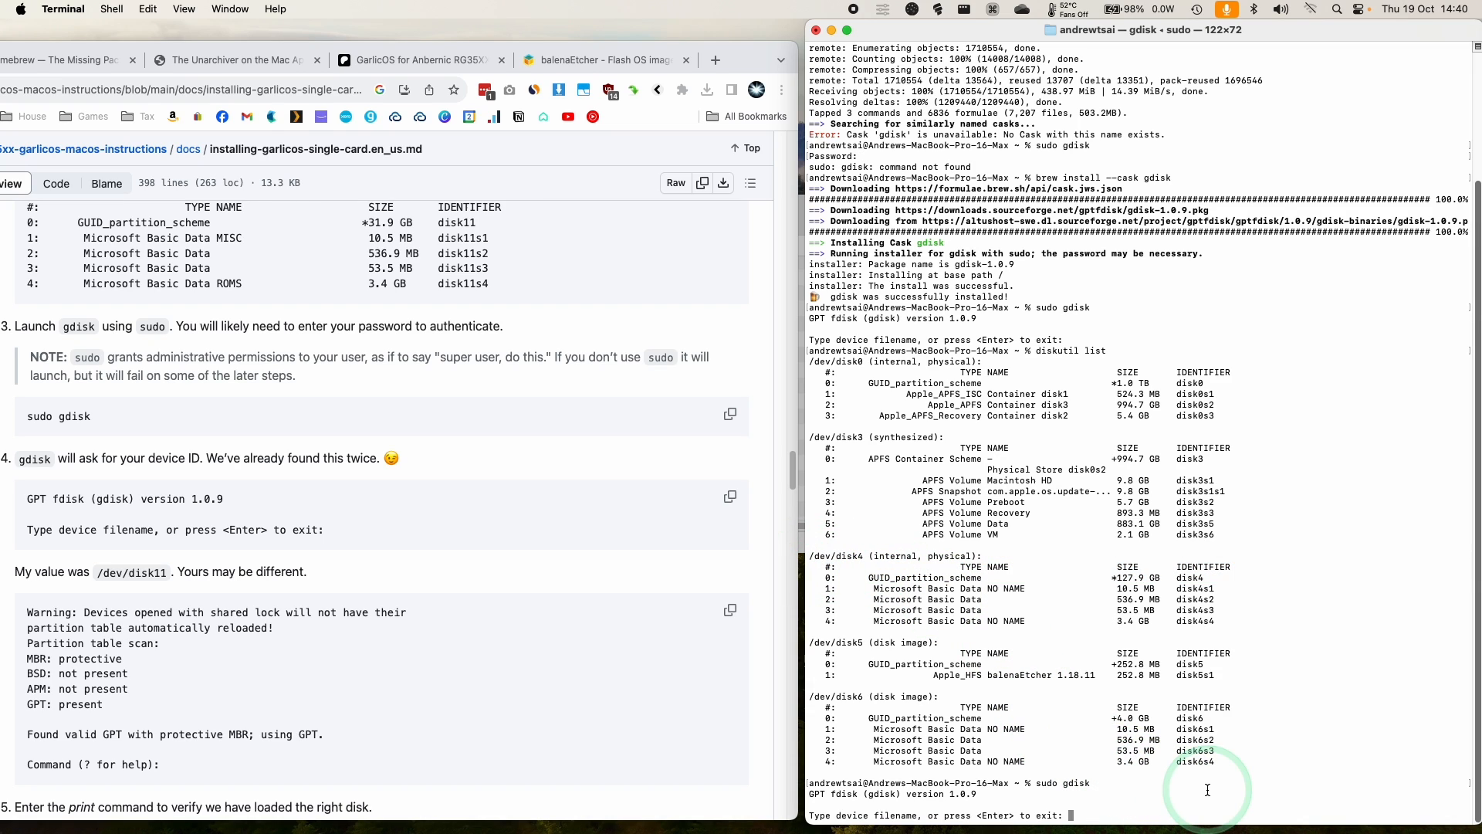
pyautogui.write('/dev/')
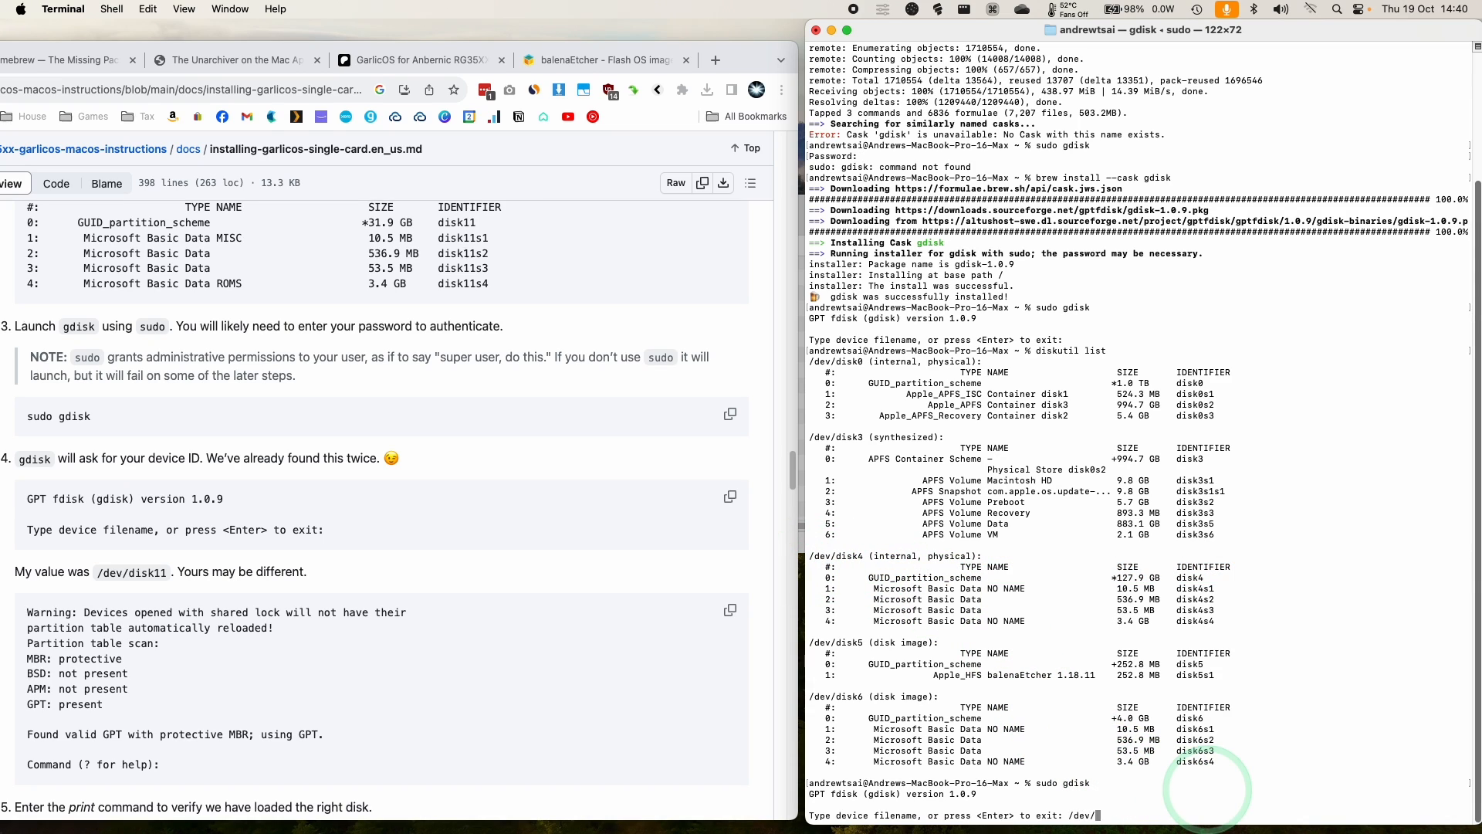
pyautogui.write('disk4')
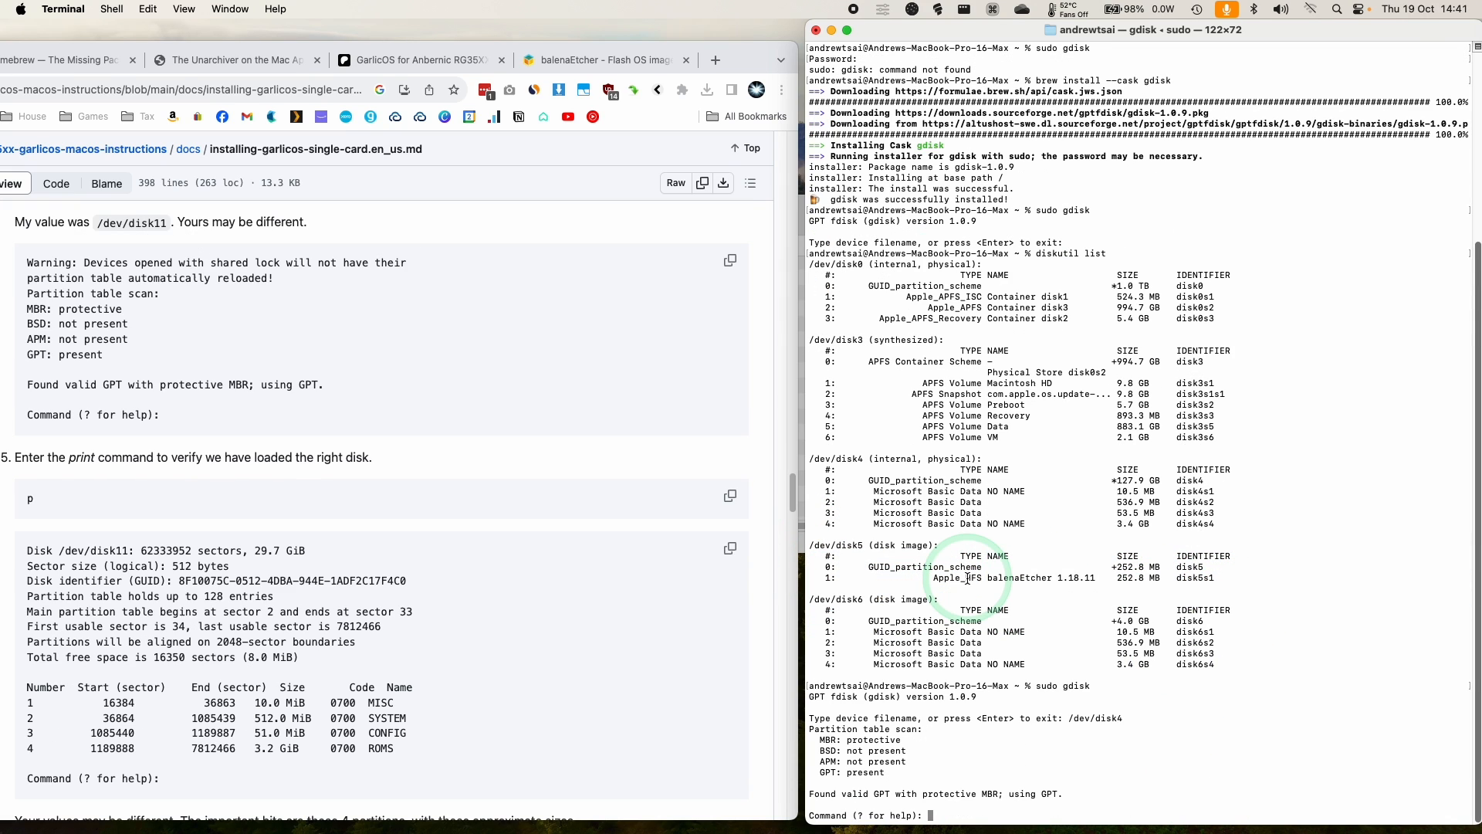
pyautogui.write('p')
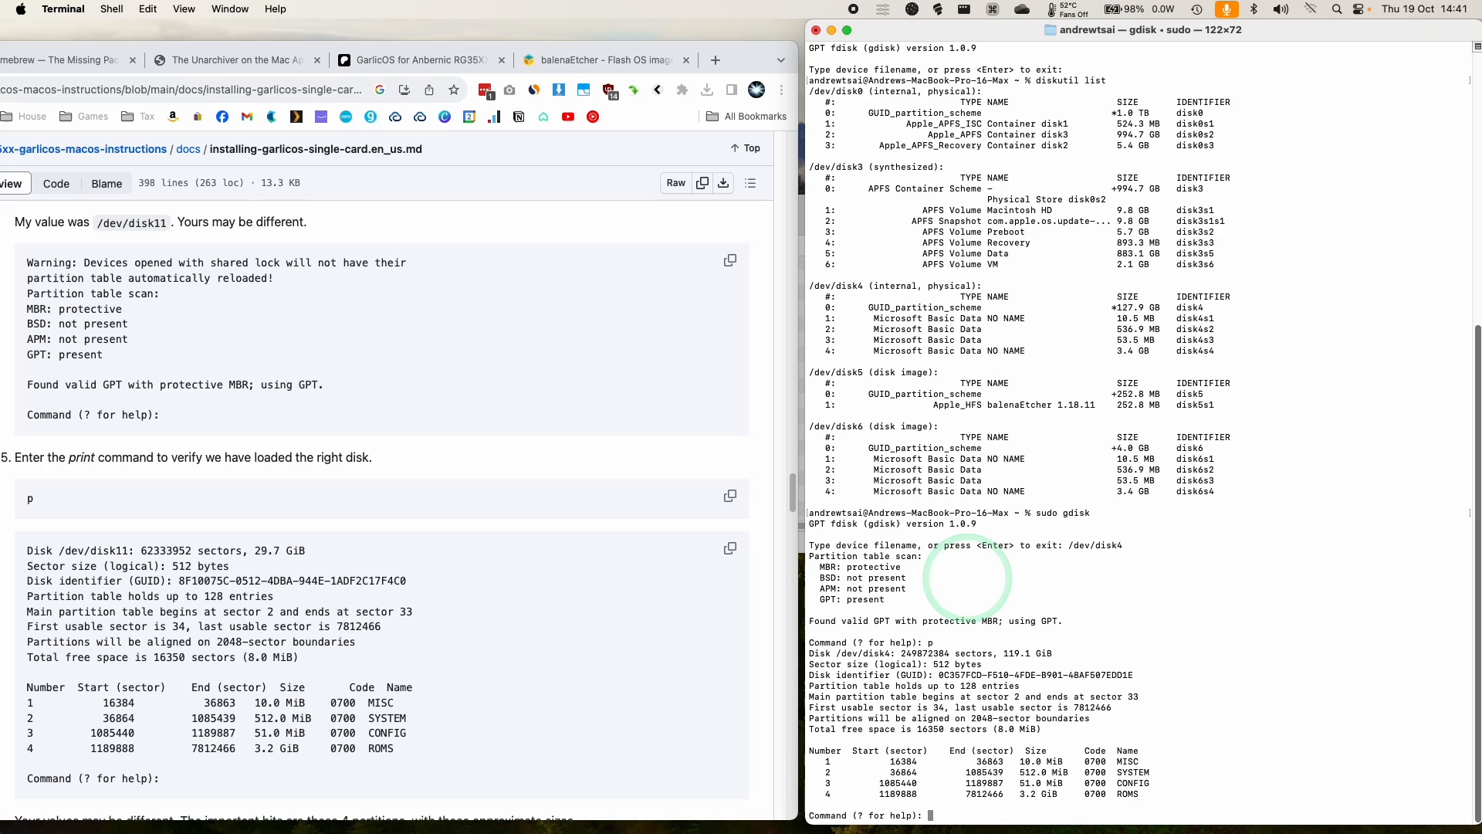
pyautogui.moveTo(851, 761); pyautogui.dragTo(1139, 794)
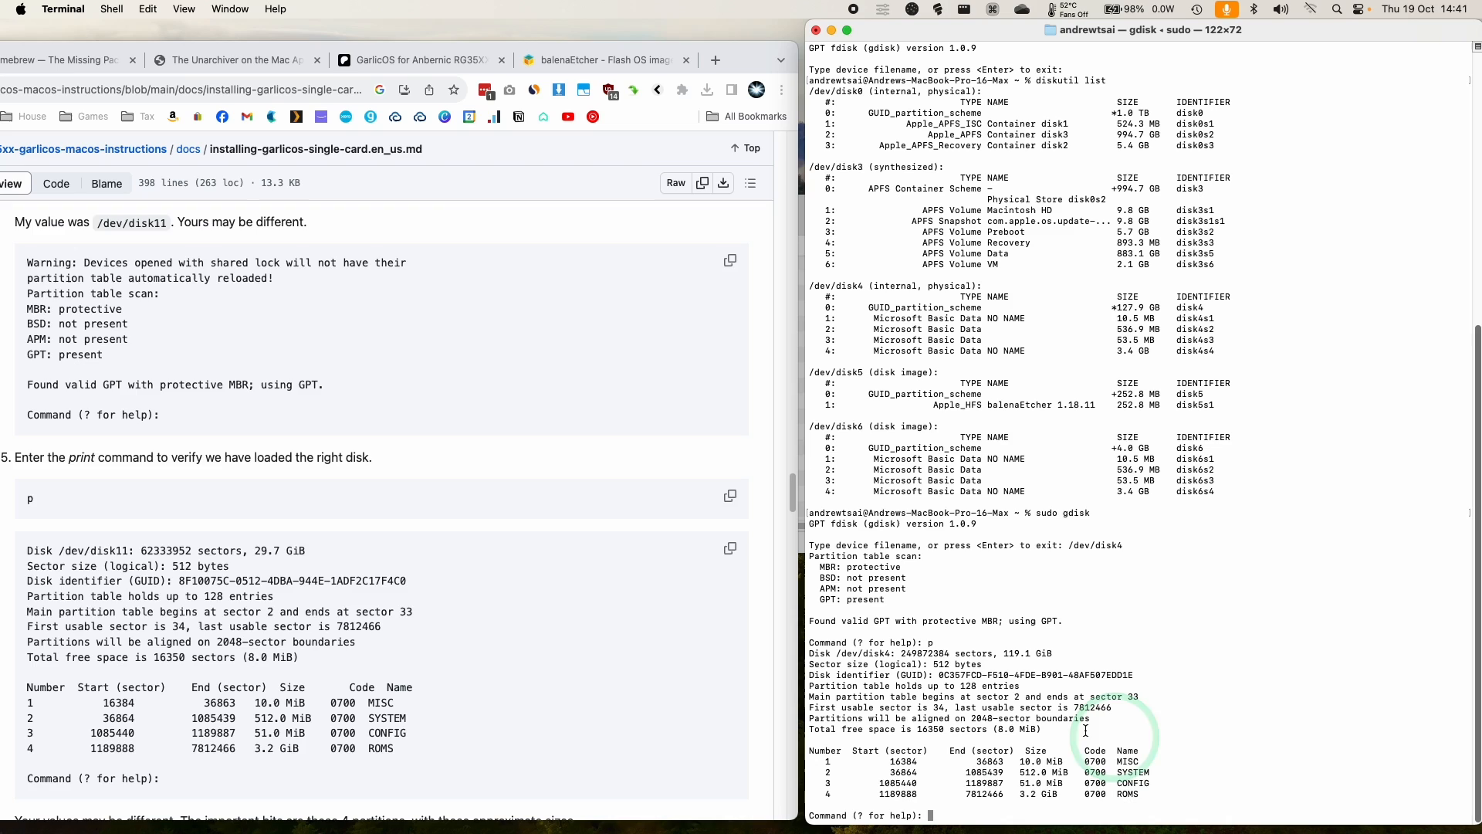
# Relocate the GPT backup structures to the disk end, then delete partition 4 (ROMS)
pyautogui.write('x')
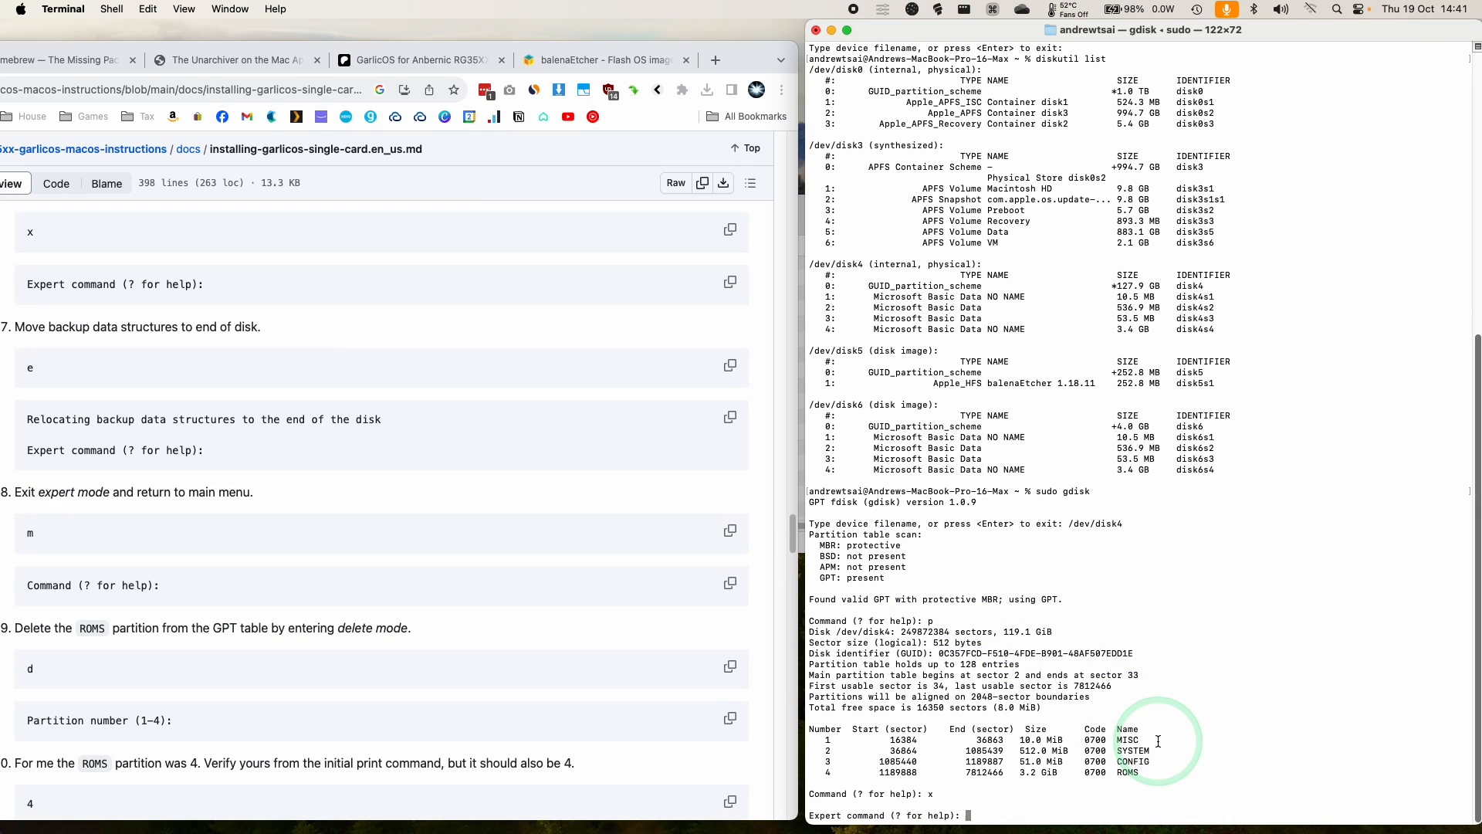
pyautogui.write('e')
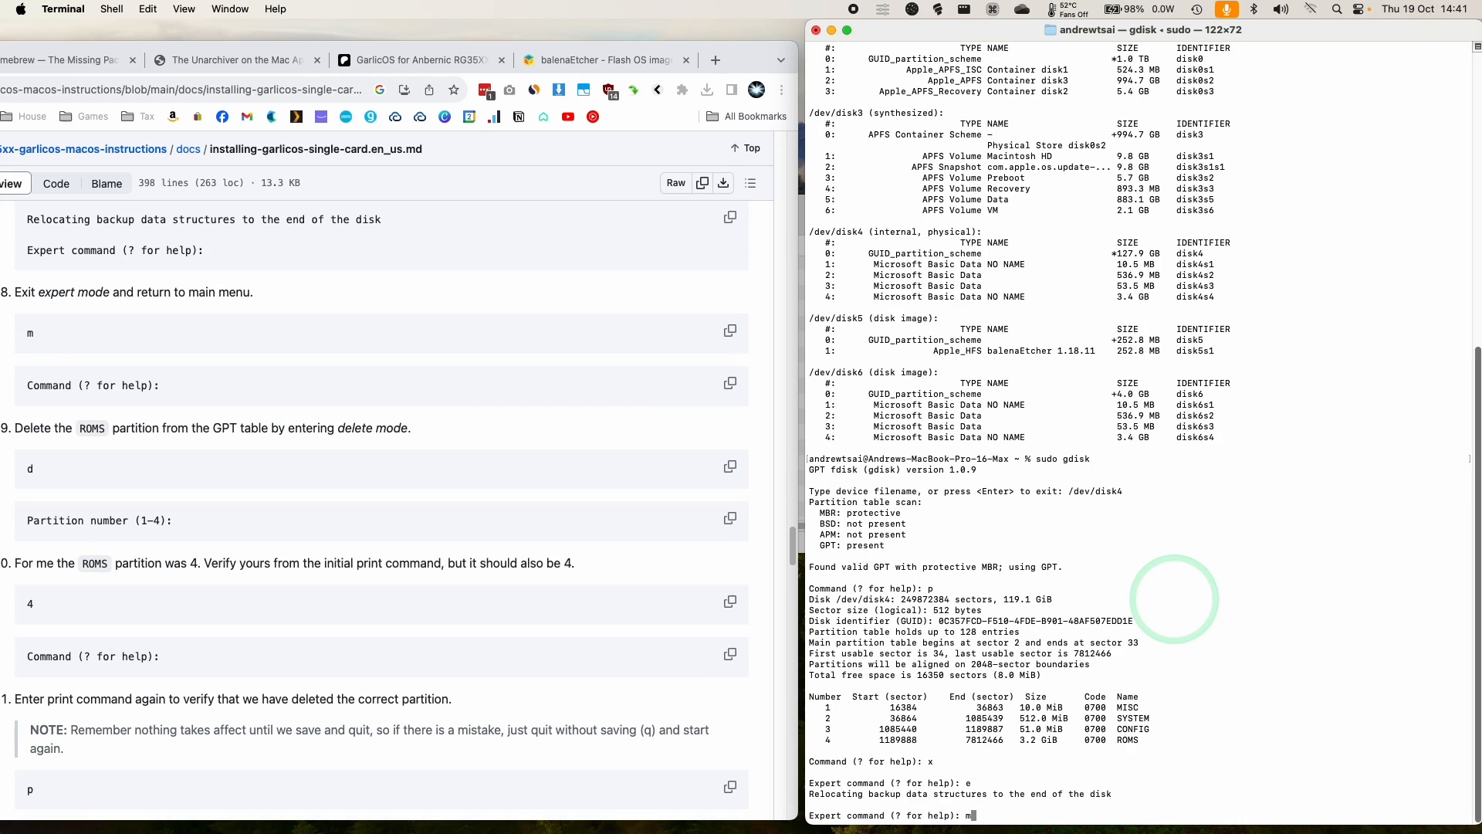
pyautogui.write('m')
pyautogui.write('d')
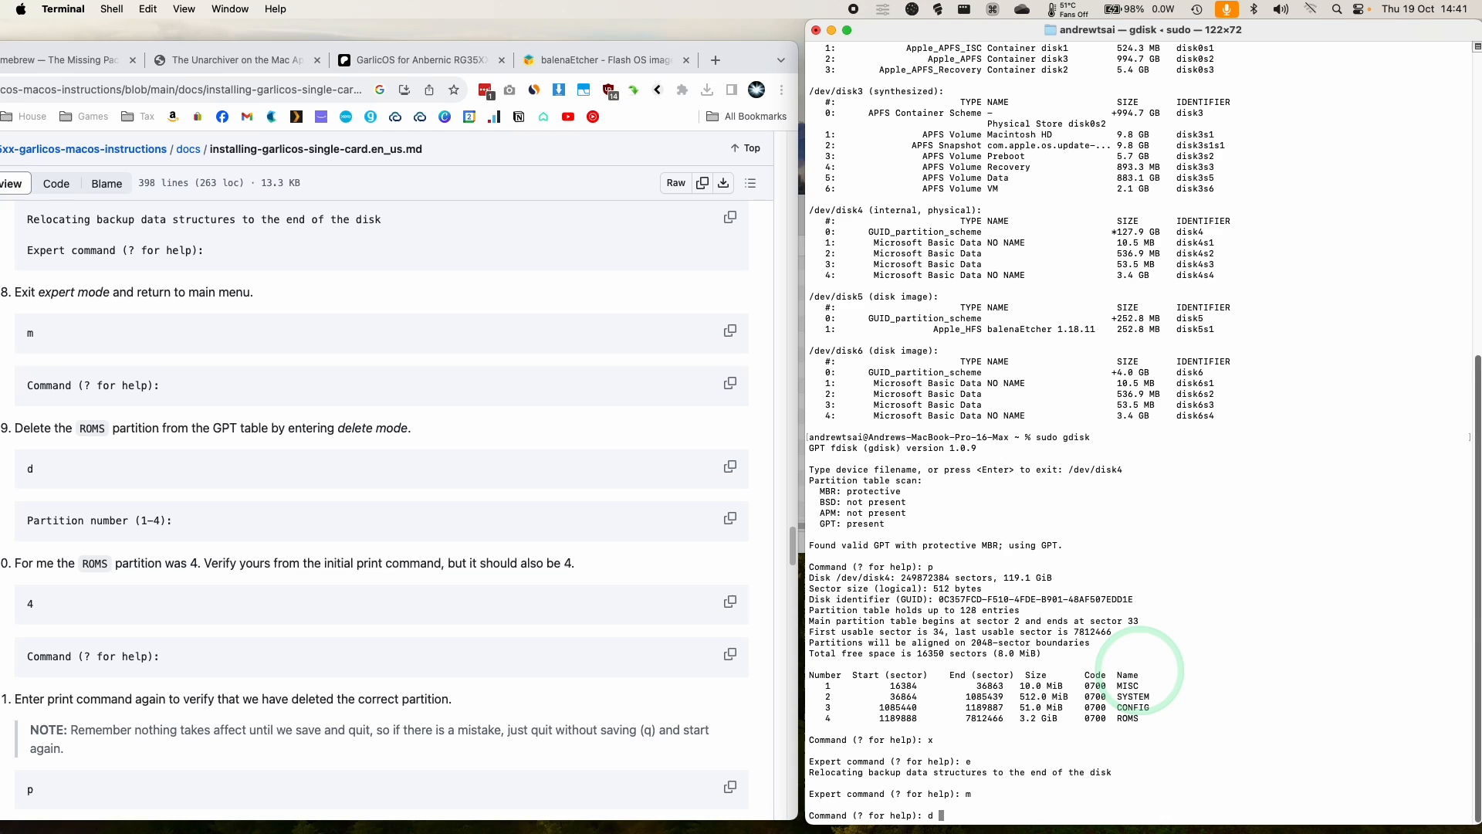
pyautogui.write('4')
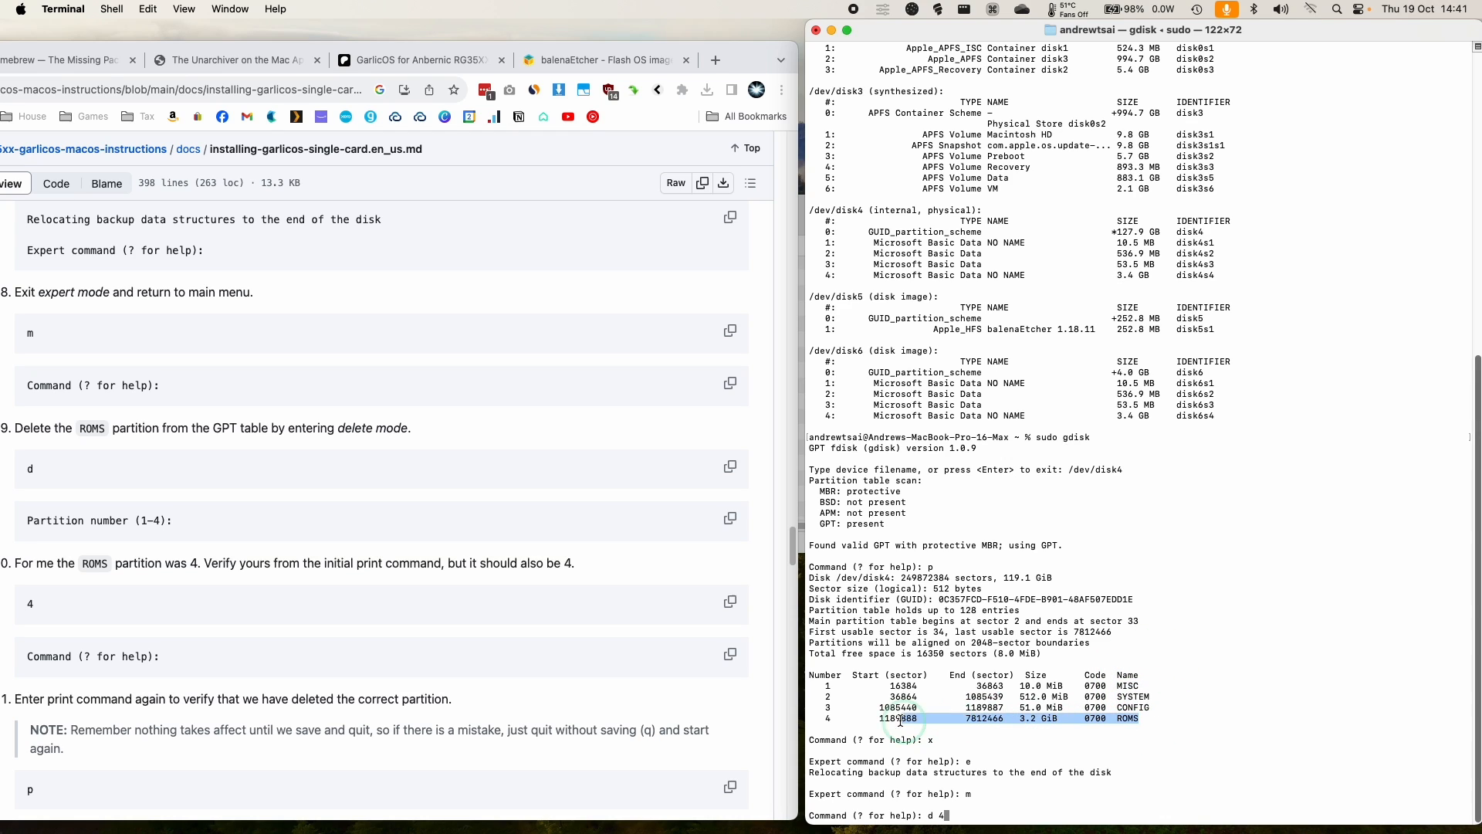
pyautogui.write('4):')
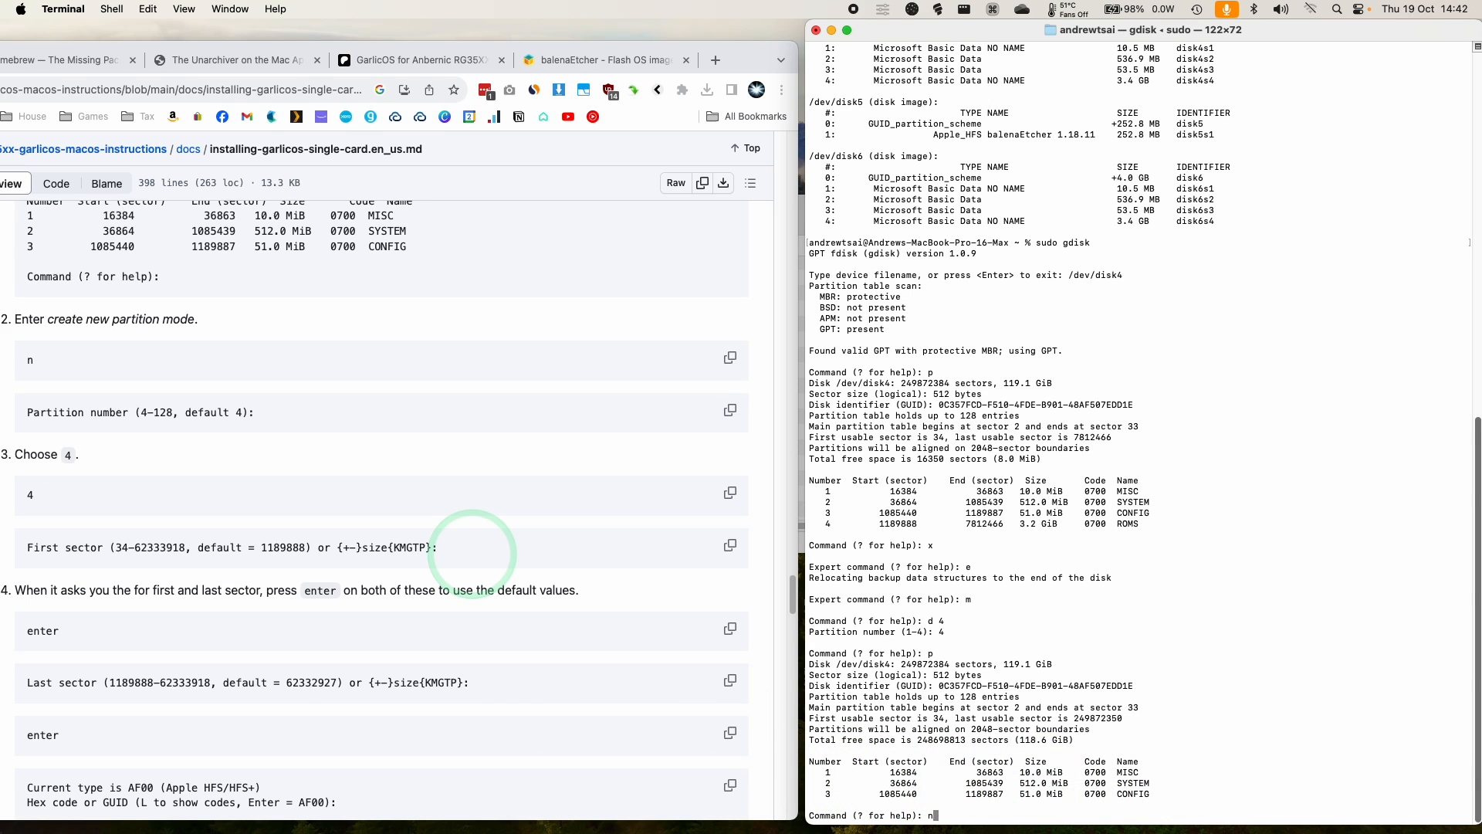
# Create a new 118.6 GiB Microsoft basic data partition 4 with default sectors and write the table
pyautogui.write('4-128, default 4): 4')
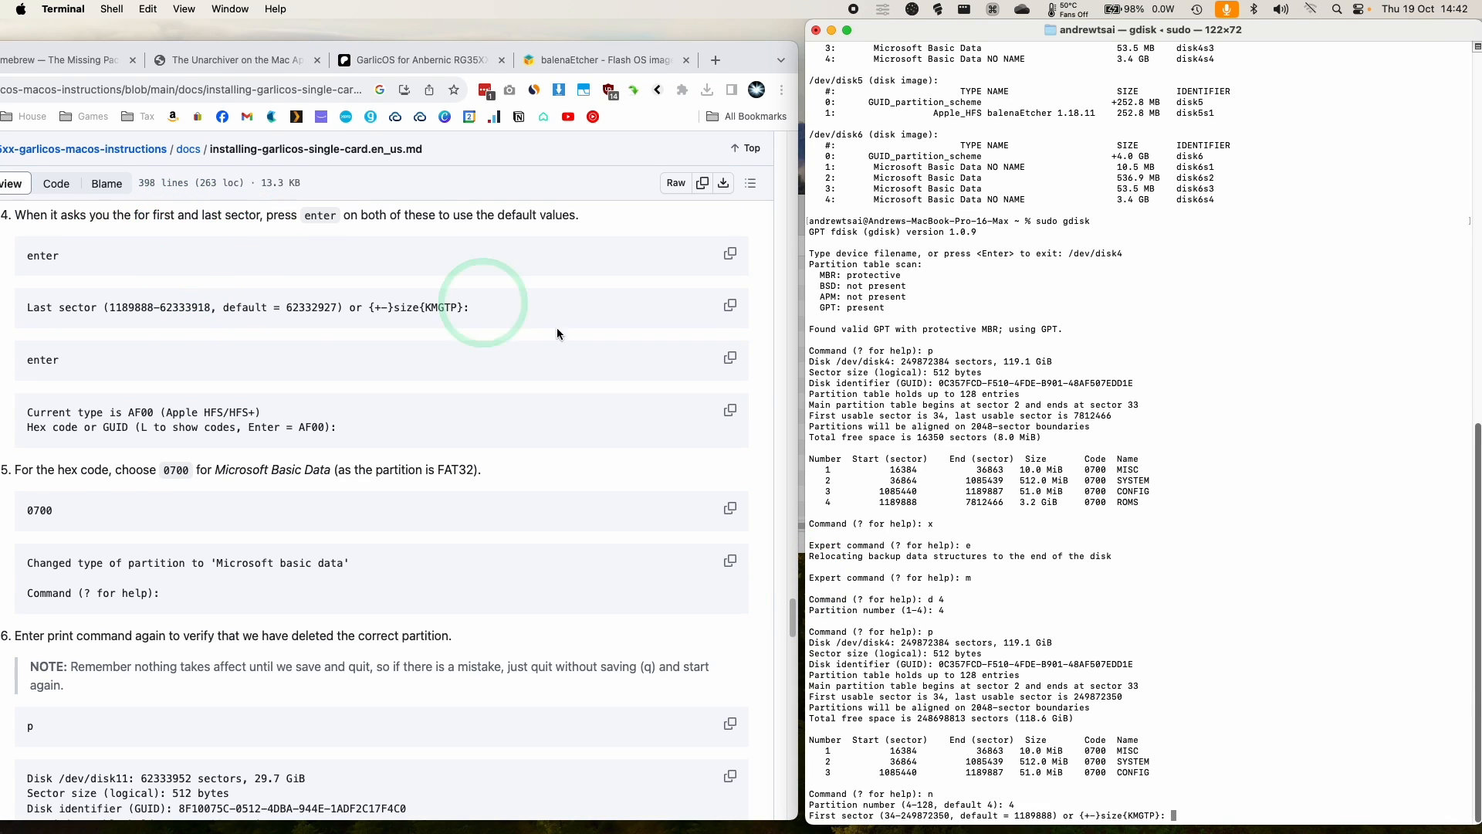
pyautogui.press('enter')
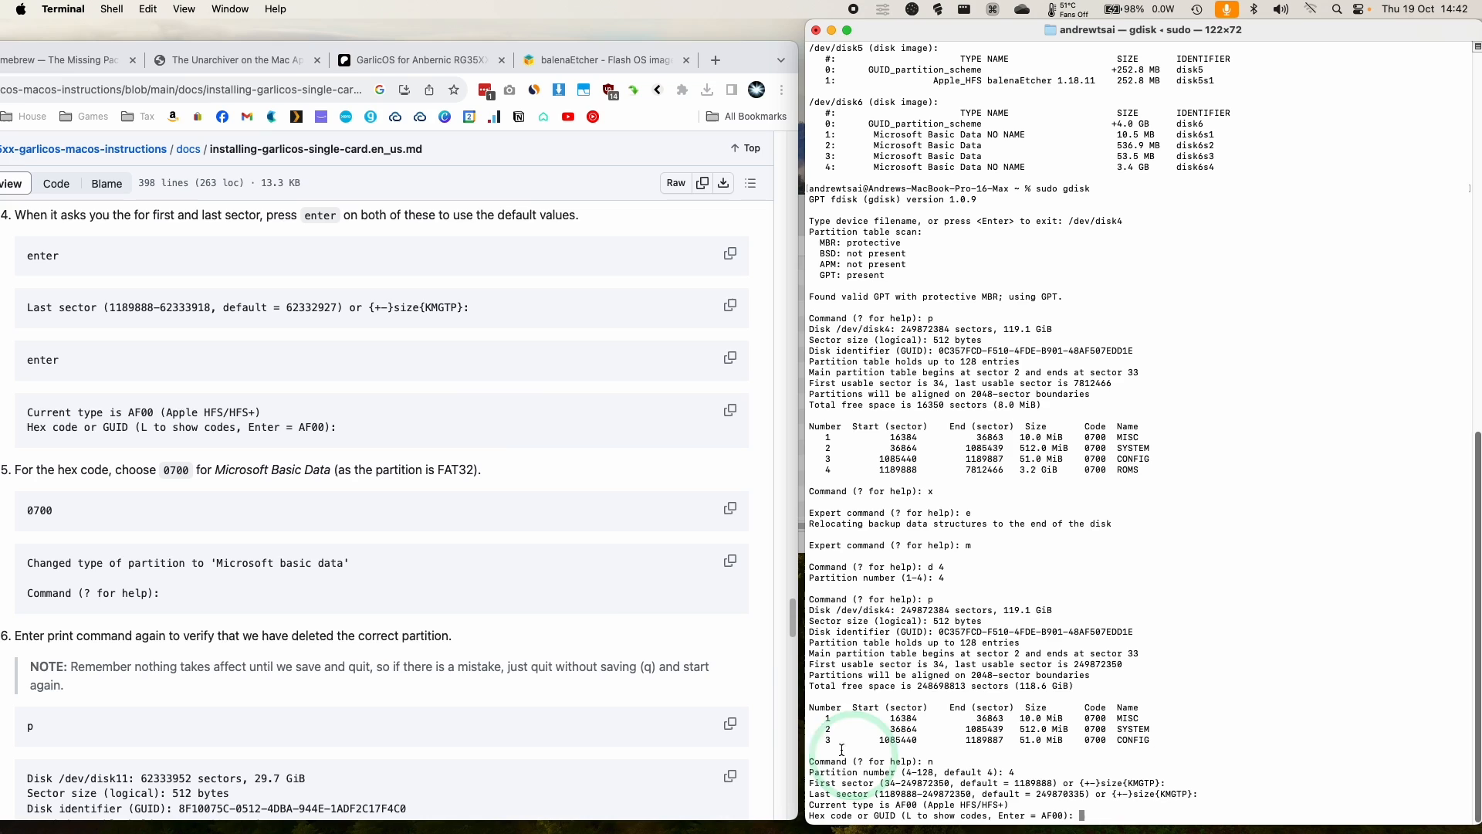
pyautogui.scroll(-3)
pyautogui.write('0700')
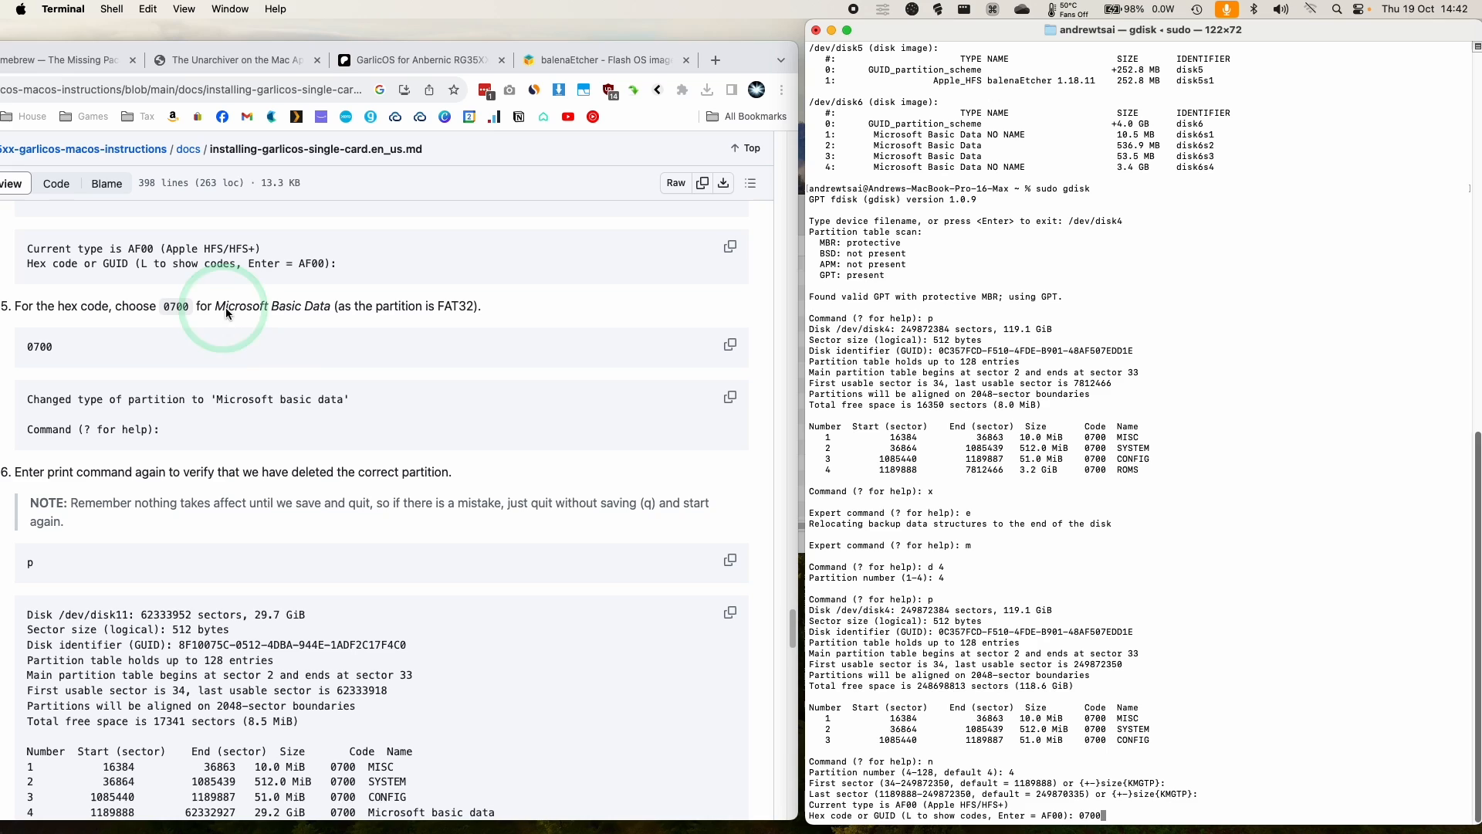
pyautogui.moveTo(1154, 600)
pyautogui.write('p')
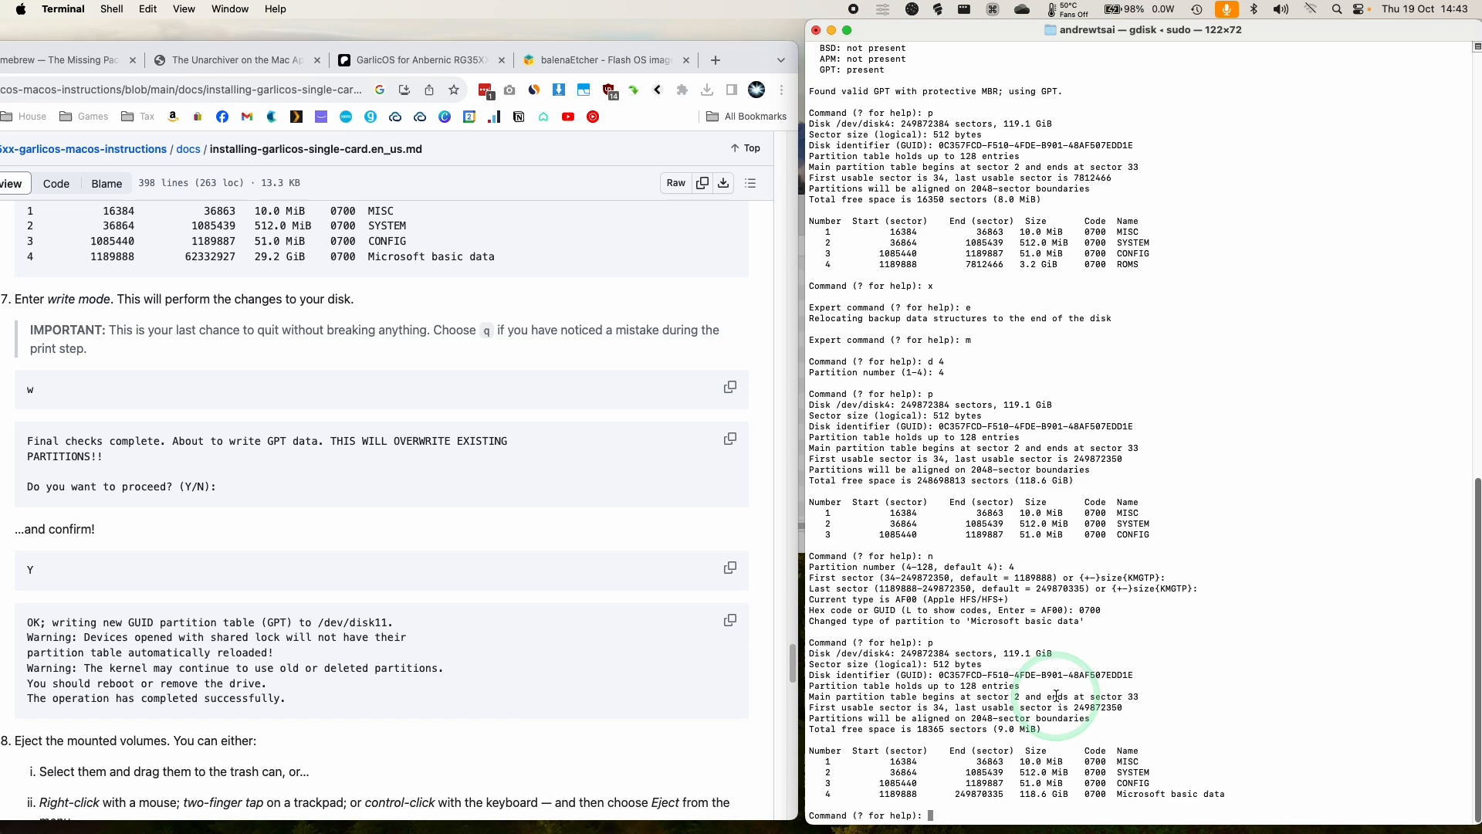
pyautogui.write('w')
pyautogui.write('di')
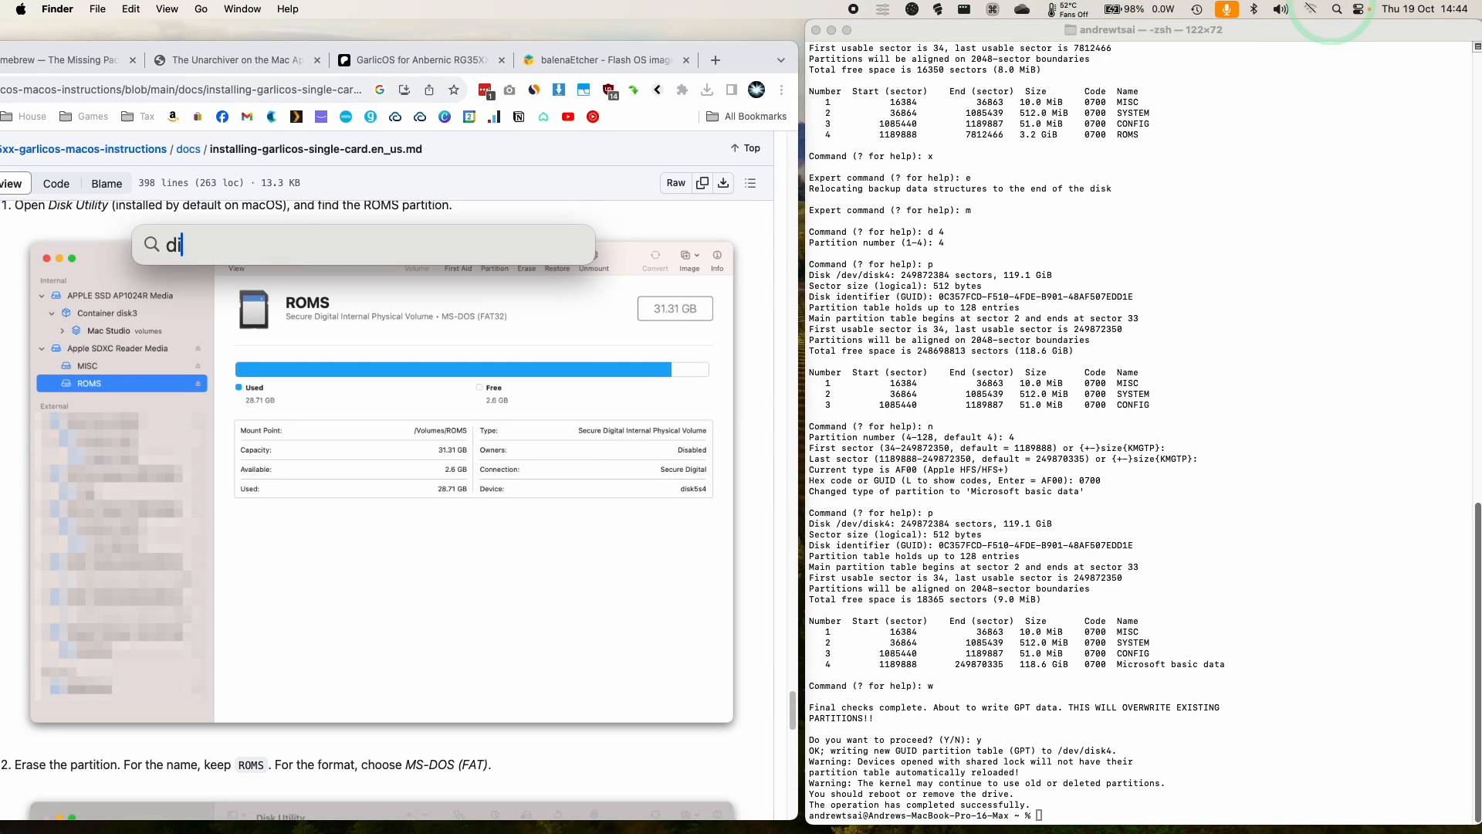
# Launch Disk Utility and copy the BIOS, CFW and Roms folders from the NO NAME volume in Finder
pyautogui.click(576, 448)
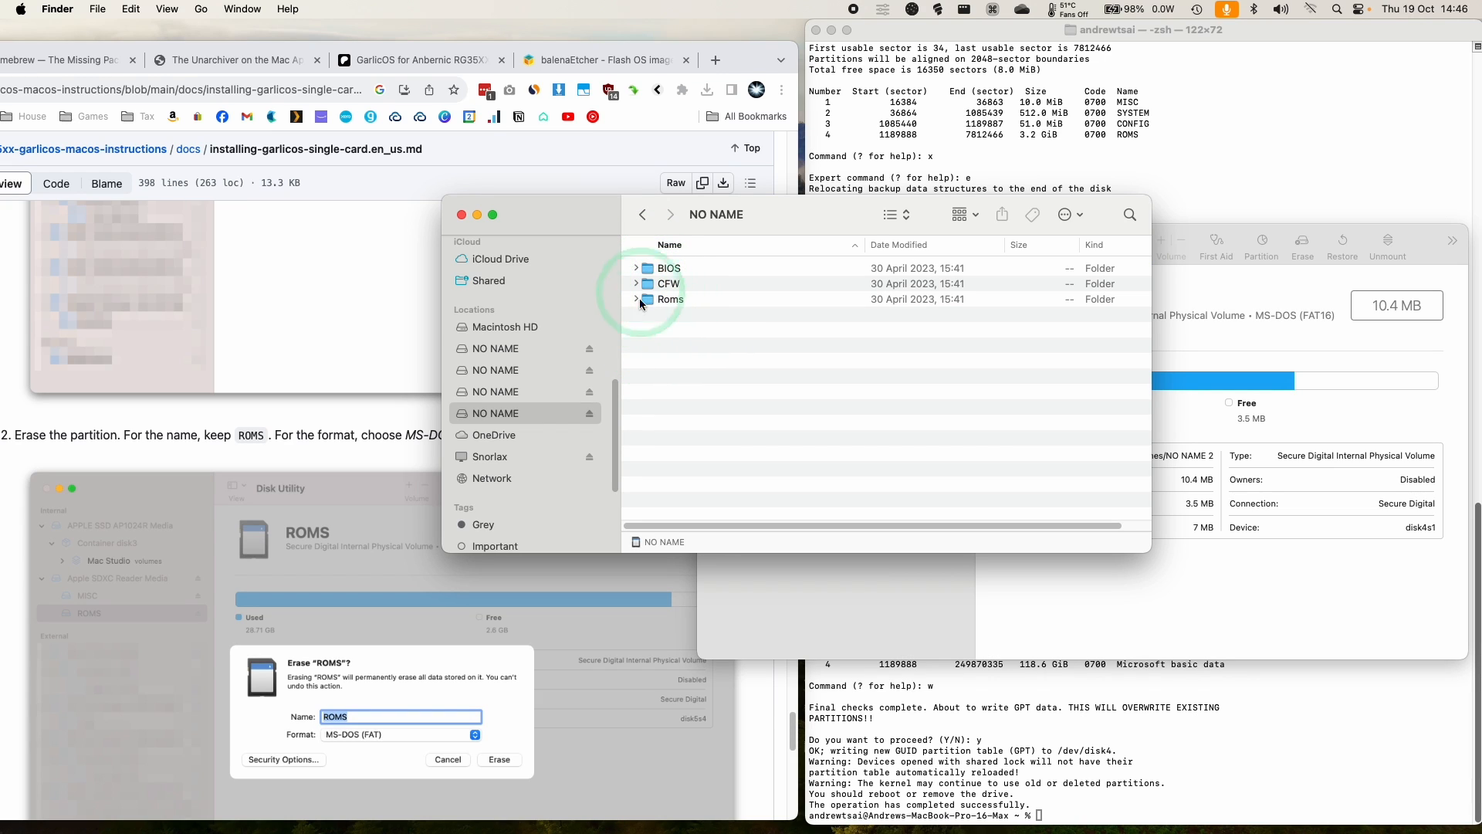
pyautogui.click(670, 297)
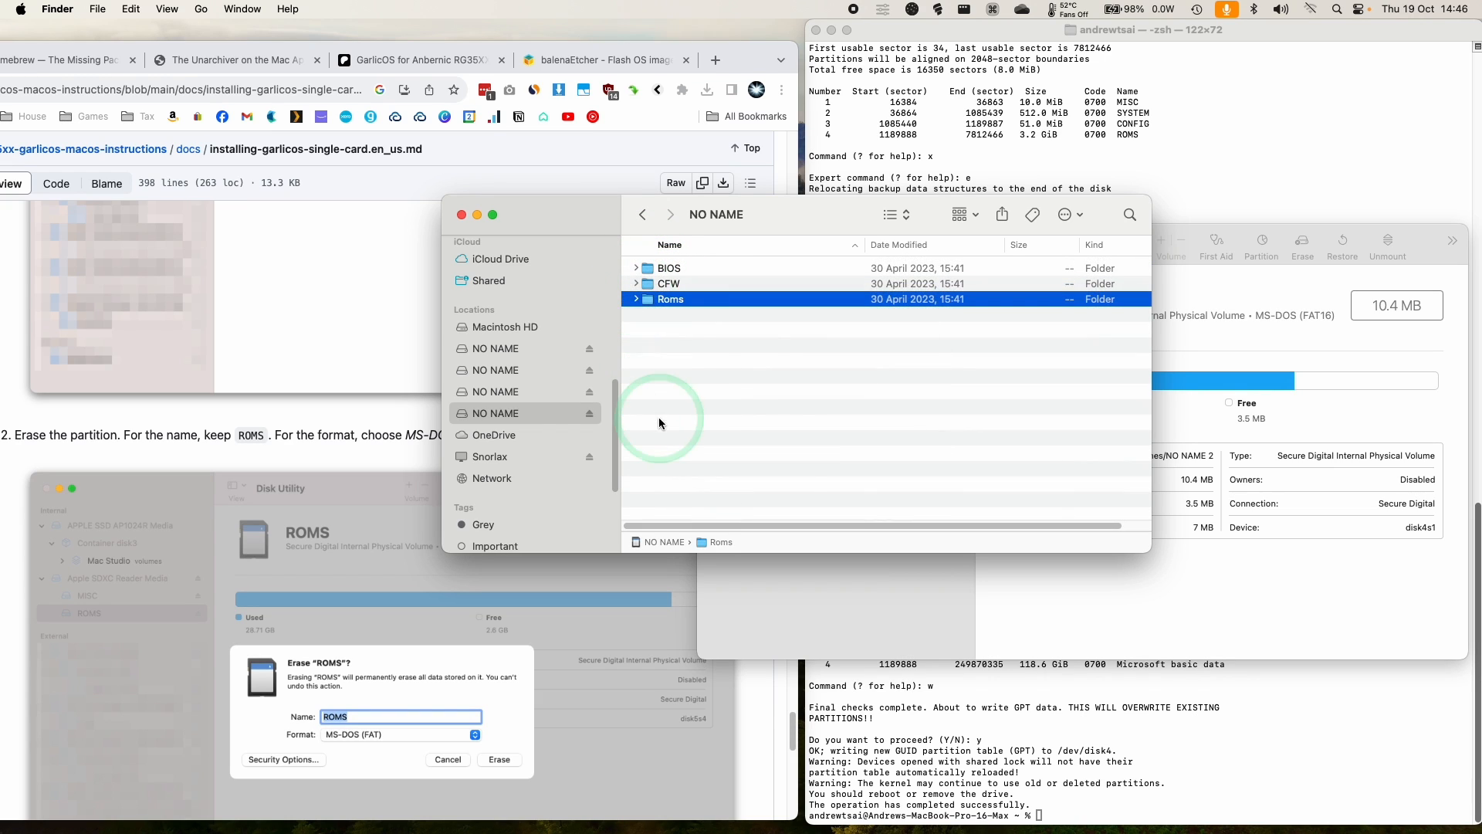
pyautogui.rightClick(670, 298)
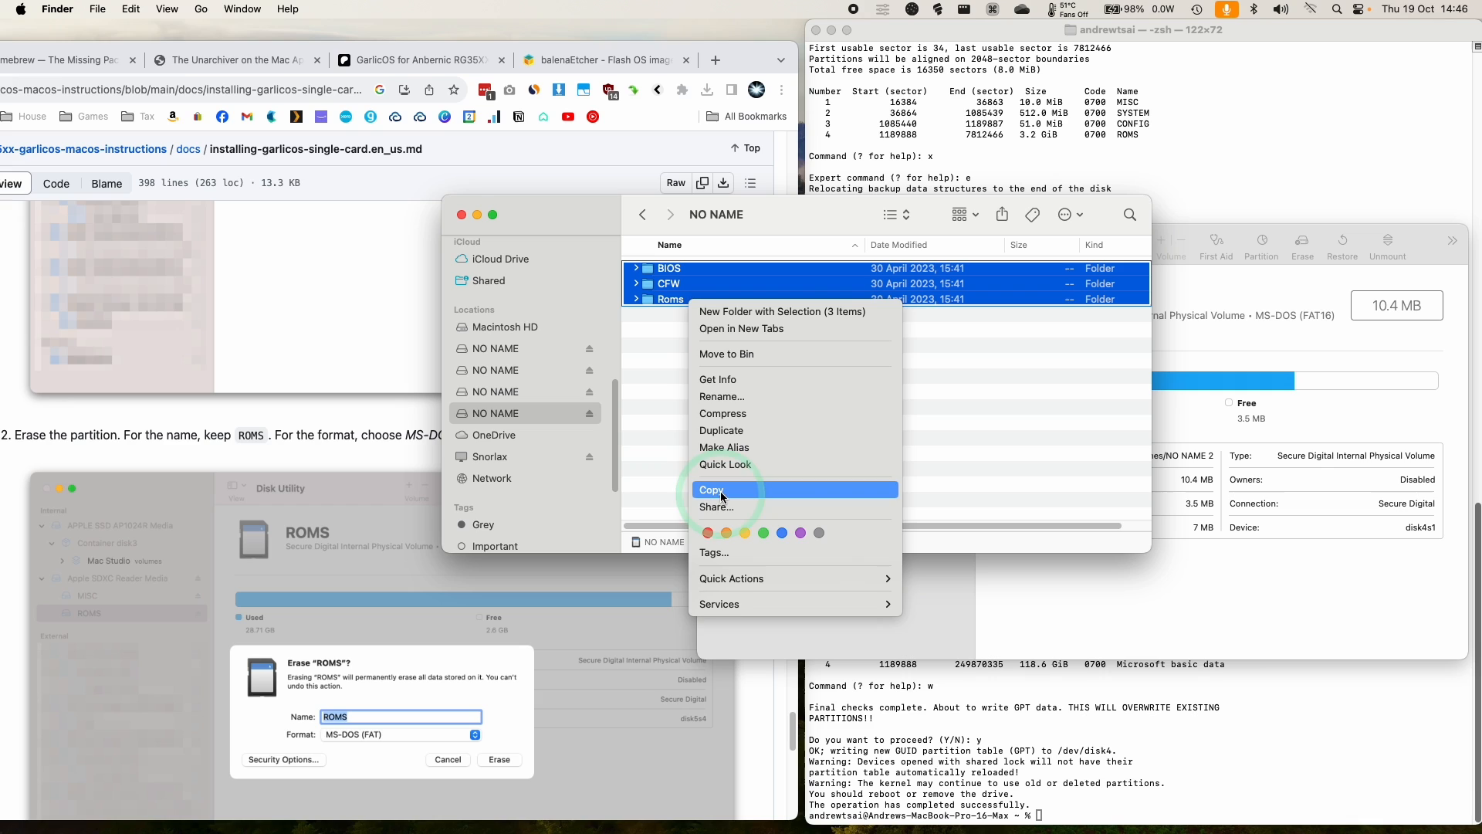
pyautogui.click(712, 489)
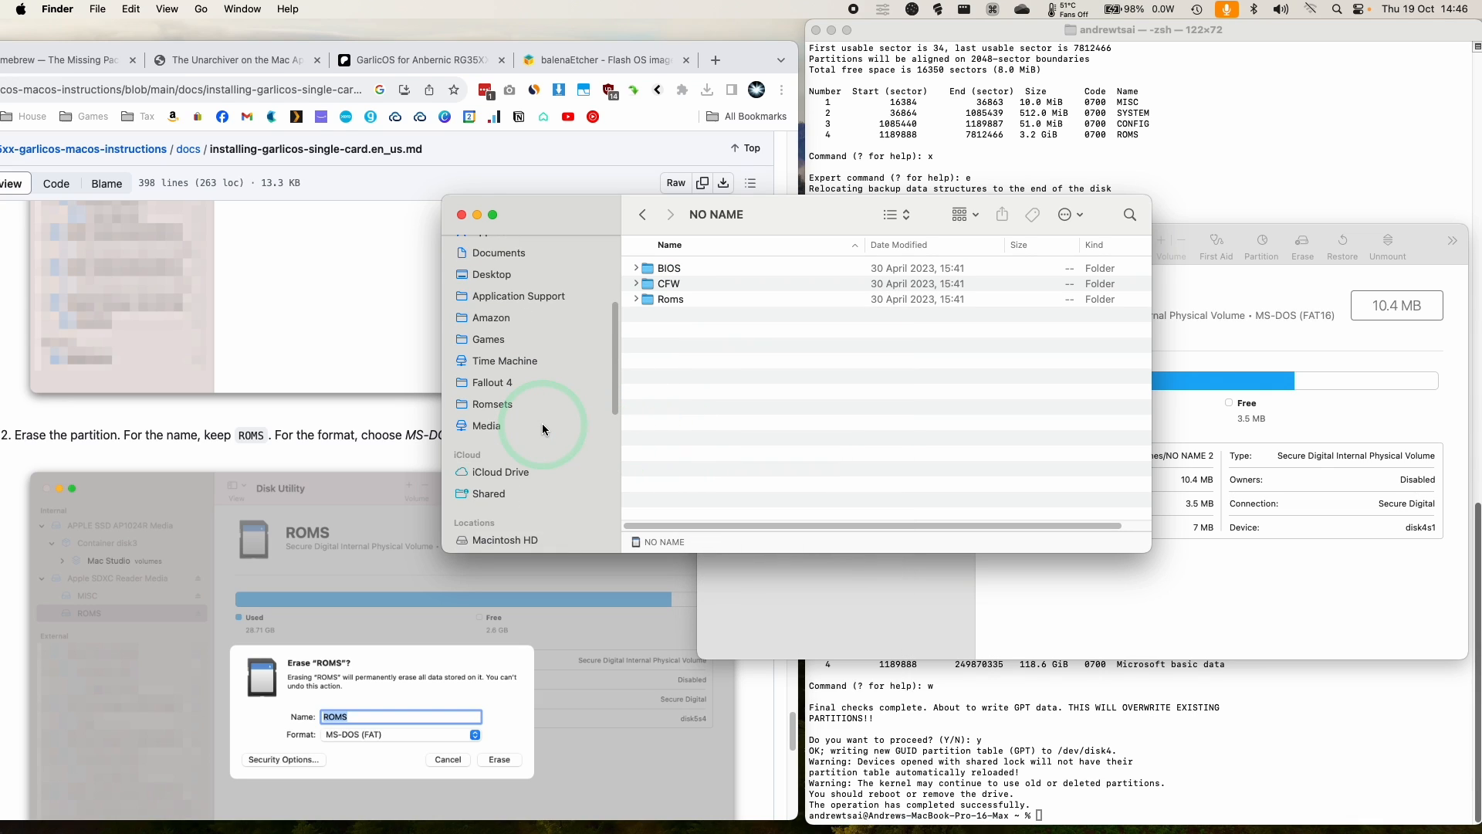
pyautogui.click(488, 358)
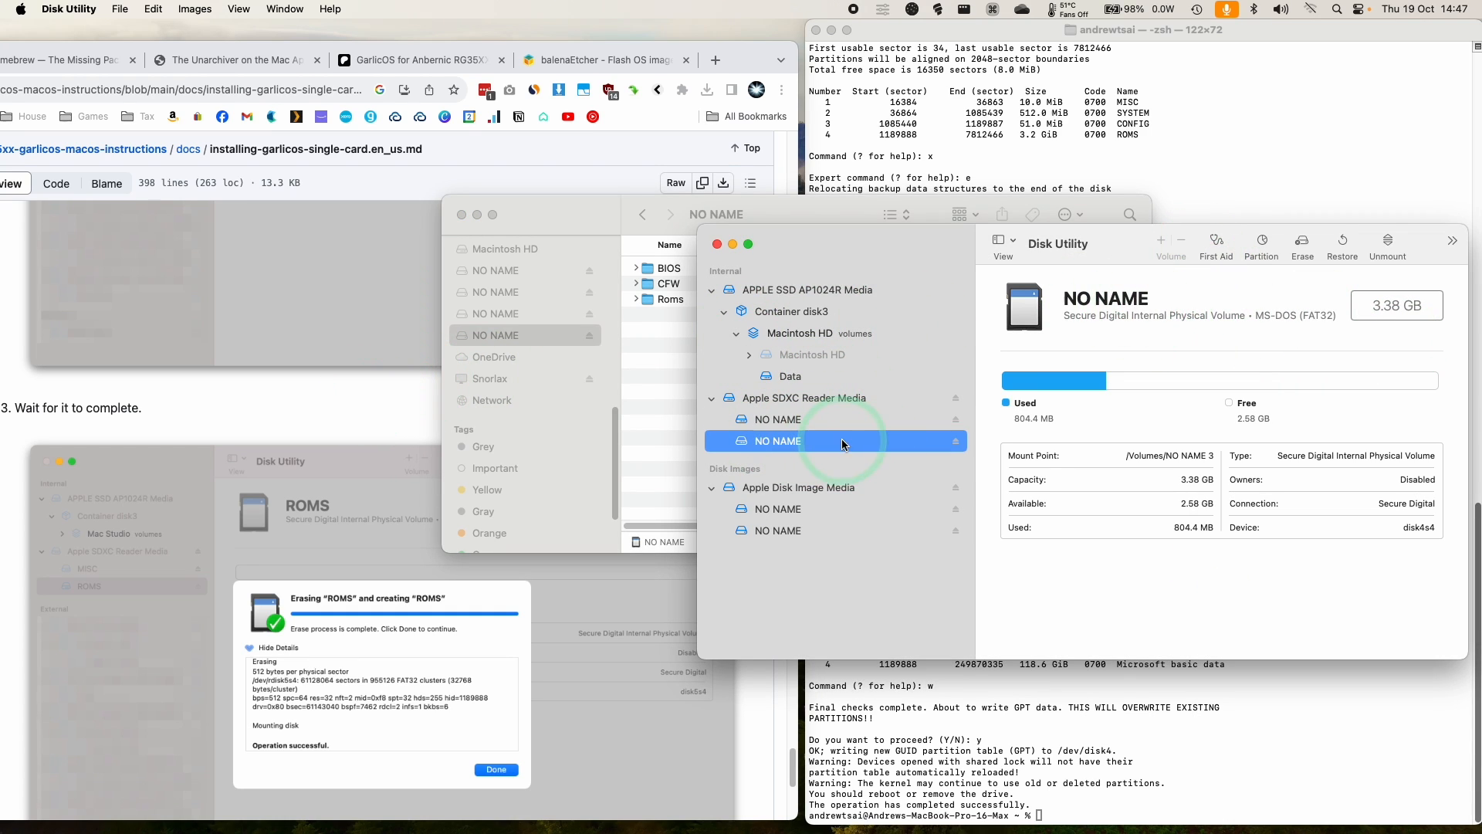
# Erase the disk4s4 NO NAME partition as MS-DOS (FAT) named ROMS
pyautogui.click(1302, 244)
pyautogui.write('ROMS')
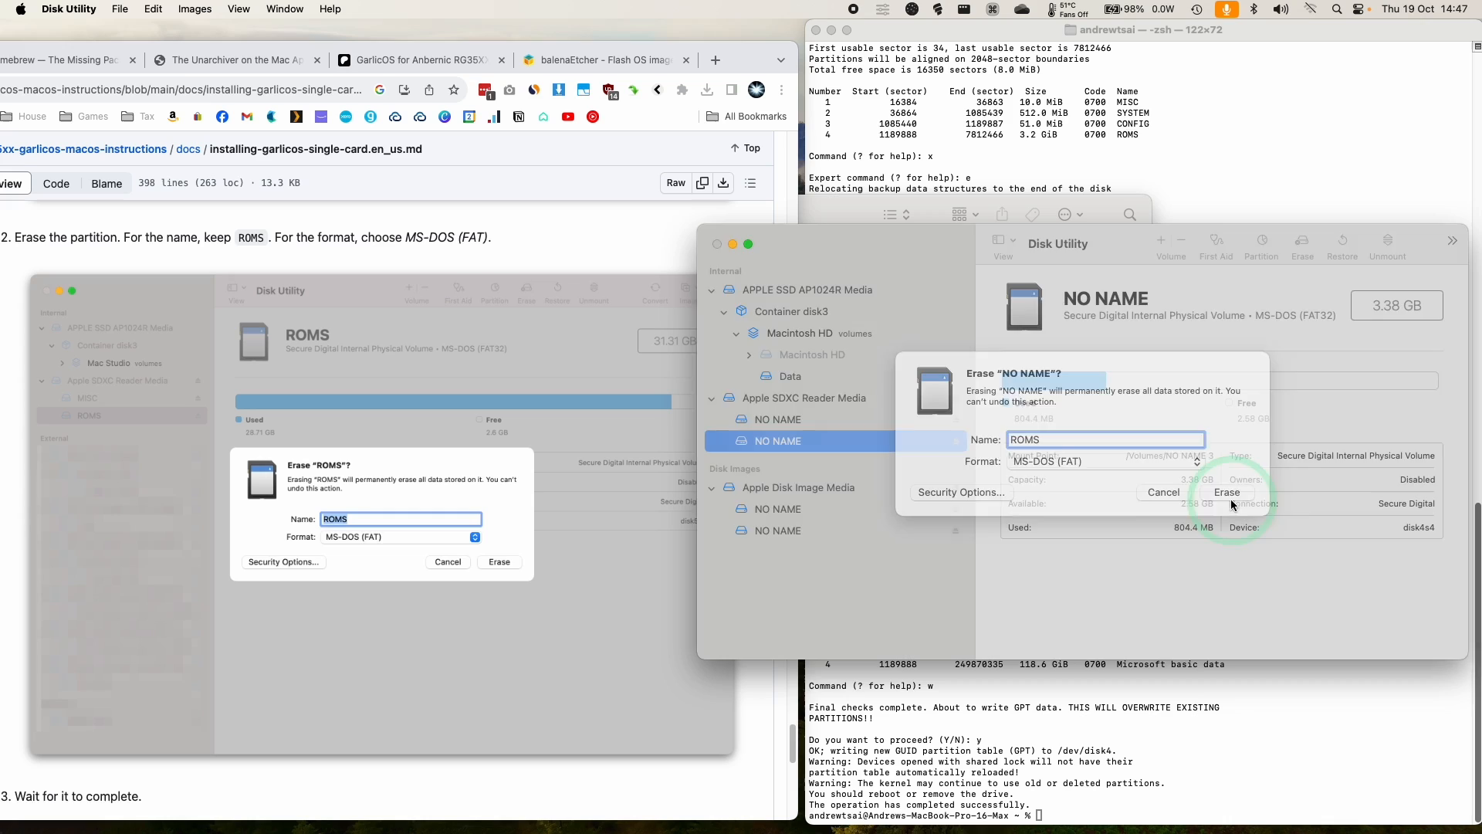
pyautogui.click(1227, 491)
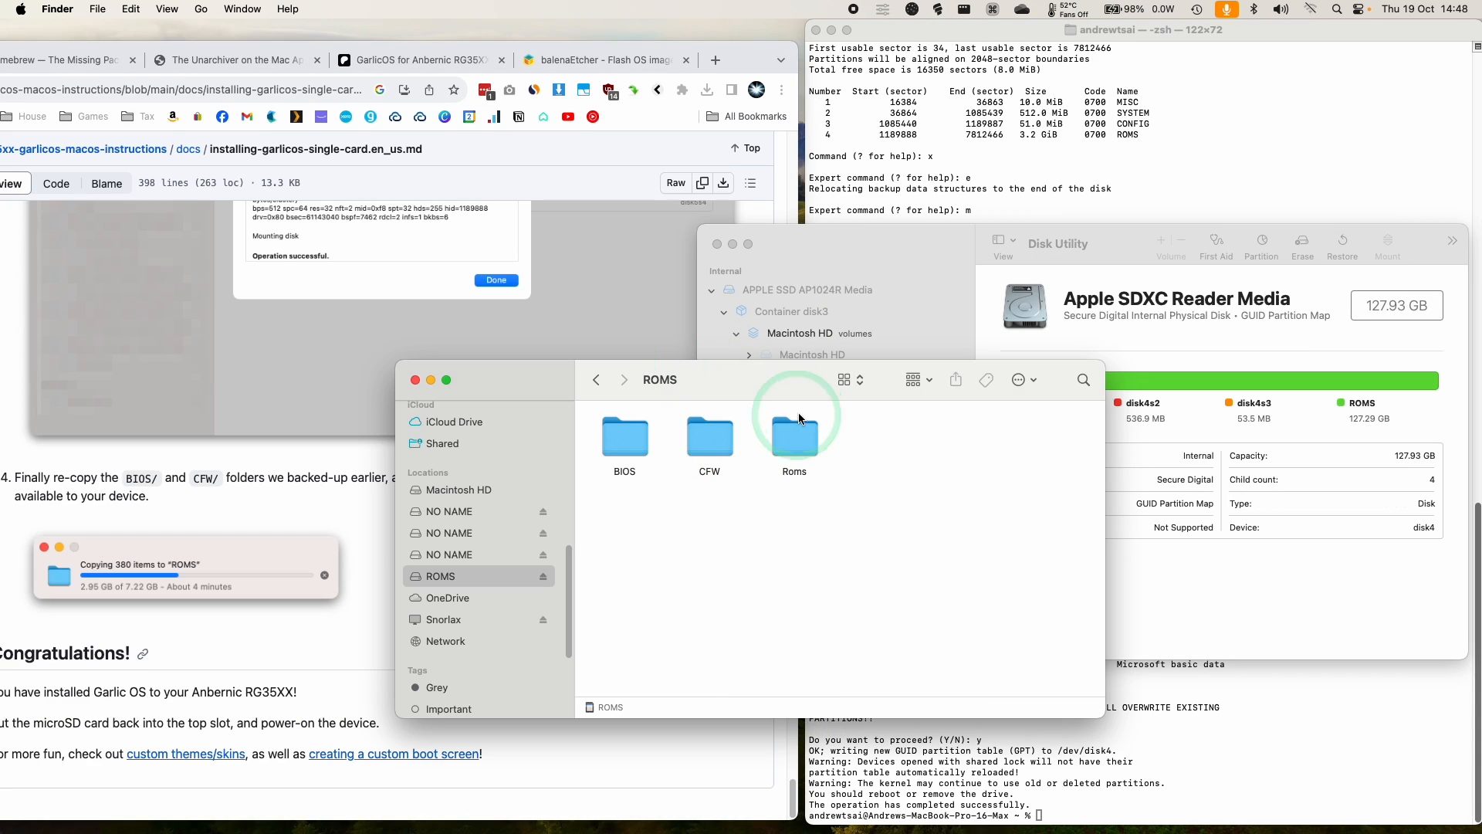
# Open the restored Roms folder on the ROMS volume
pyautogui.click(793, 435)
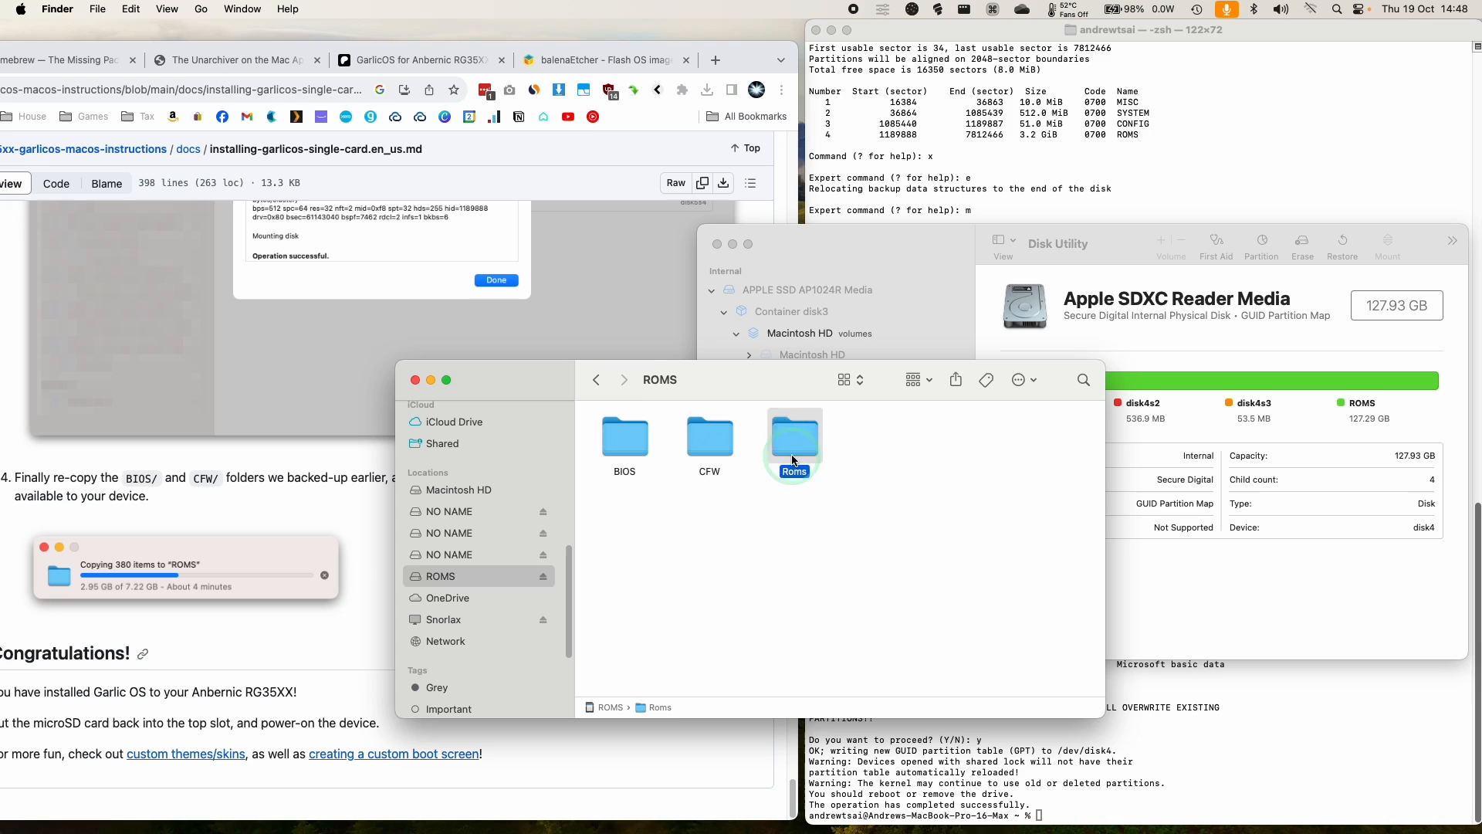
pyautogui.doubleClick(793, 436)
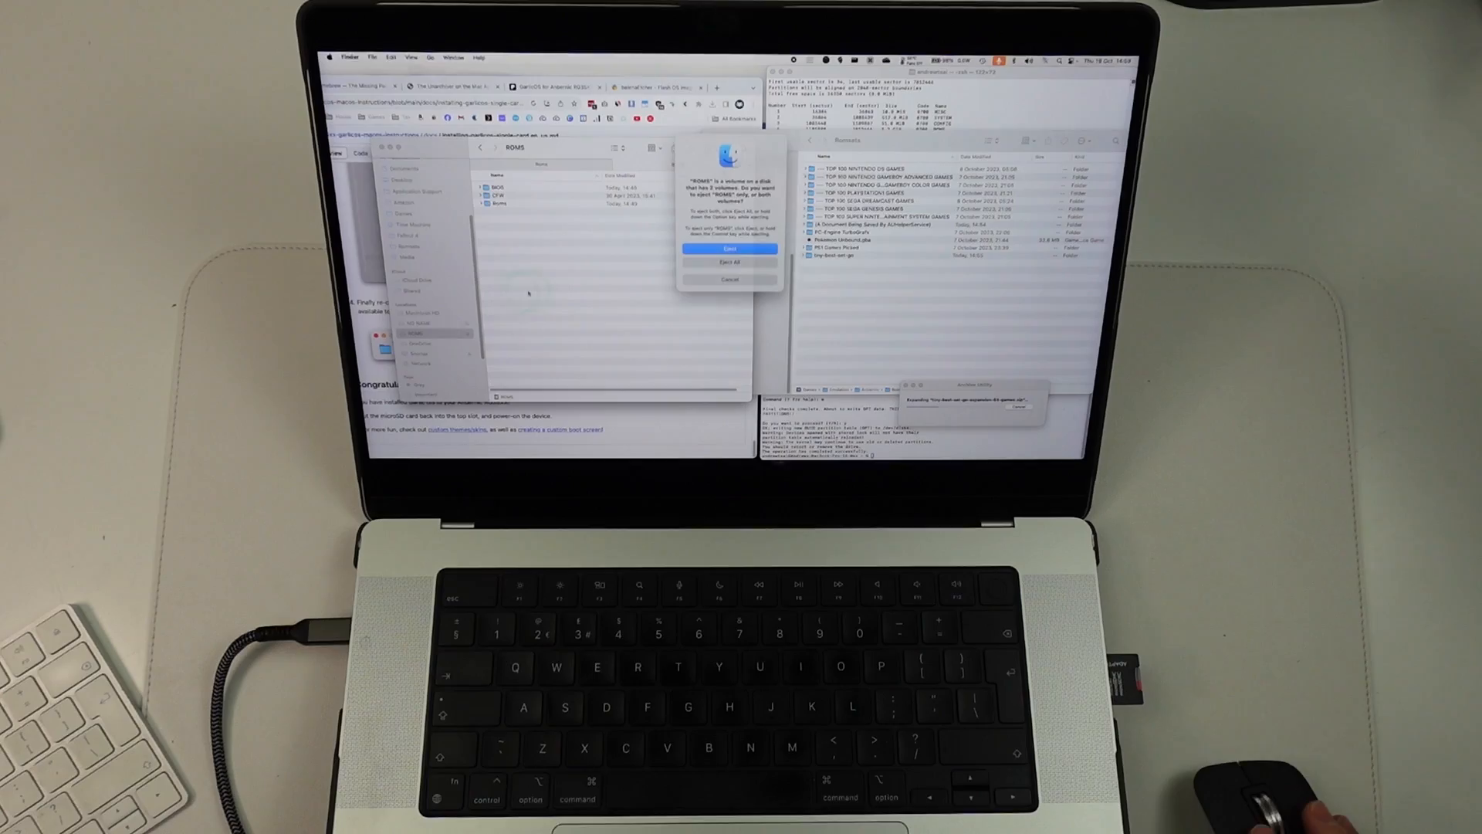
# Eject all of the card's volumes before removing the microSD card
pyautogui.click(729, 247)
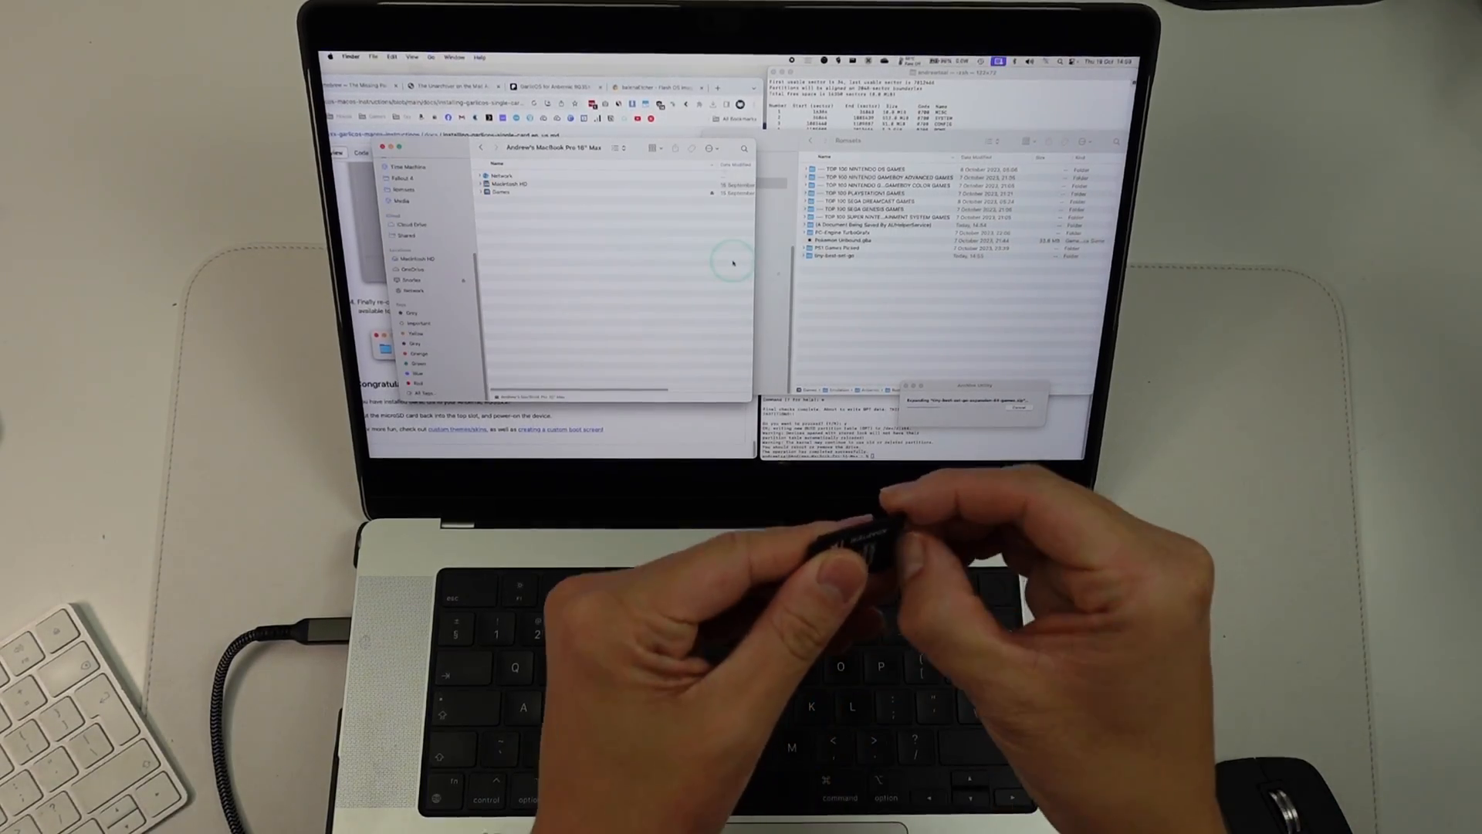